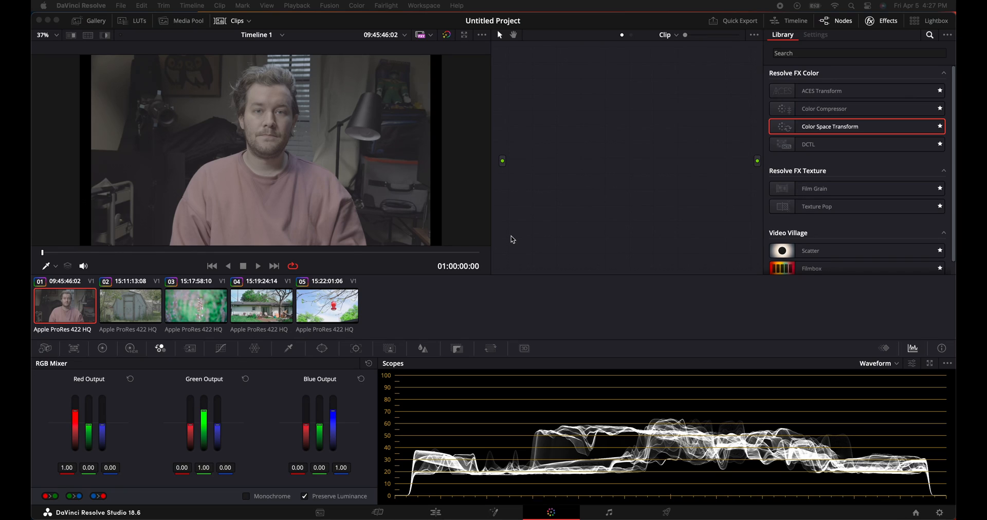
mouse_move(735, 382)
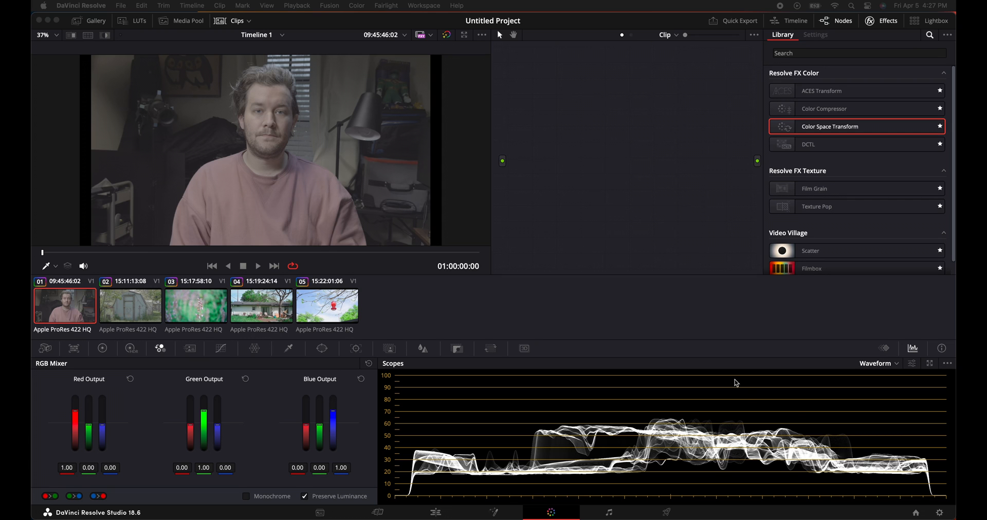
mouse_move(940, 515)
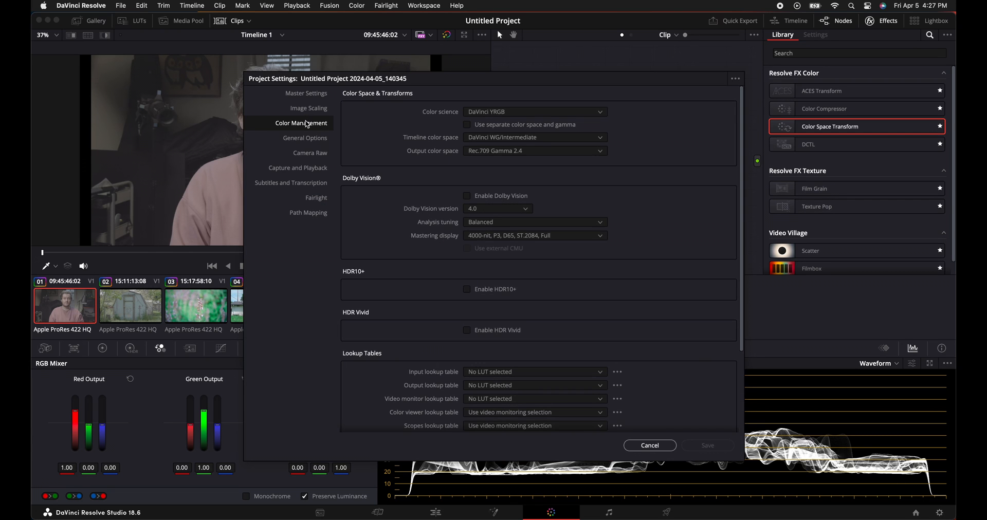
mouse_move(476, 167)
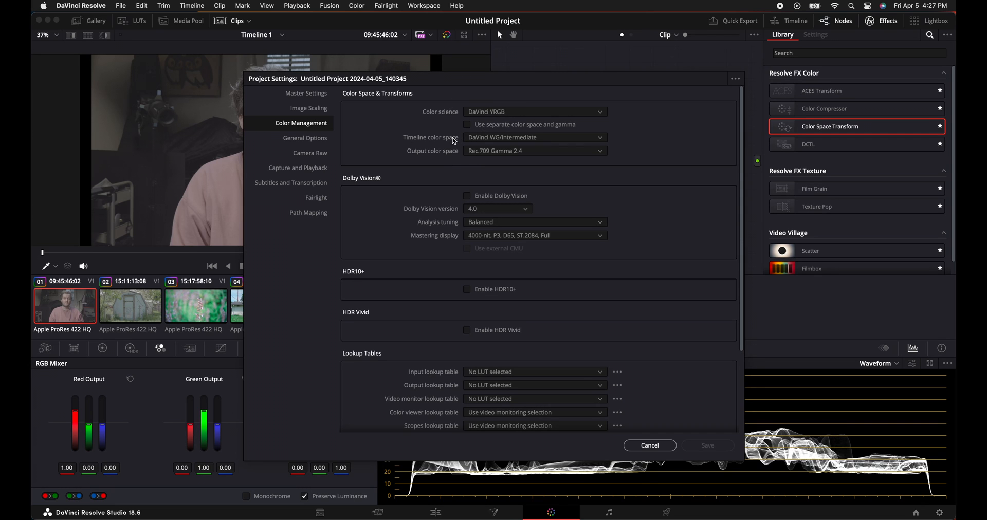
mouse_move(490, 148)
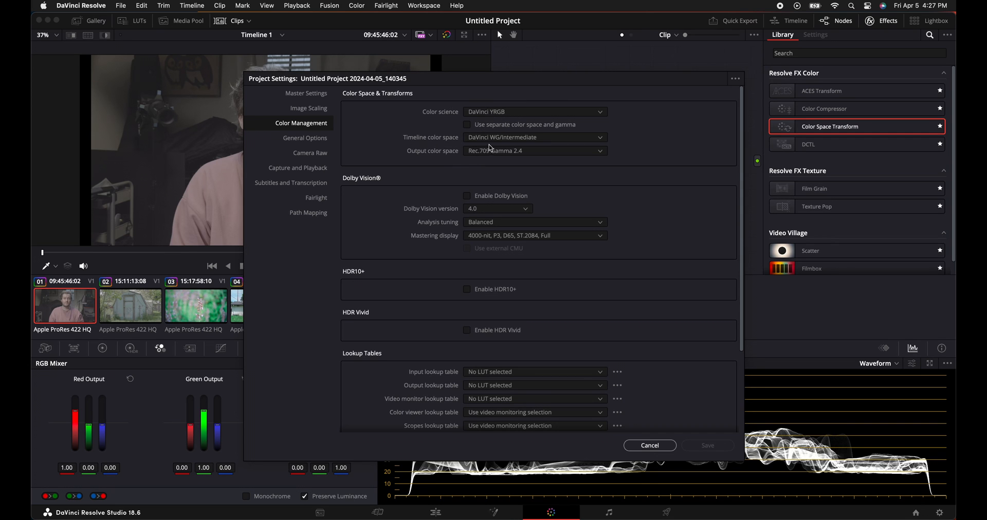
mouse_move(442, 161)
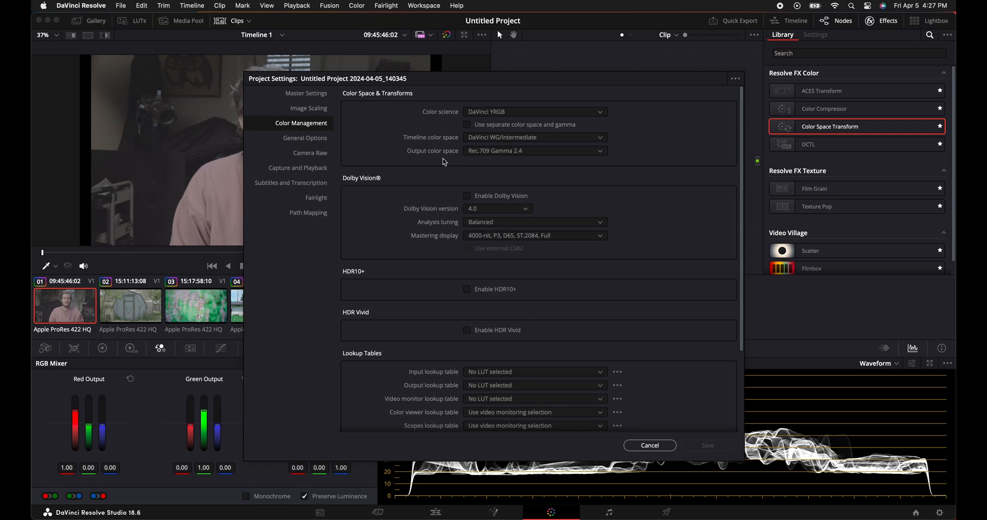
mouse_move(556, 334)
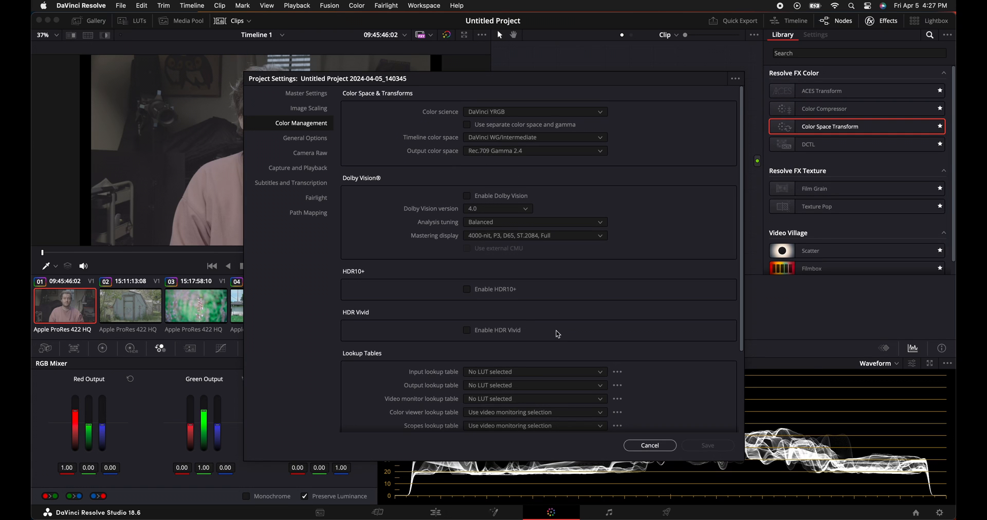
Add node 01 with Color Space Transform, input DaVinci Wide Gamut / DaVinci Intermediate.
click(649, 446)
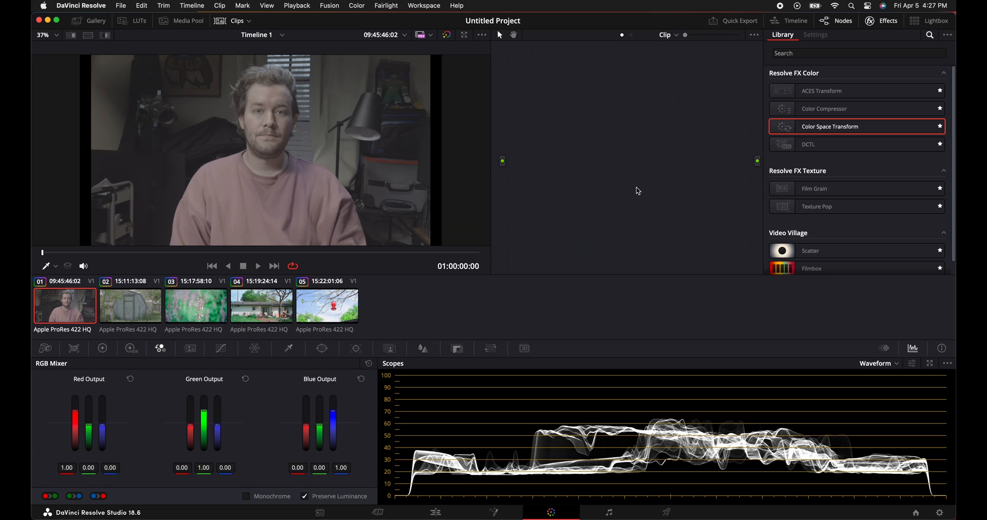
double_click(829, 127)
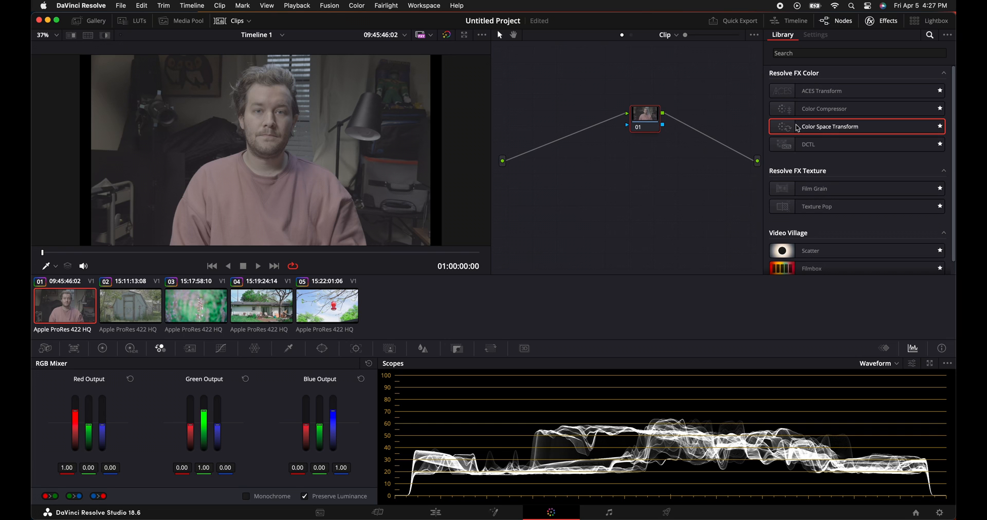
mouse_move(828, 130)
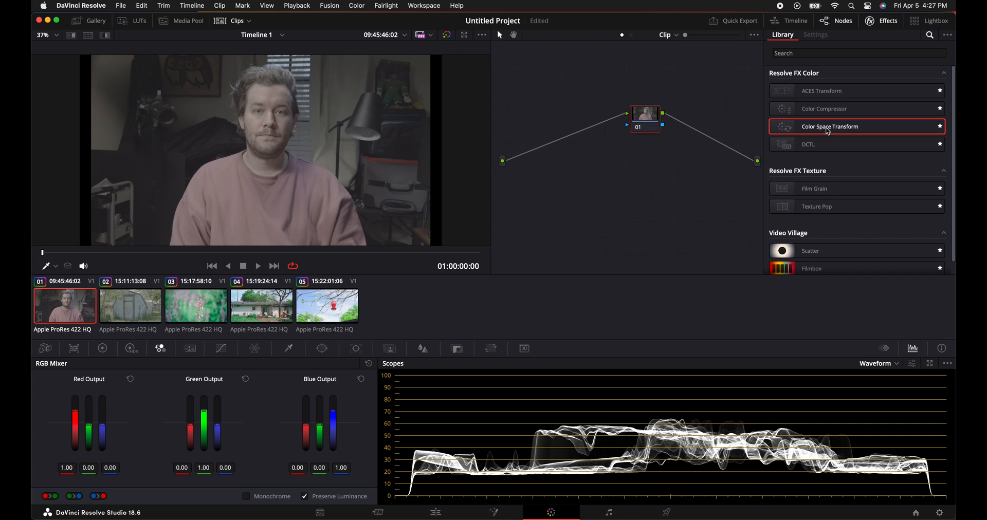
click(815, 35)
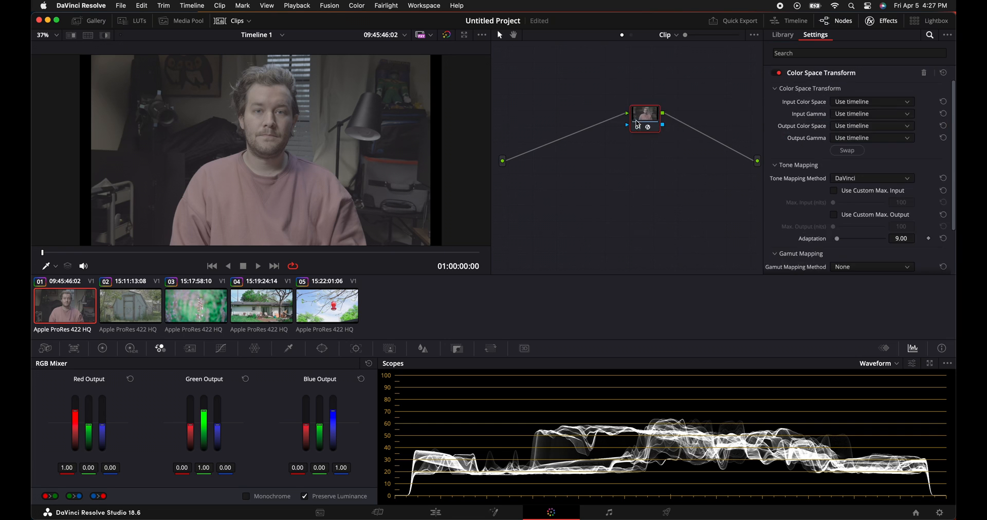
click(871, 102)
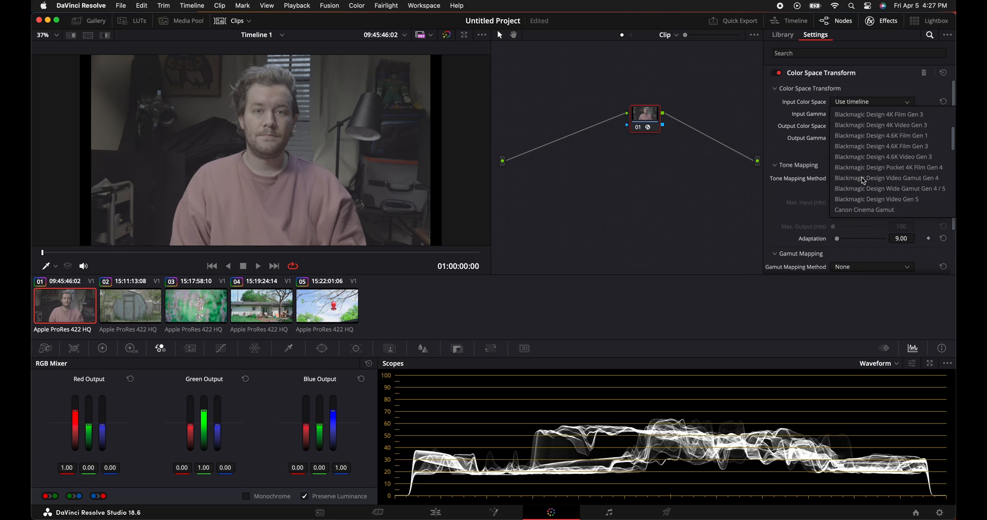
click(868, 102)
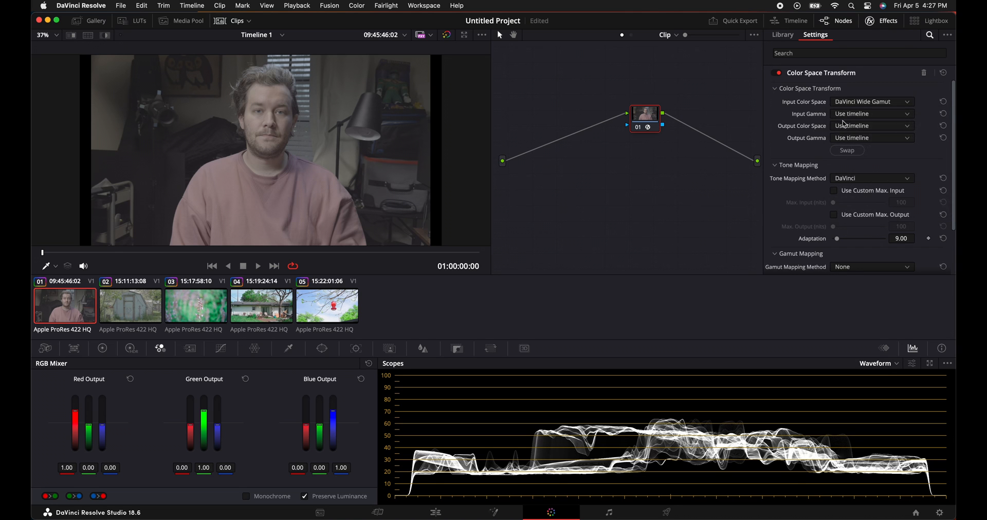
click(872, 125)
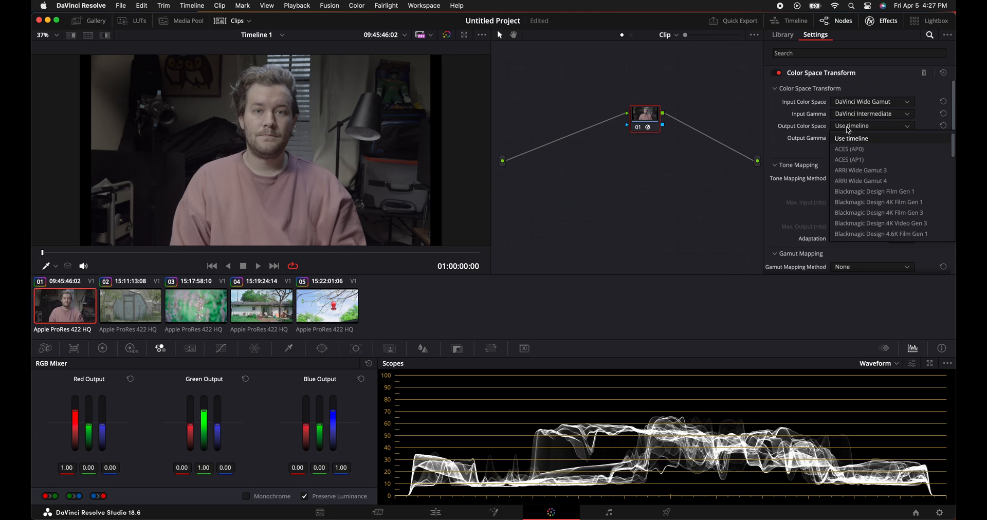
Set the transform's output to Rec.709 colour space with Gamma 2.4.
scroll(down, 3)
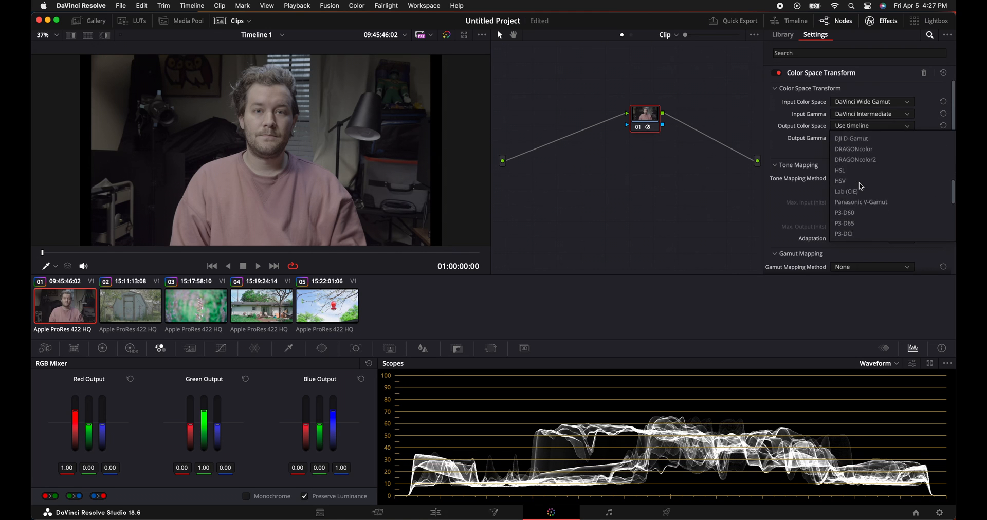
click(871, 126)
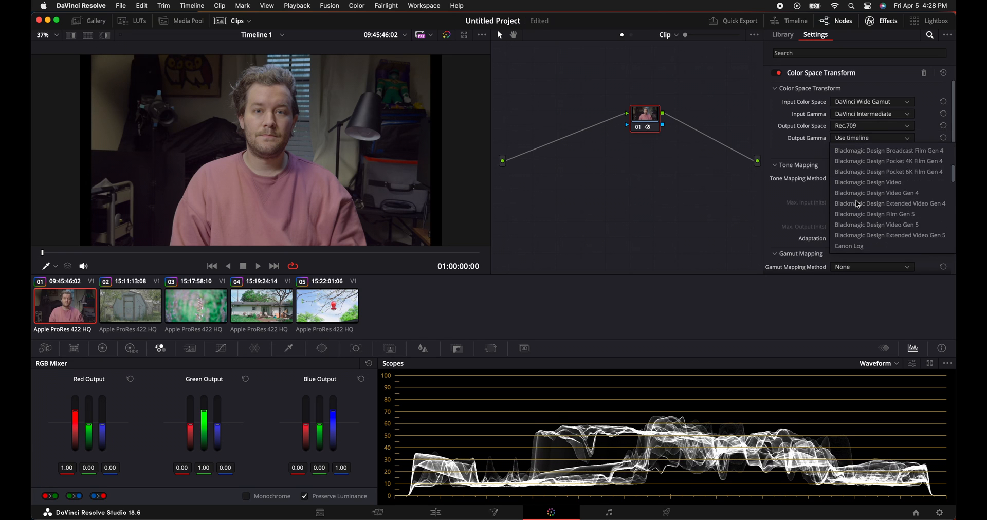
scroll(down, 3)
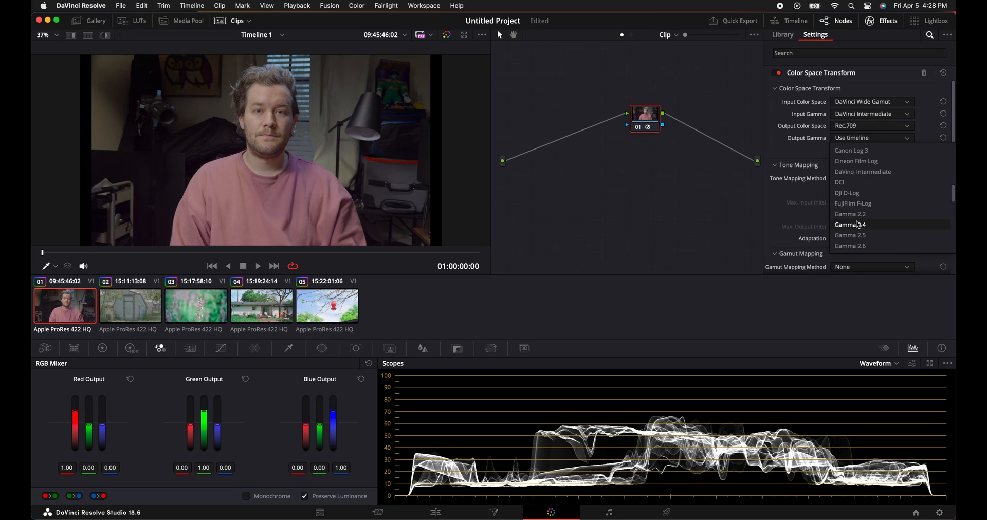
click(850, 224)
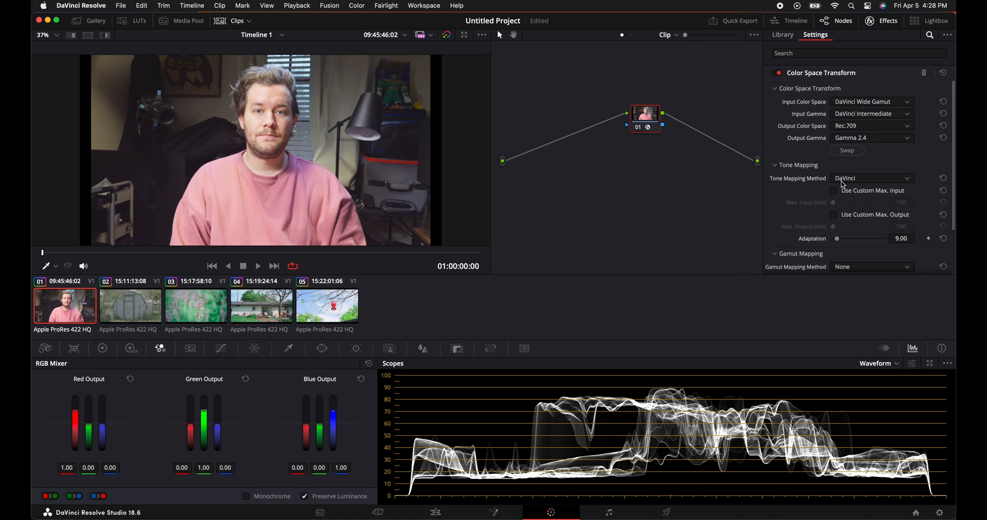
Use Luminance Mapping with custom max input and Saturation Compression gamut mapping.
click(871, 177)
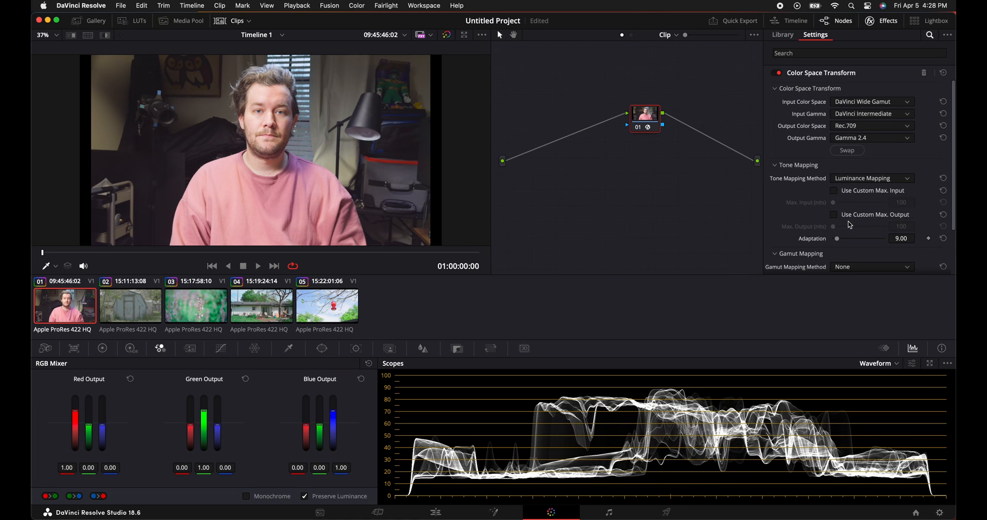
click(833, 190)
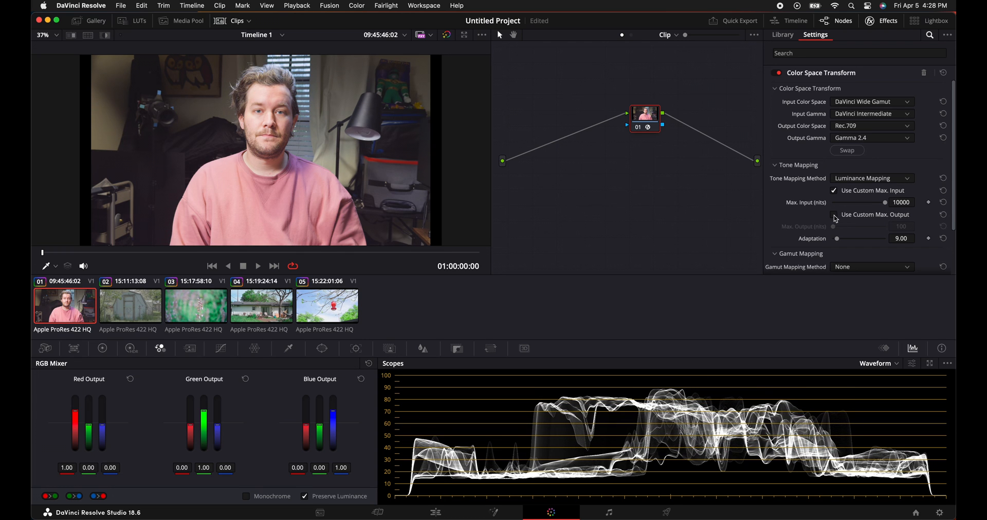
click(834, 215)
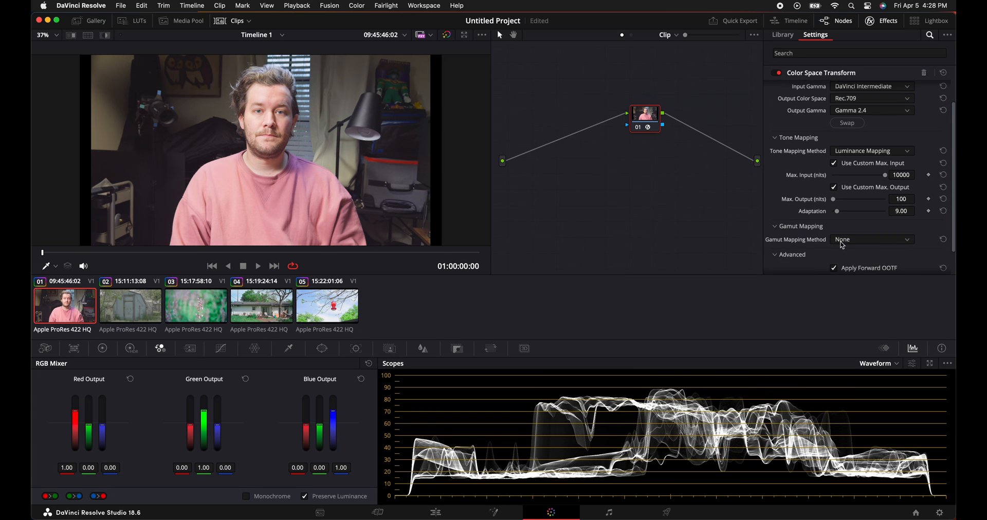
click(872, 240)
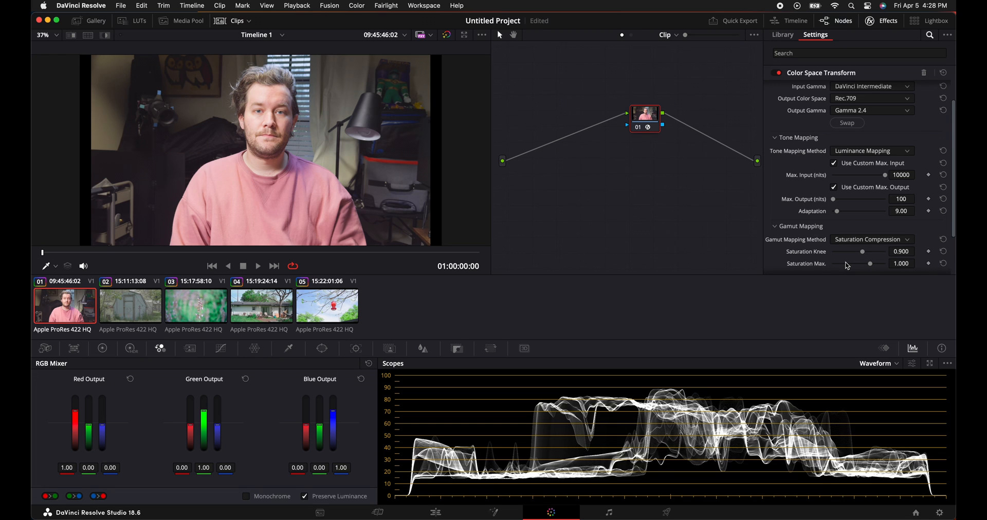
drag(644, 117, 691, 130)
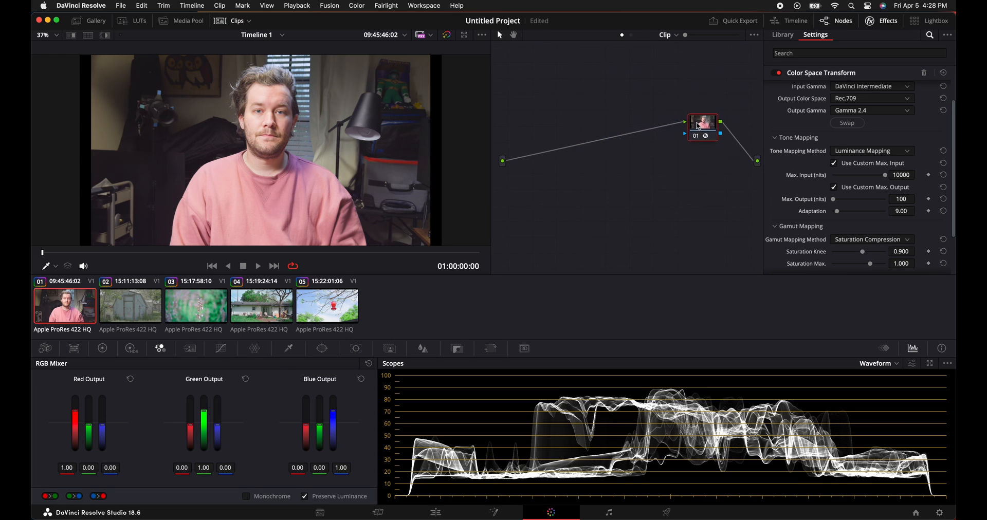
mouse_move(703, 122)
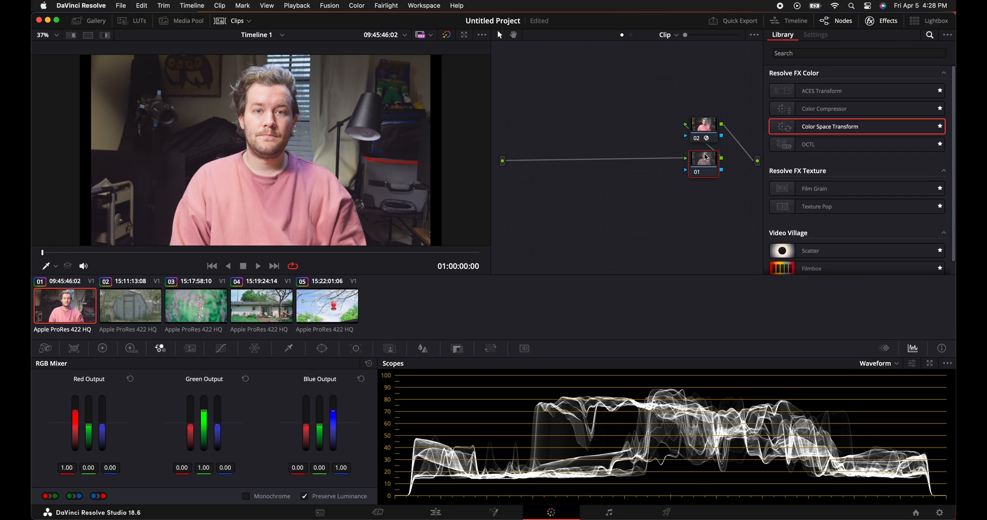
Move node 01 left and add corrector nodes 03, 04 and 05 branching from it.
drag(703, 163, 545, 118)
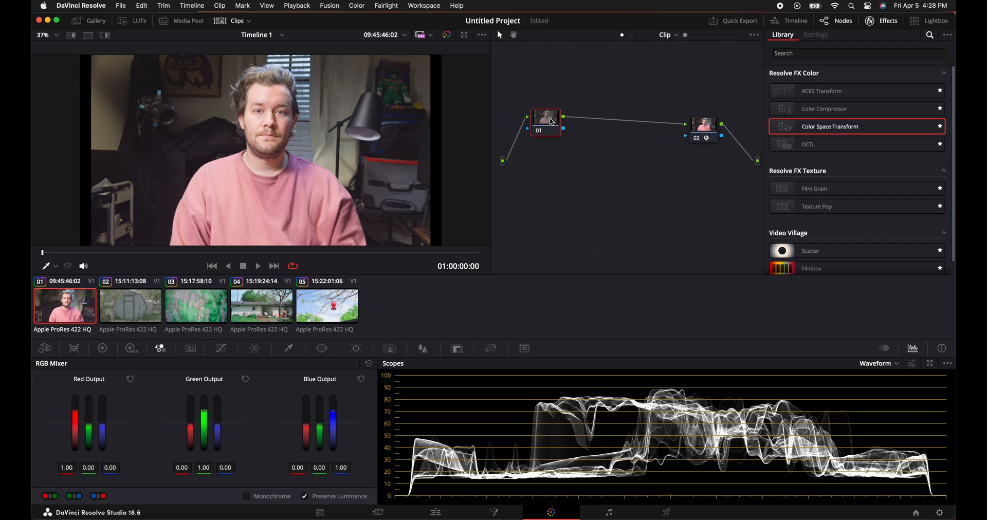
mouse_move(610, 95)
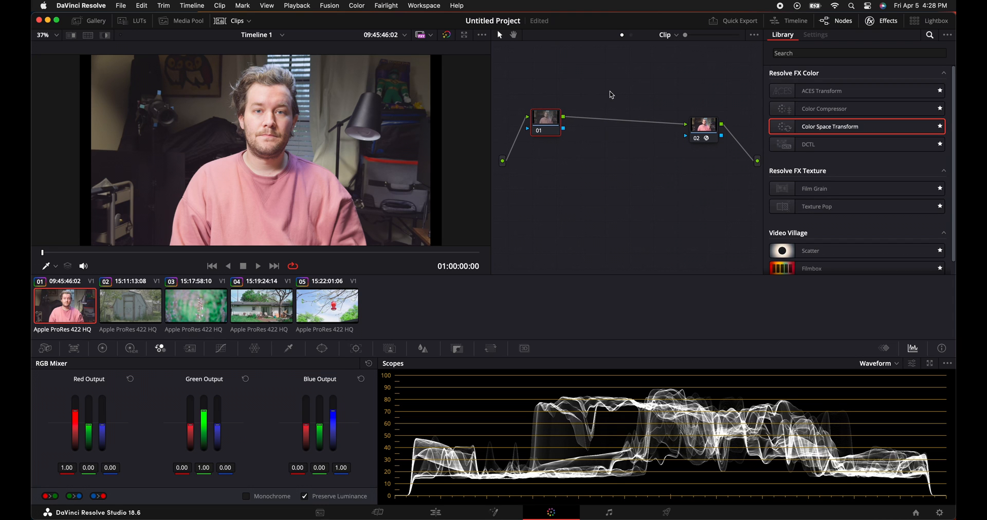
right_click(609, 93)
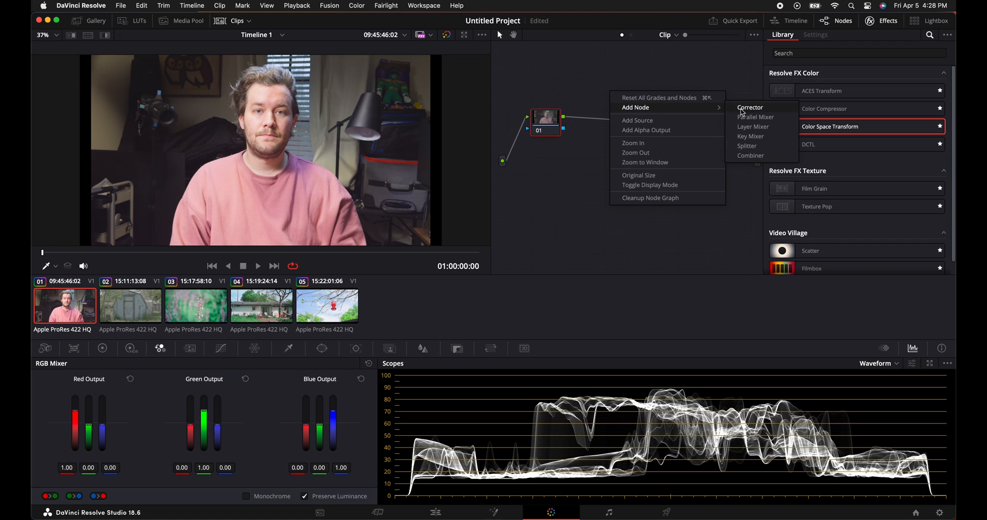
click(749, 107)
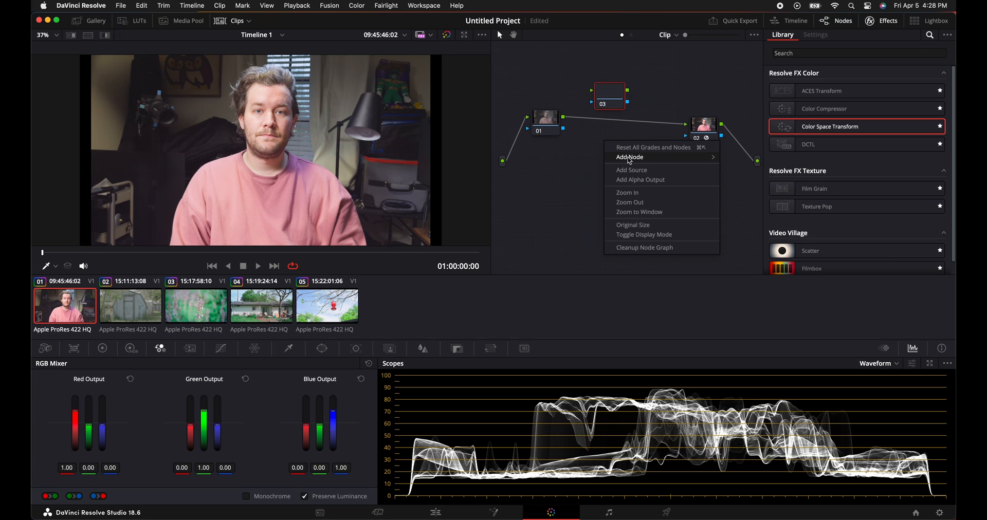
click(630, 158)
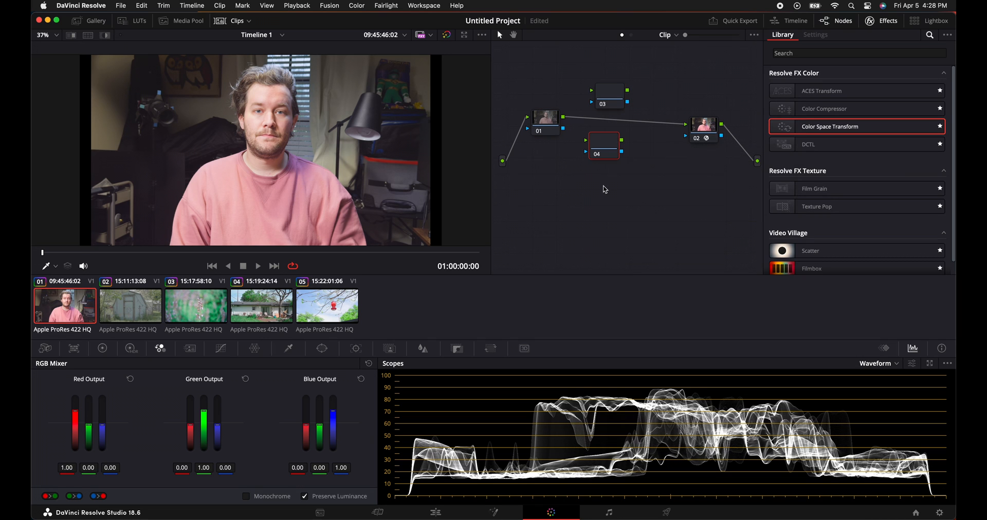
right_click(603, 189)
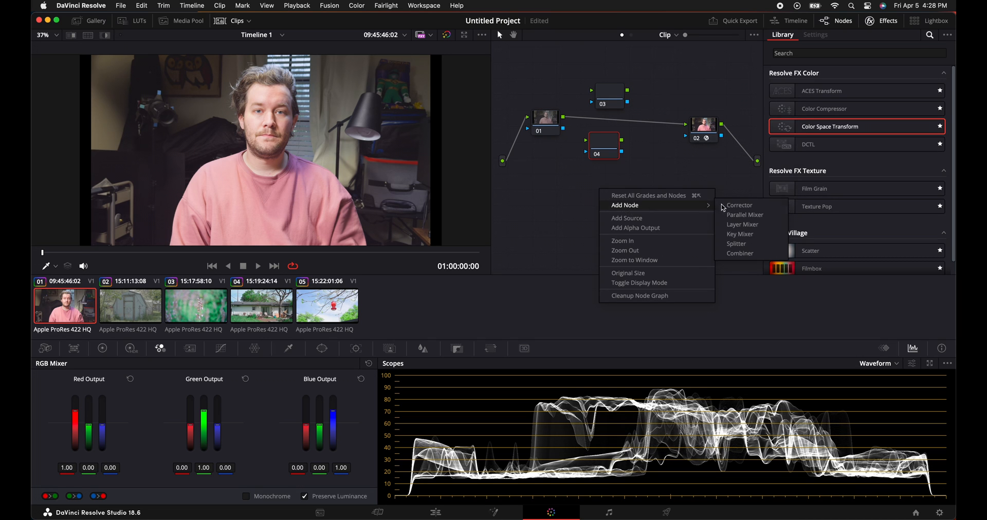
click(739, 206)
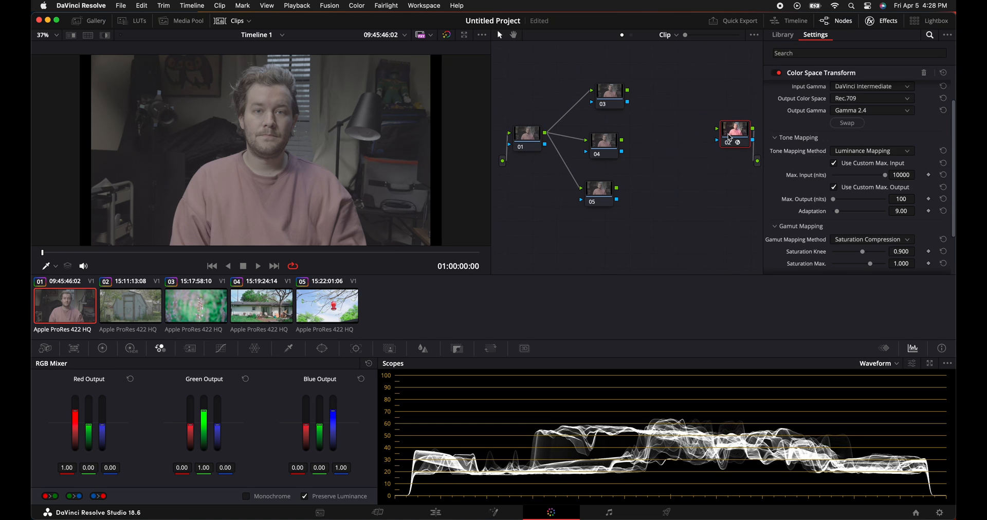
click(782, 35)
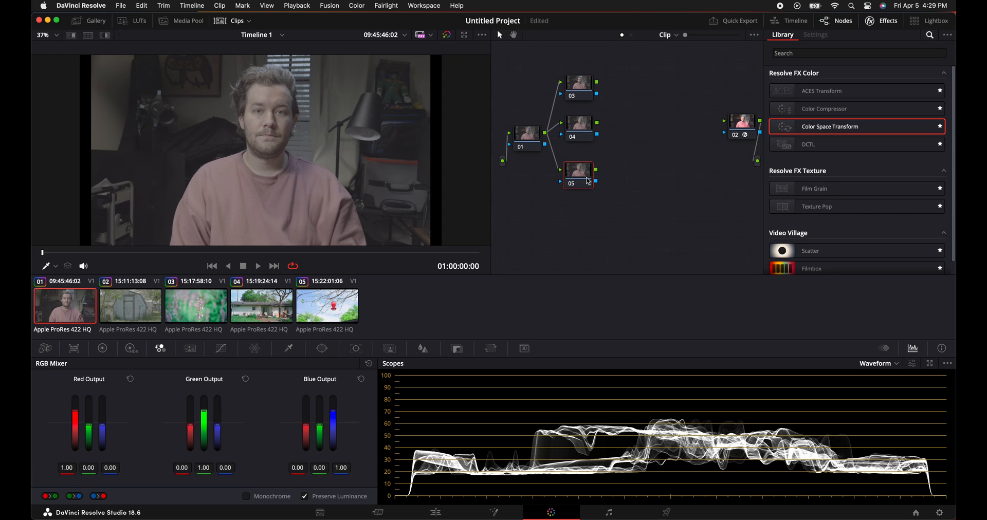
Add Parallel Mixer nodes after correctors 02, 03 and 04, renumbering the transform to 05.
right_click(629, 138)
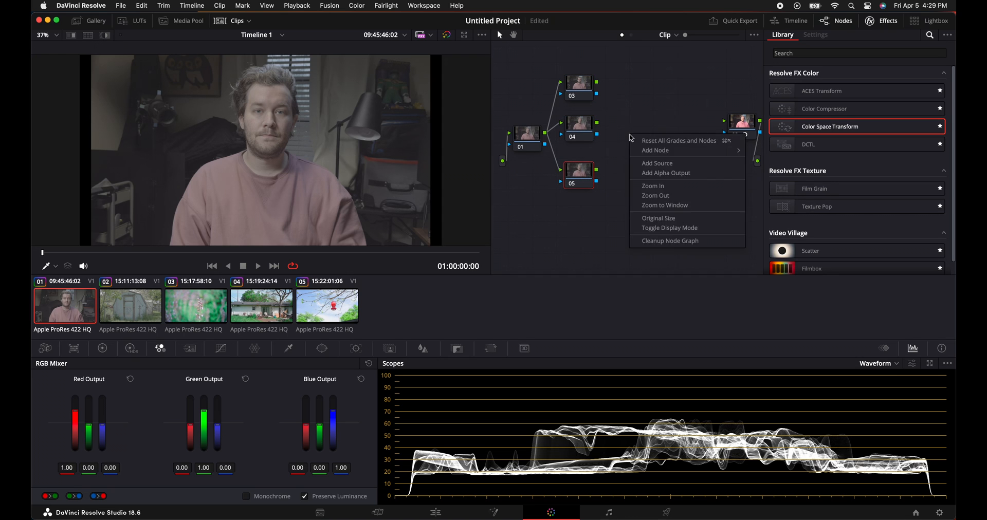
mouse_move(655, 150)
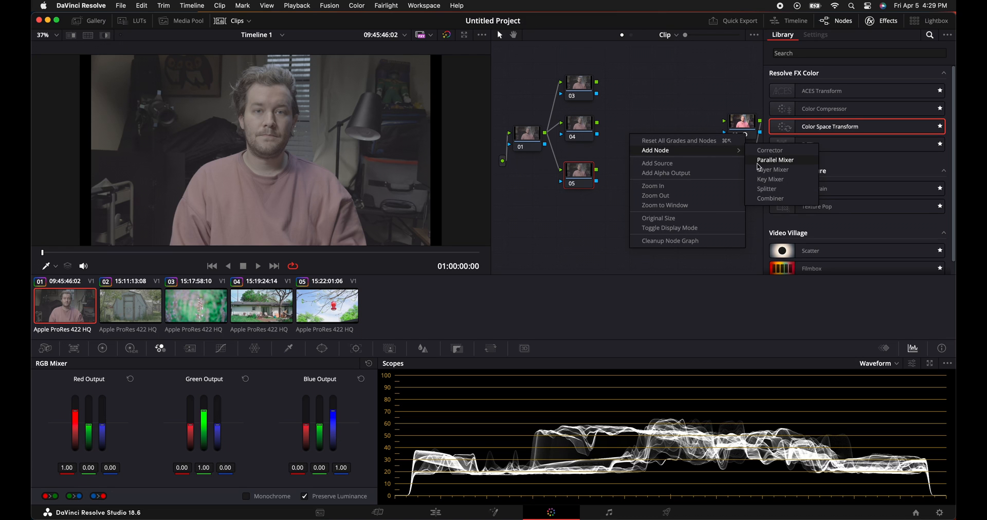
mouse_move(773, 169)
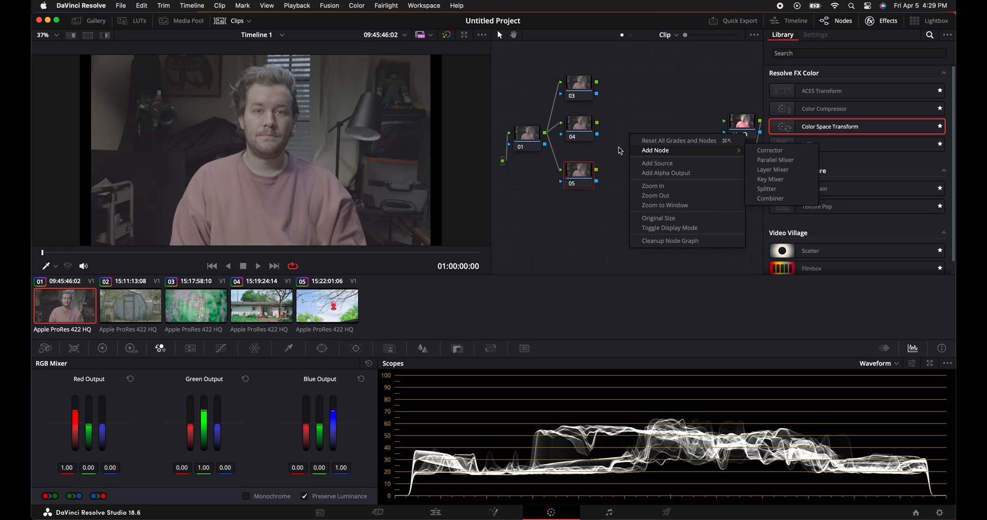
mouse_move(772, 169)
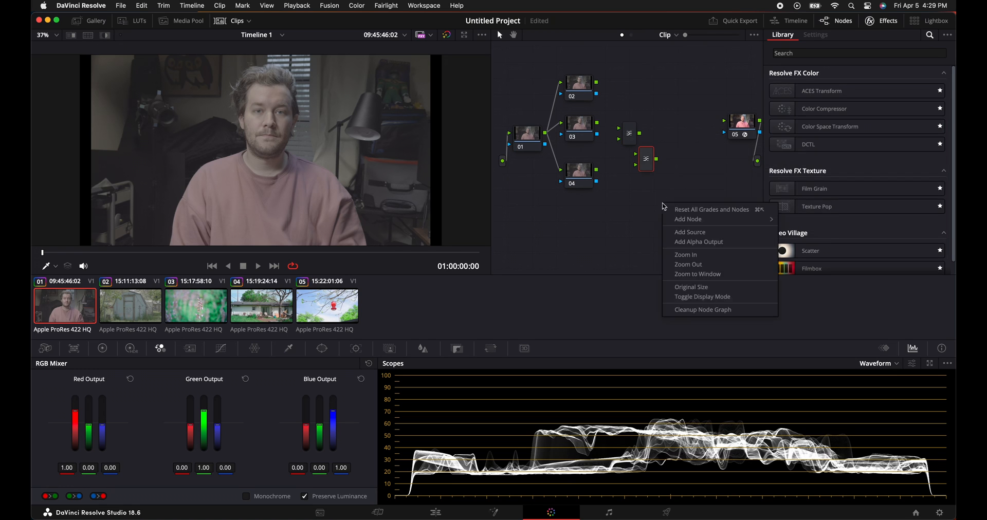
mouse_move(687, 219)
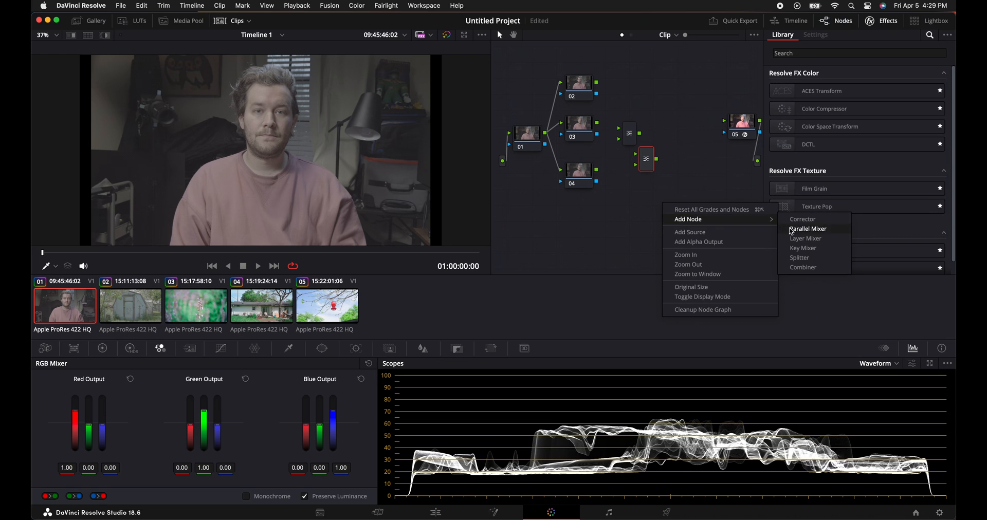
click(808, 228)
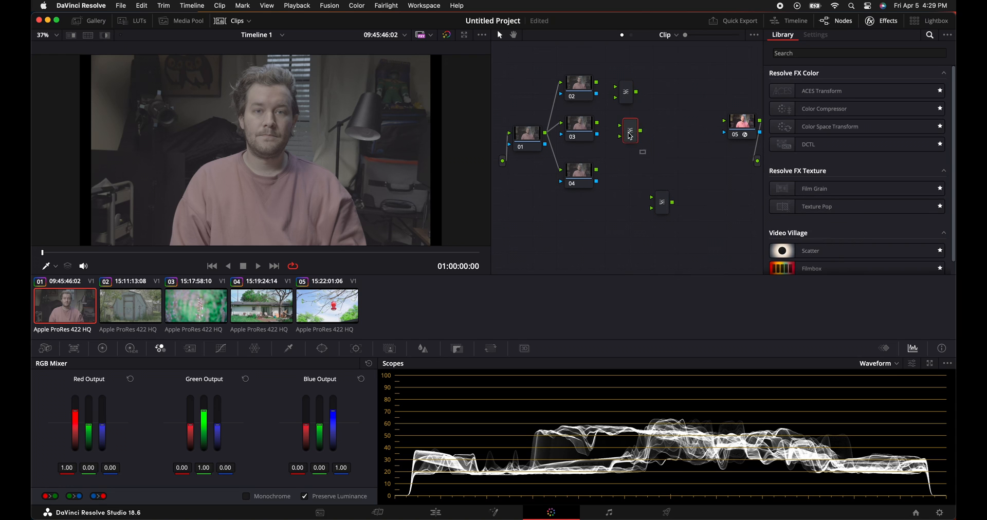
drag(629, 130, 636, 177)
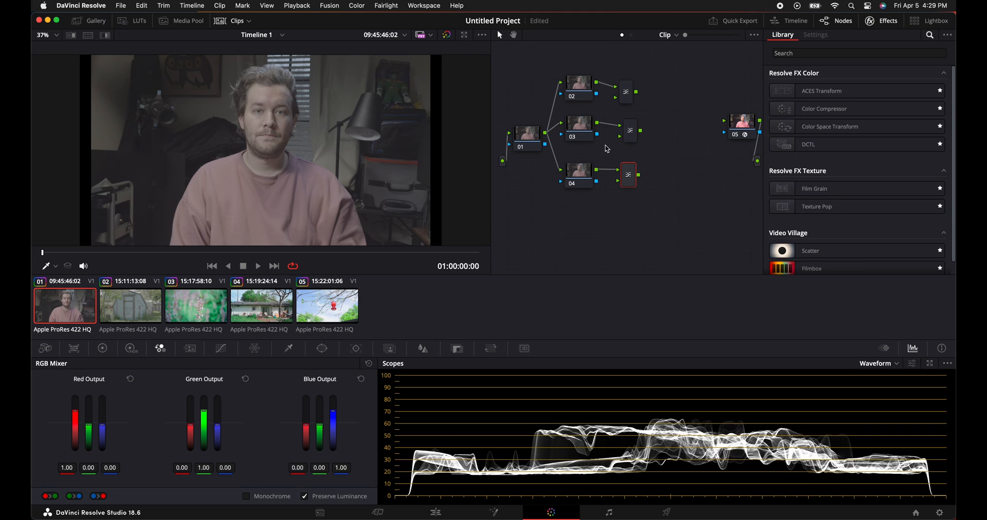
mouse_move(651, 99)
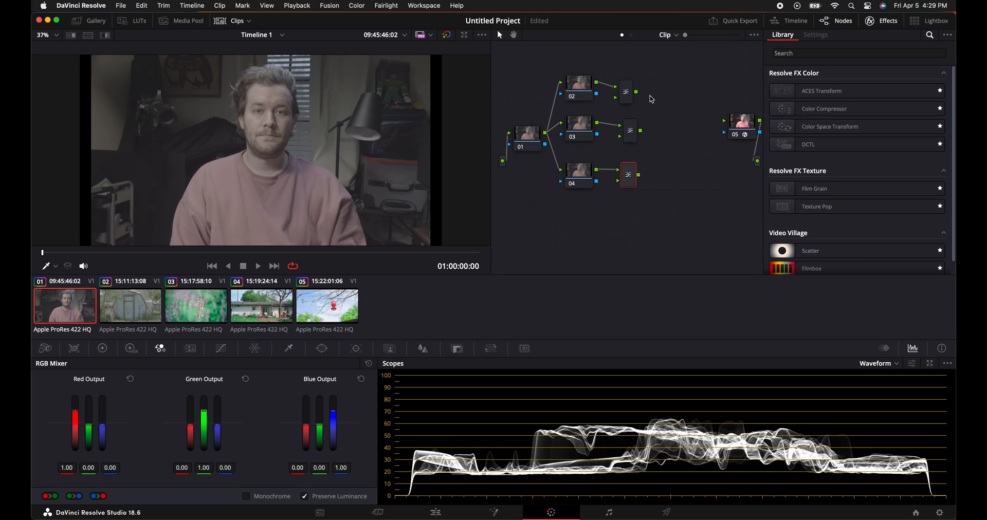
mouse_move(652, 98)
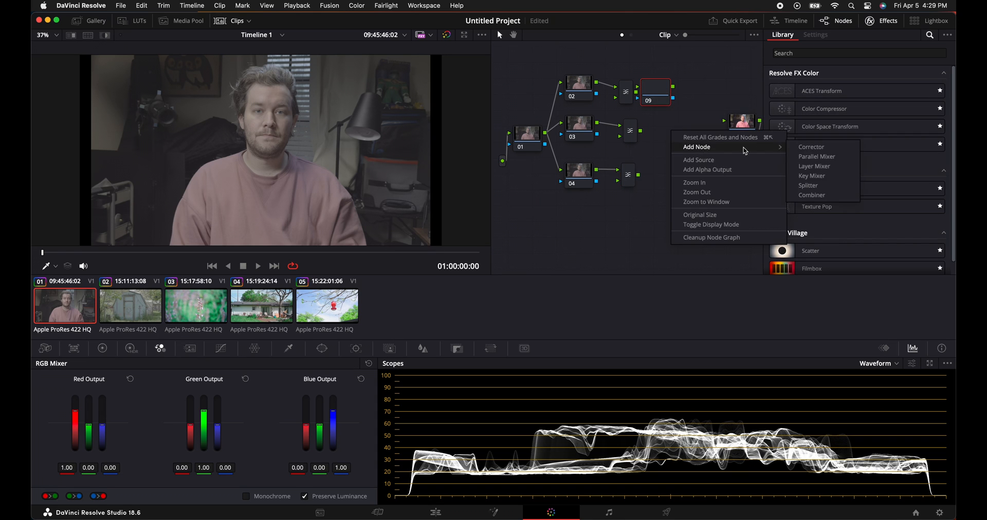
Add correctors after the middle and bottom mixers, then Parallel Mixers after the top and middle correctors.
click(811, 147)
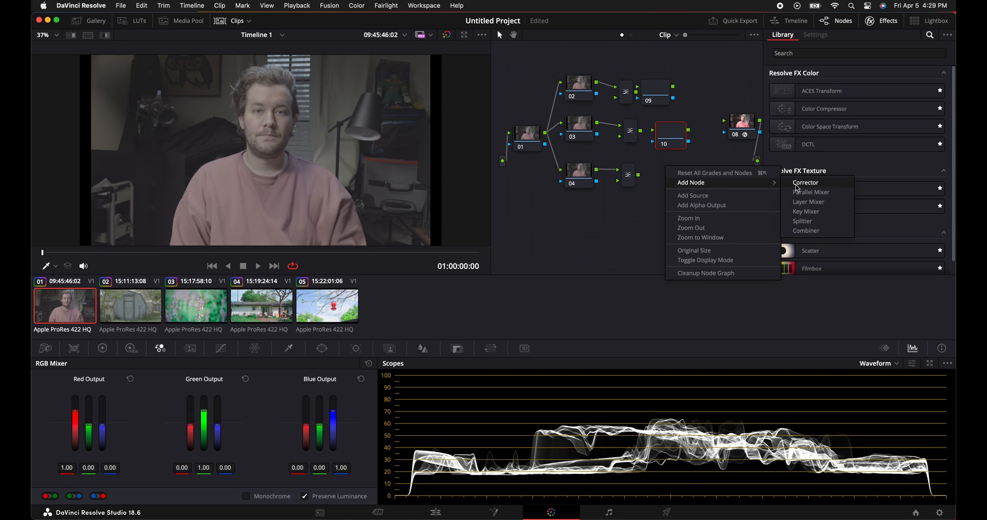
click(804, 183)
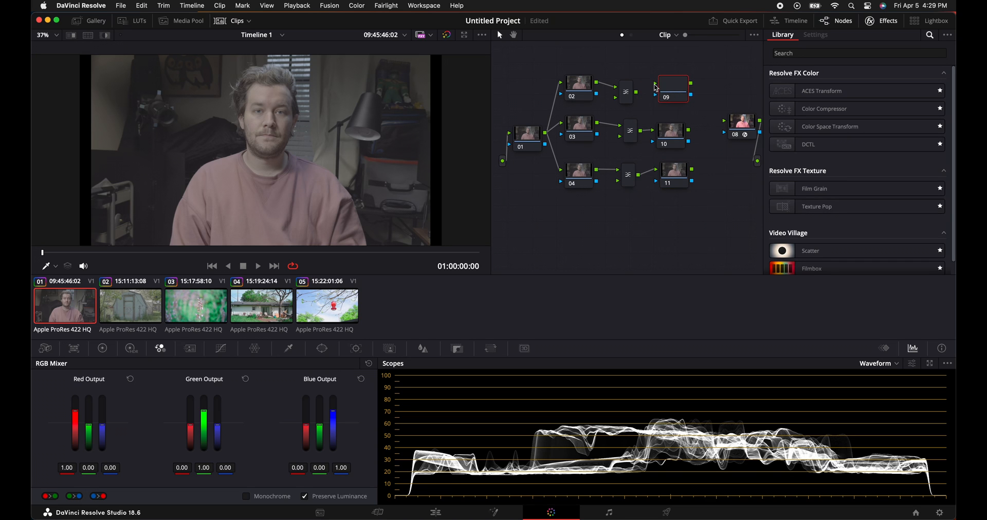
click(673, 83)
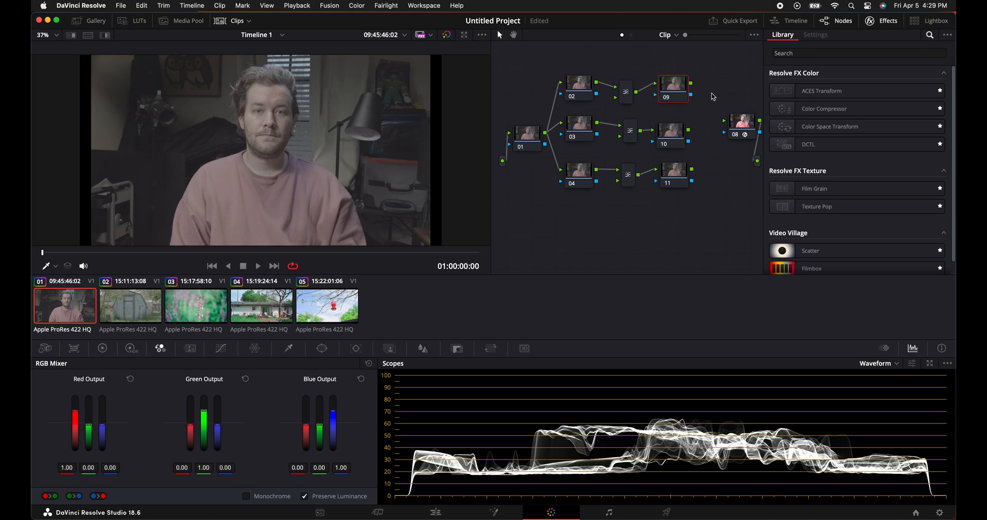
right_click(711, 96)
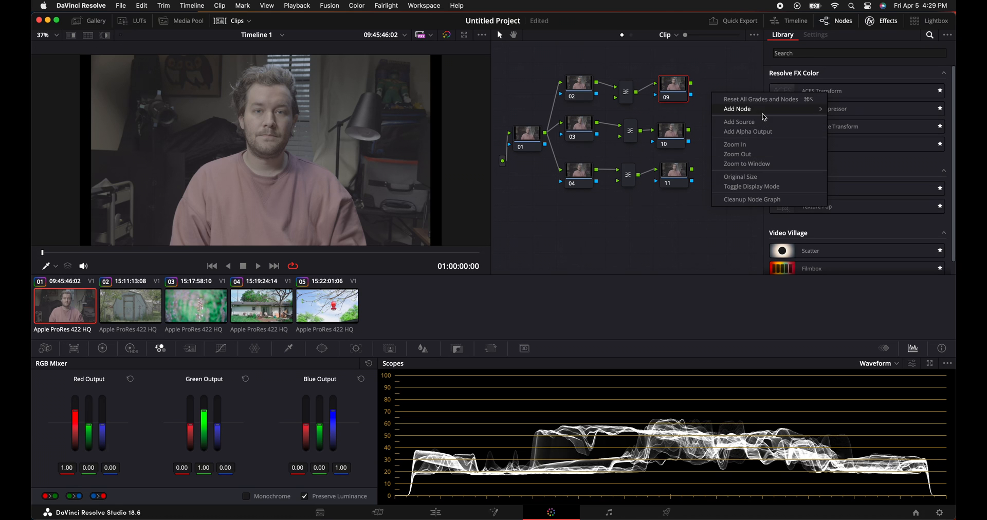
click(736, 108)
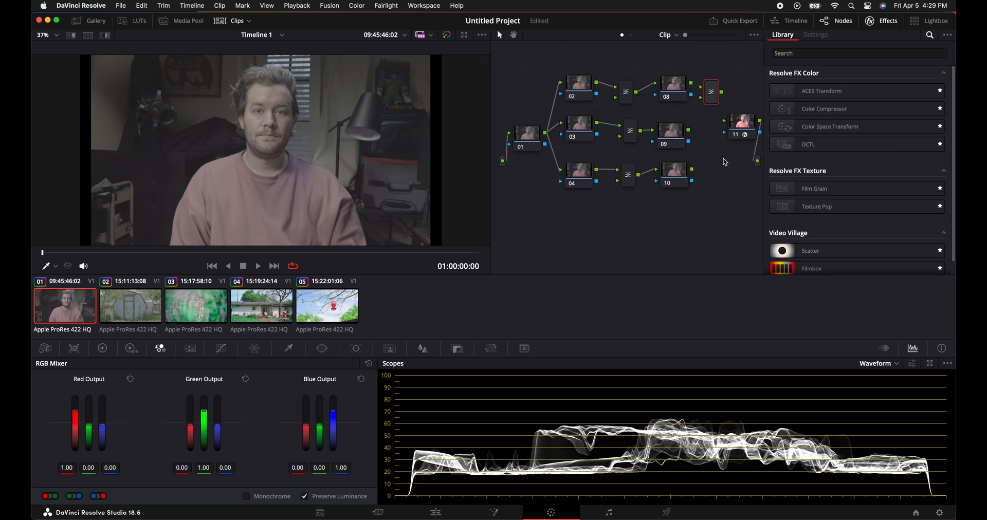
right_click(724, 160)
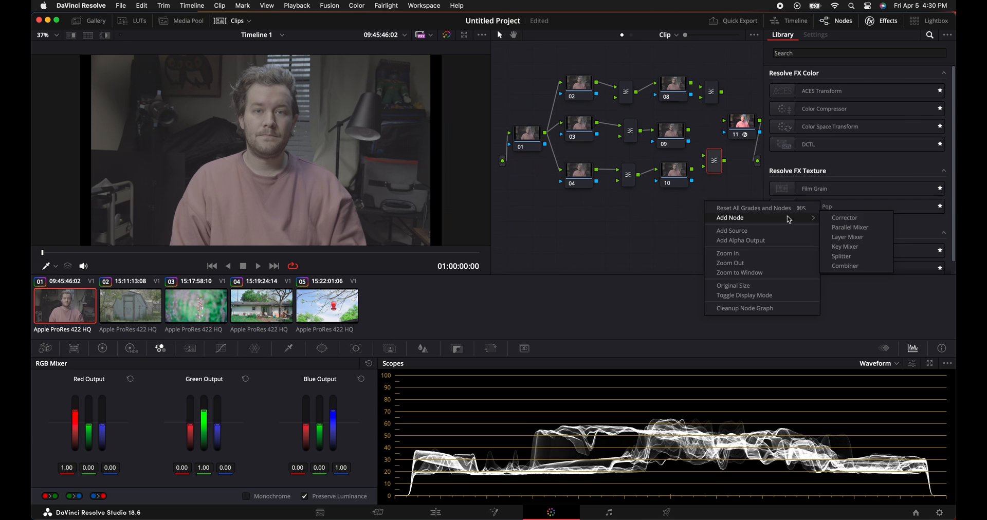
click(850, 227)
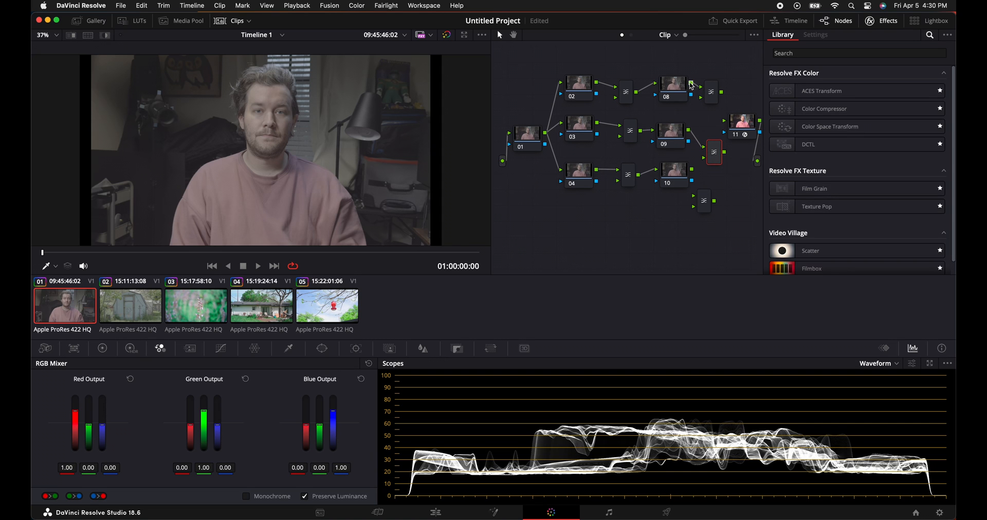
mouse_move(701, 175)
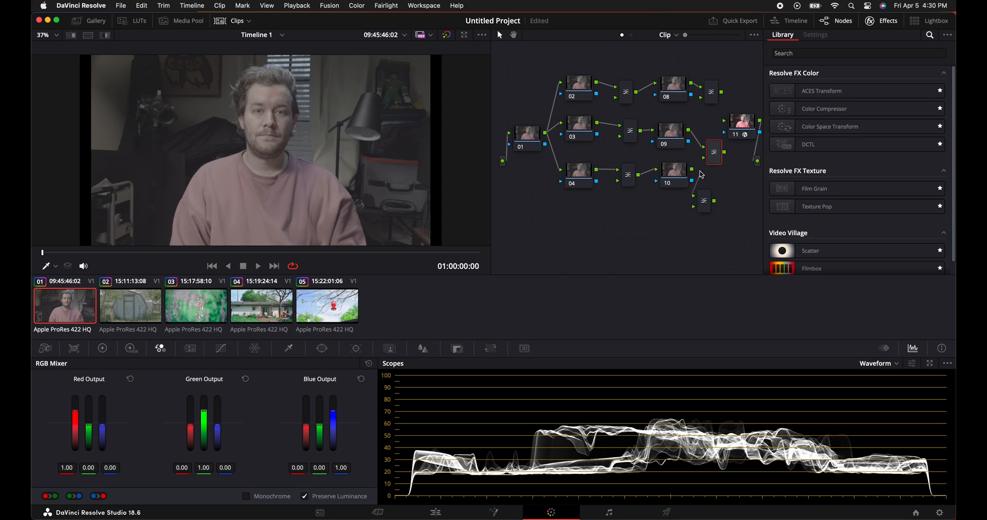
Add correctors 14, 15 and 16 after the three second mixers, ahead of transform node 17.
click(709, 187)
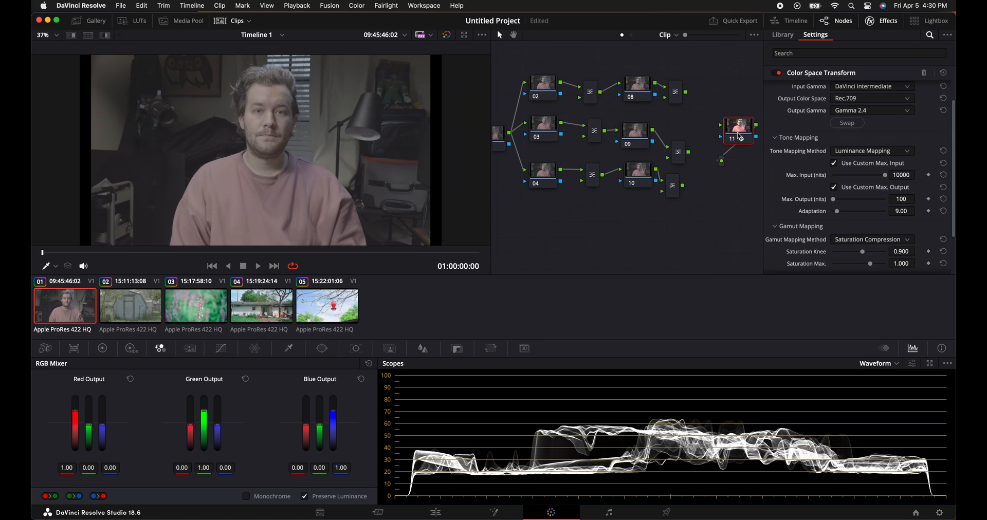
click(783, 35)
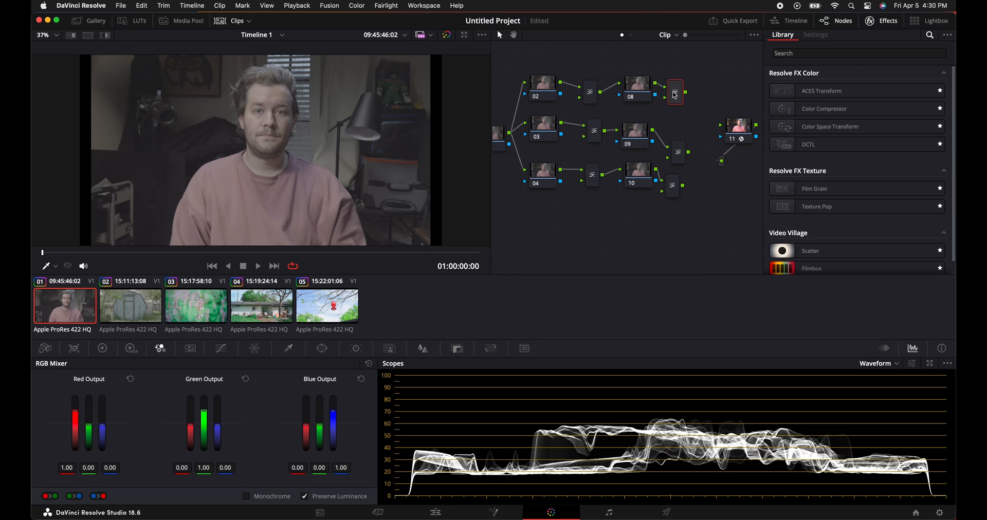
click(674, 138)
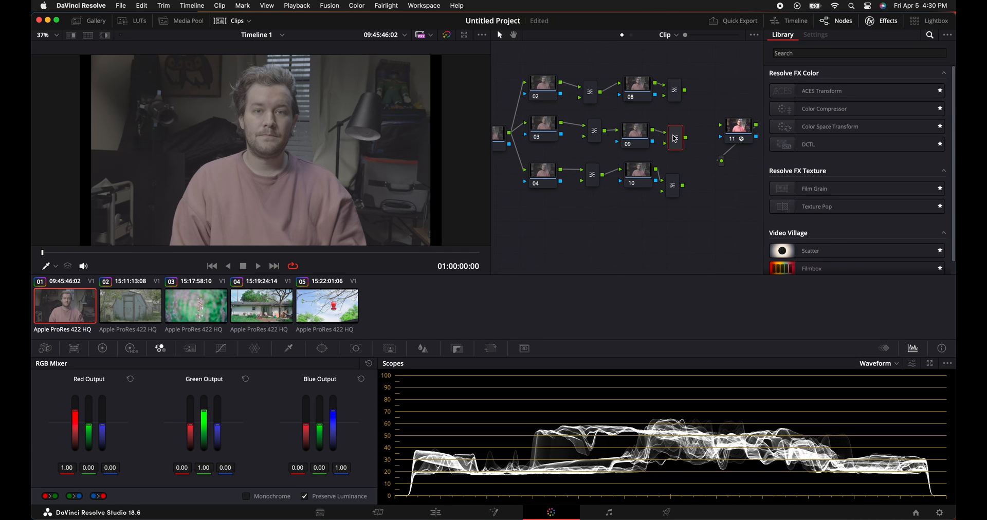
click(674, 175)
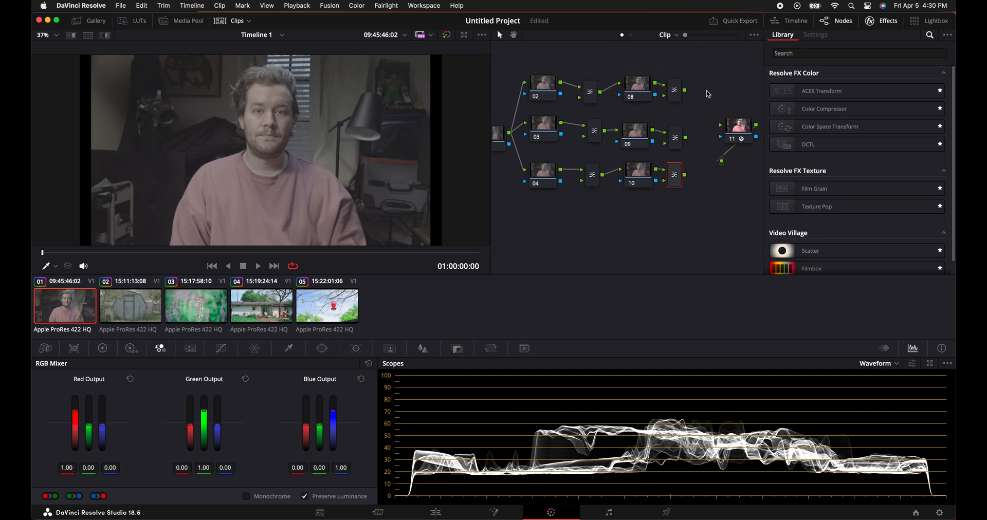
right_click(708, 93)
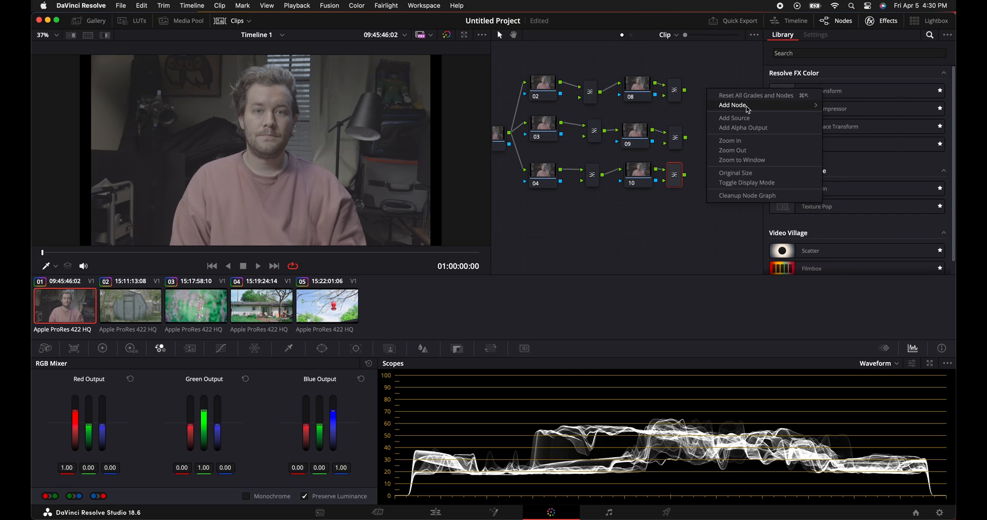
click(732, 105)
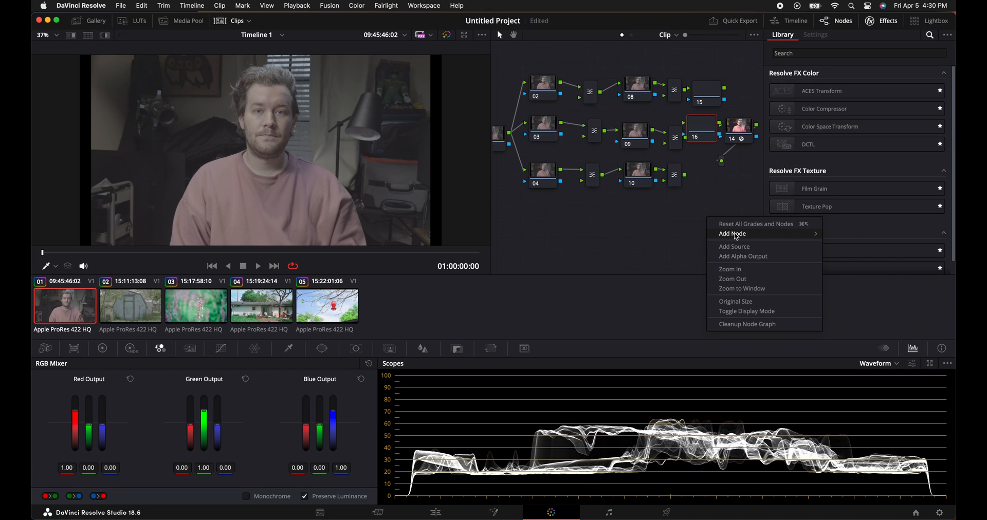
click(731, 233)
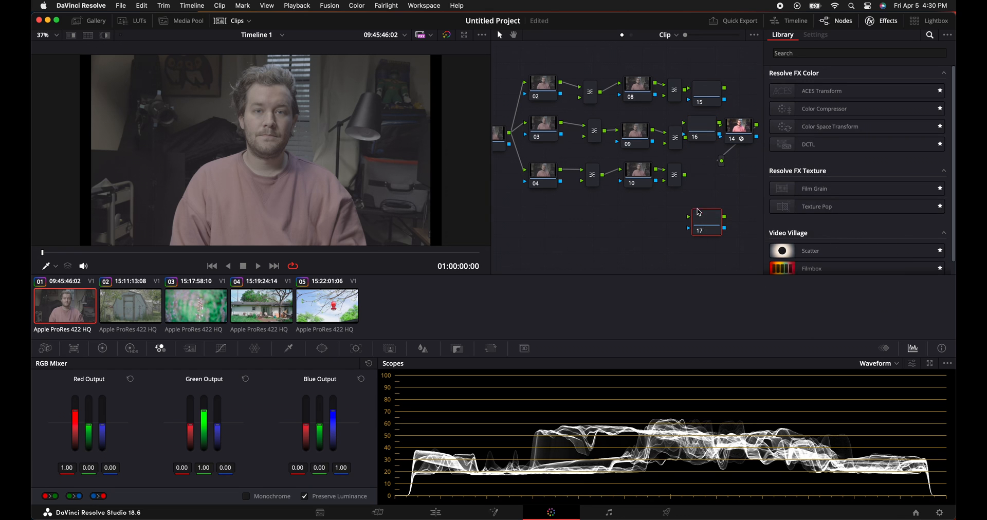
drag(706, 222, 709, 181)
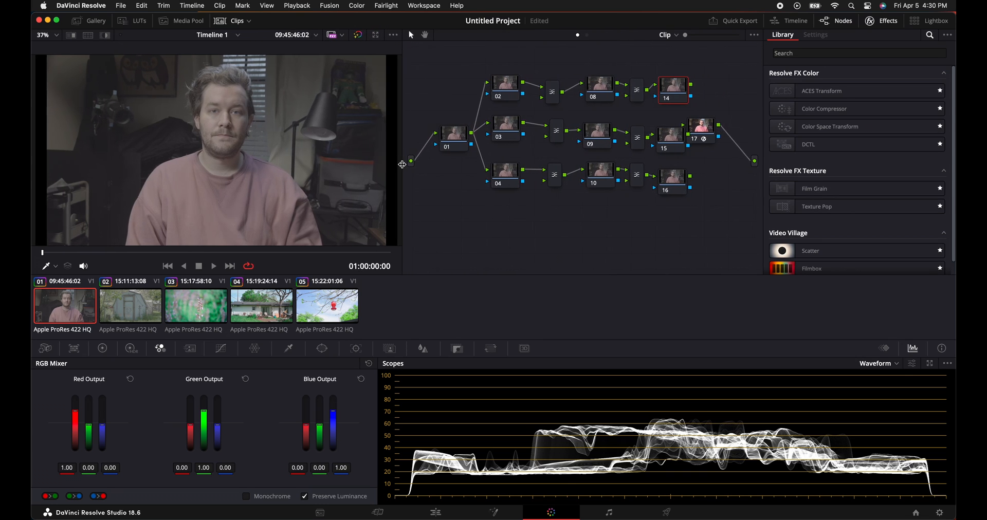
Add a three-input Layer Mixer merging correctors 14, 15 and 16 into Color Space Transform node 17.
click(737, 122)
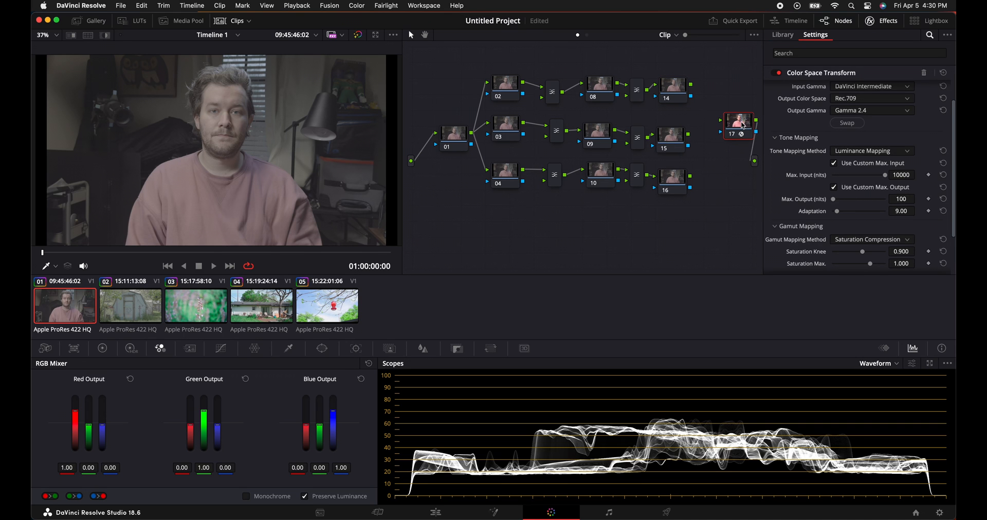
right_click(742, 126)
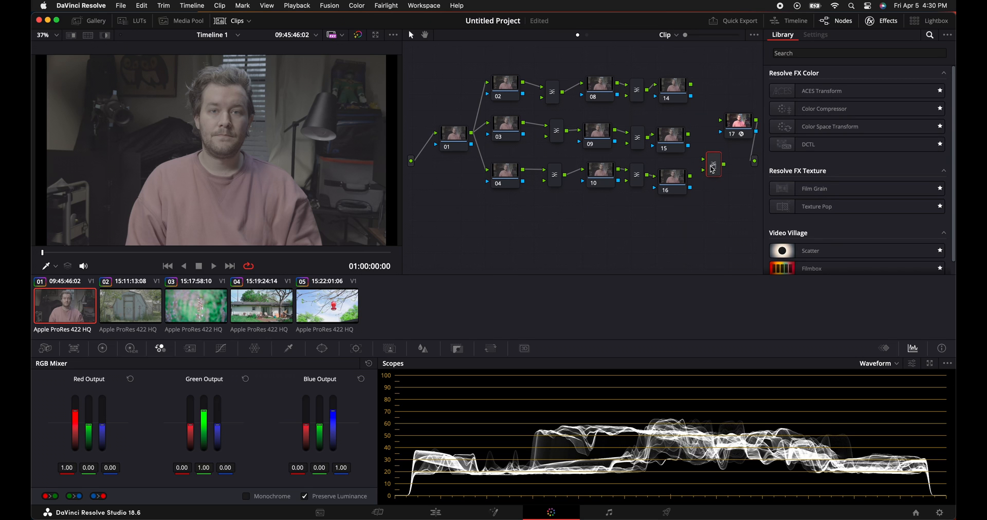
mouse_move(713, 166)
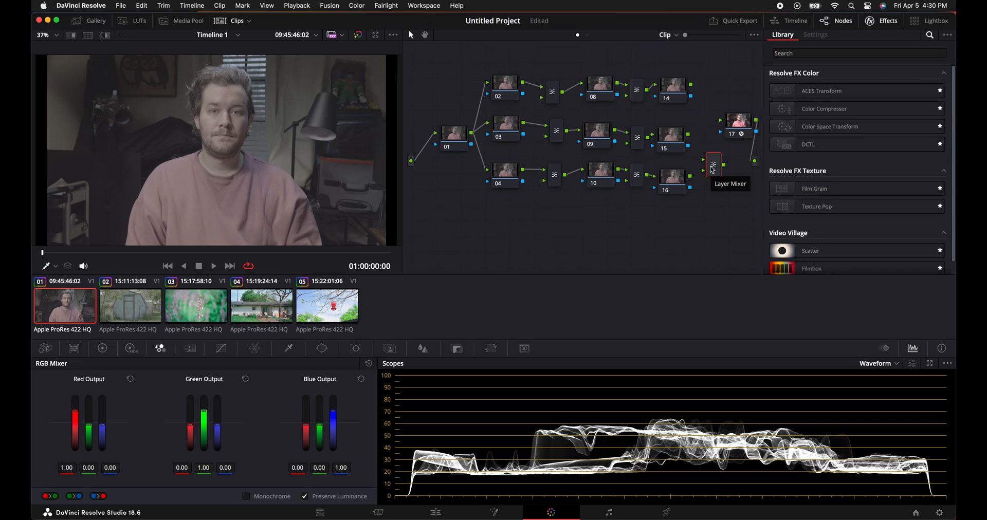
right_click(713, 165)
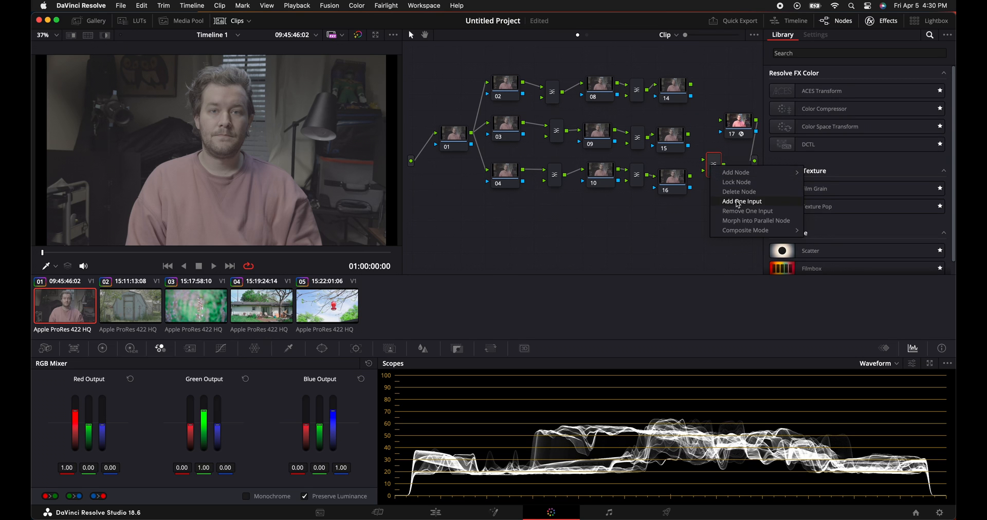
click(741, 200)
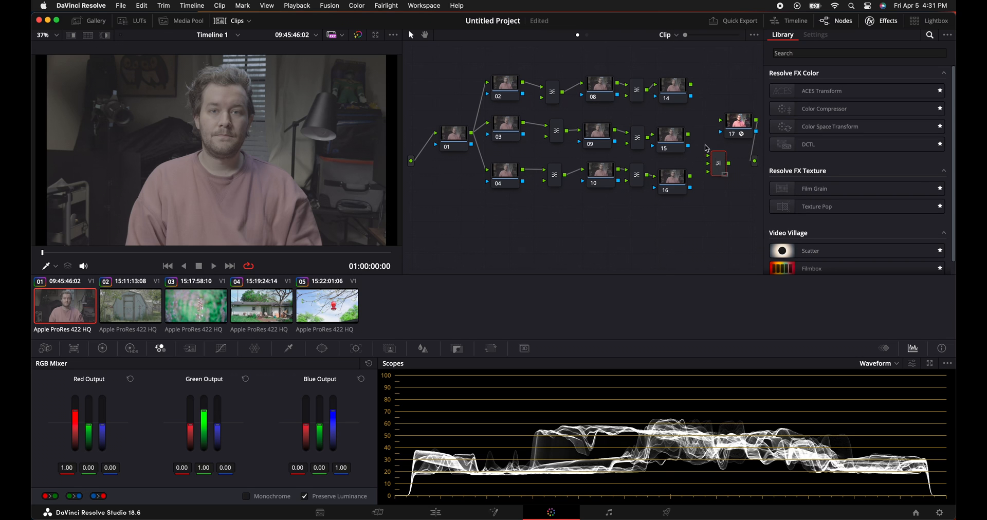
click(669, 183)
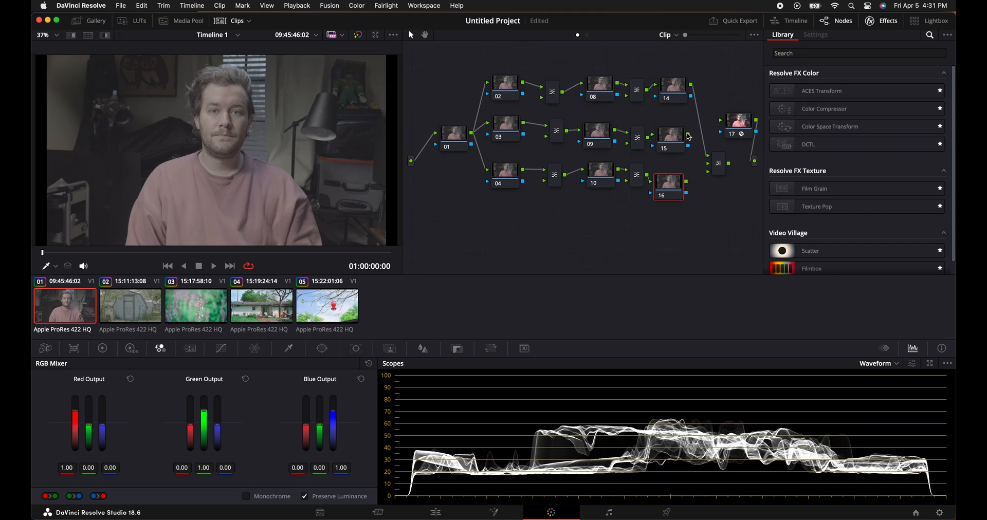
mouse_move(687, 185)
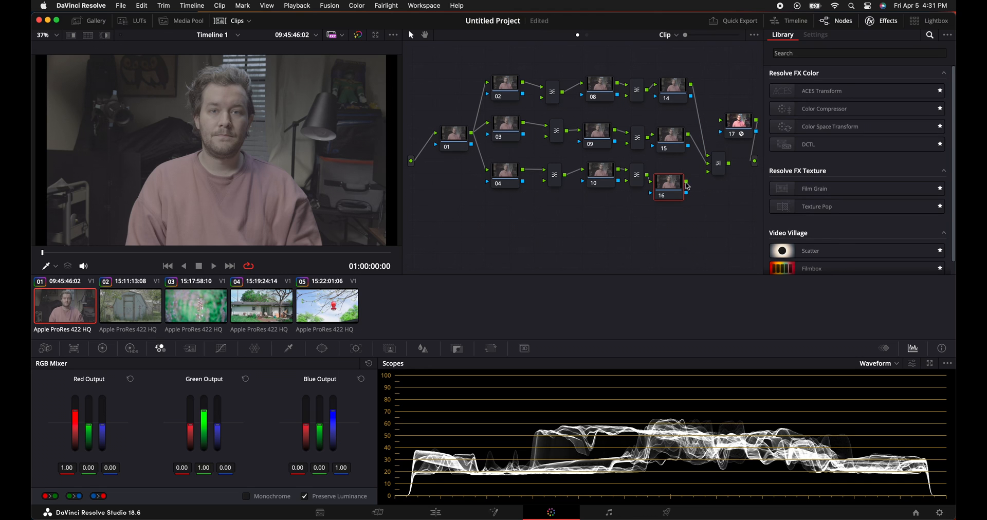
mouse_move(716, 172)
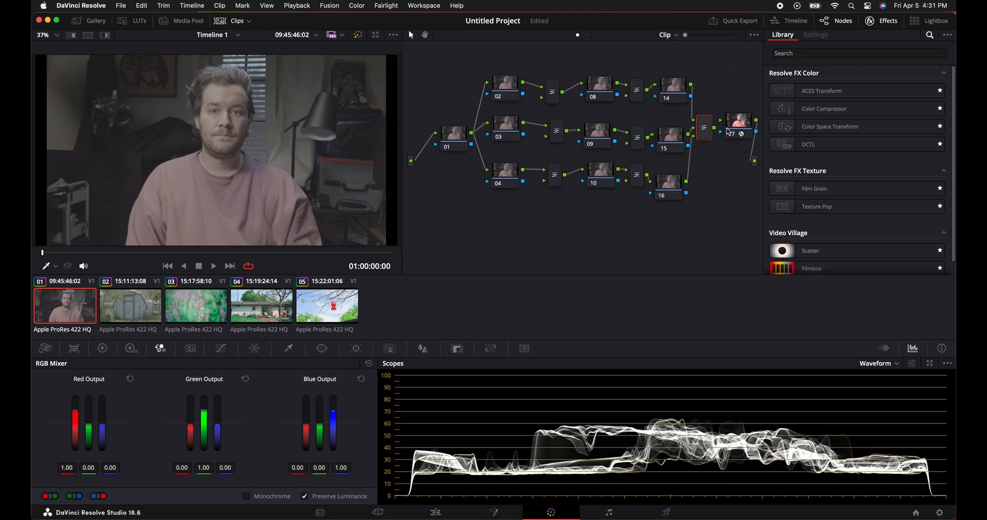
click(814, 35)
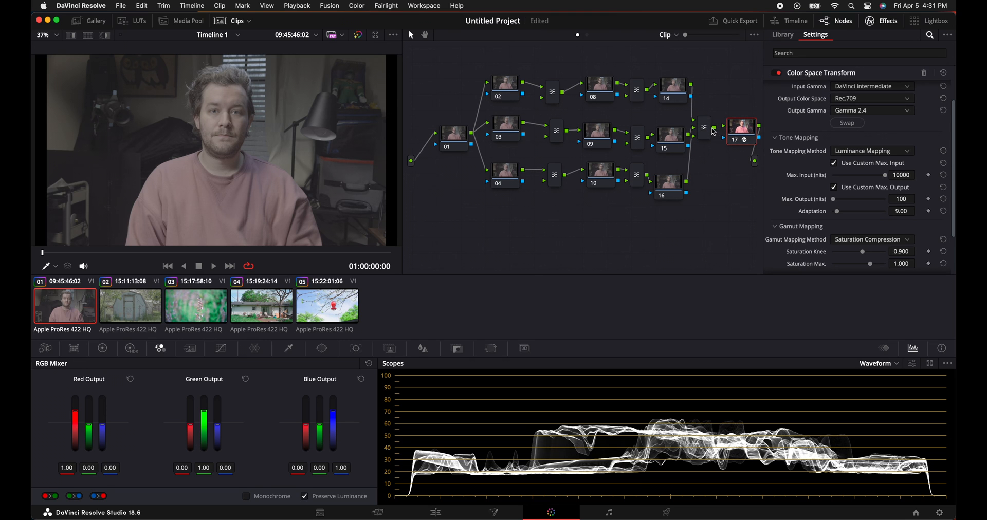
mouse_move(716, 131)
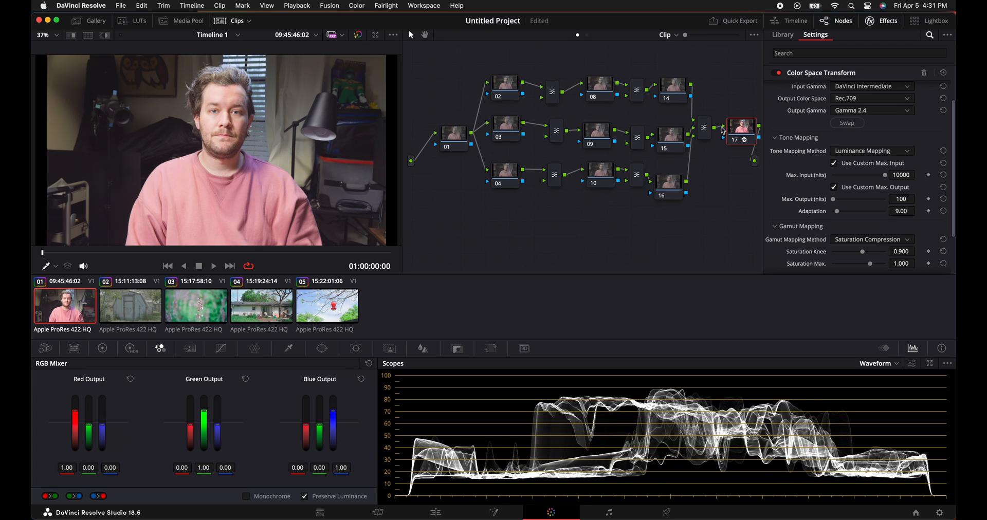
mouse_move(596, 187)
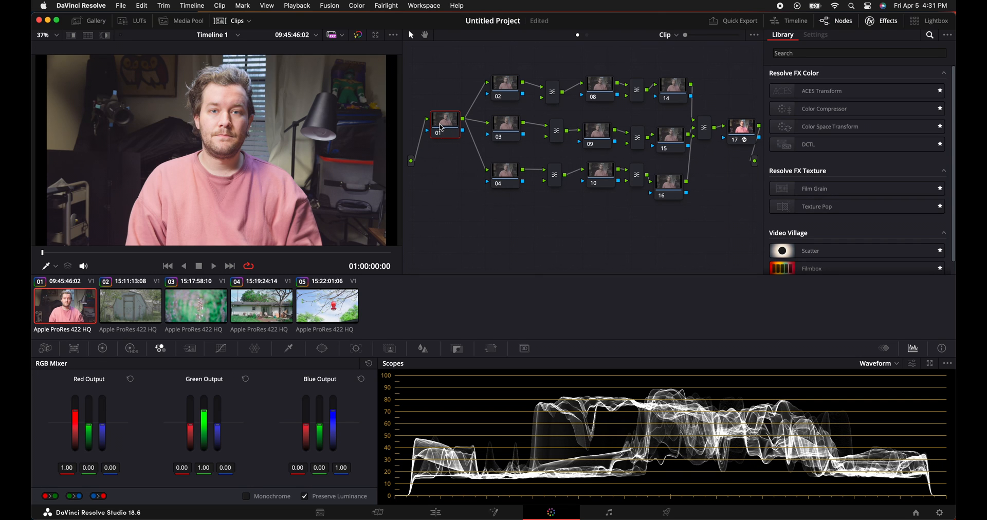
Set node 01 Offset to 25 and label correctors 02/03/04 and 14/15/16 RED, GREEN, BLUE.
click(102, 349)
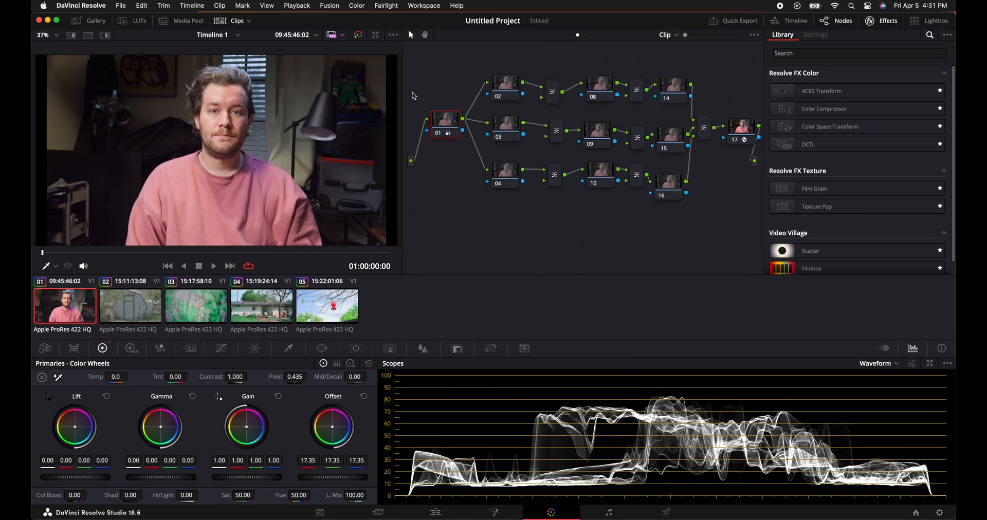
click(504, 86)
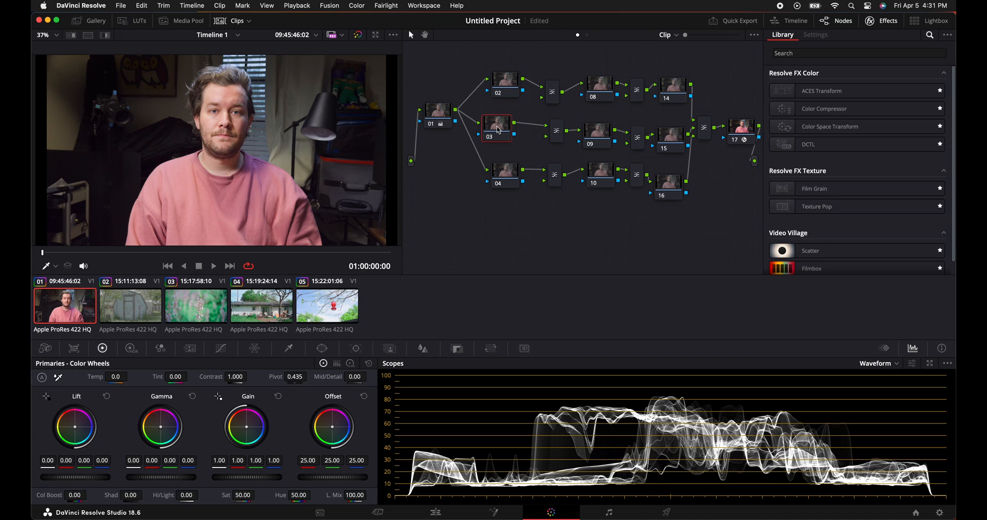
click(485, 173)
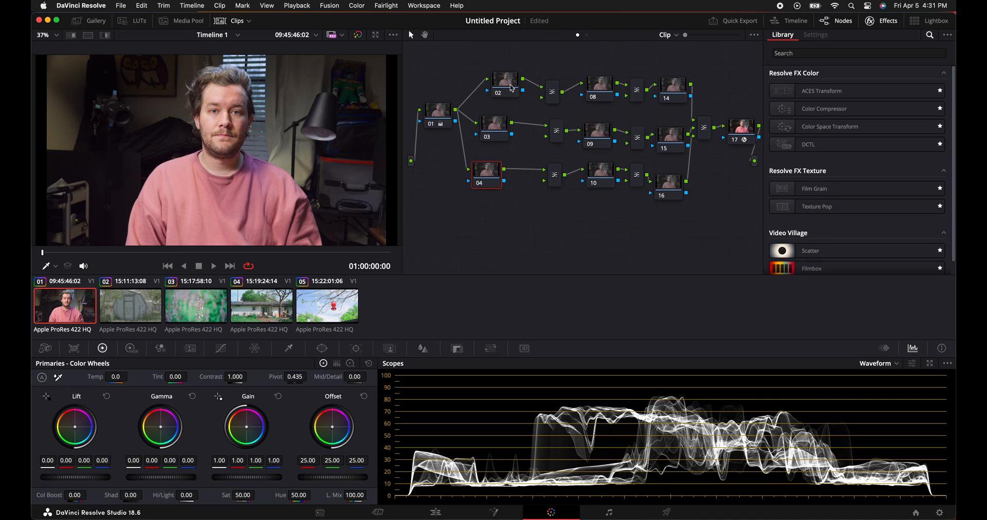
click(494, 122)
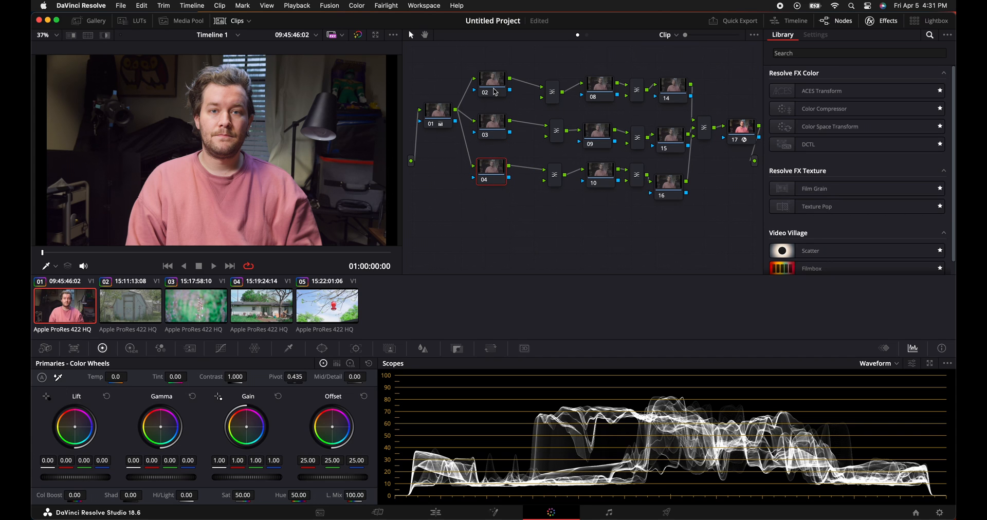
click(492, 85)
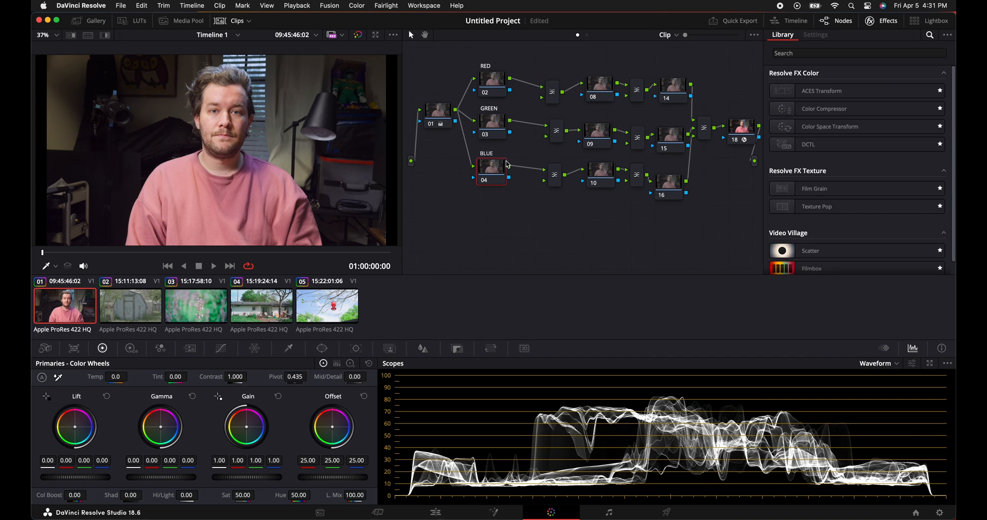
click(672, 89)
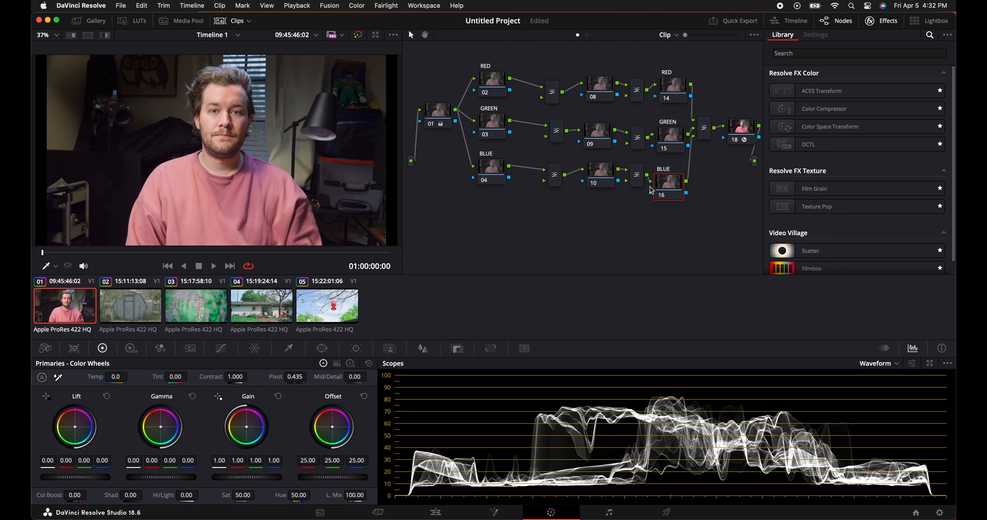
mouse_move(560, 152)
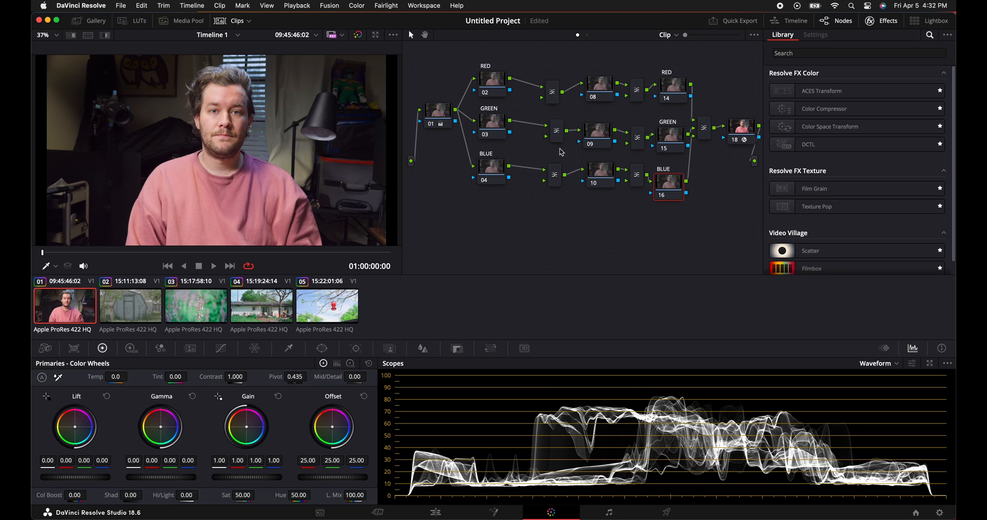
mouse_move(642, 177)
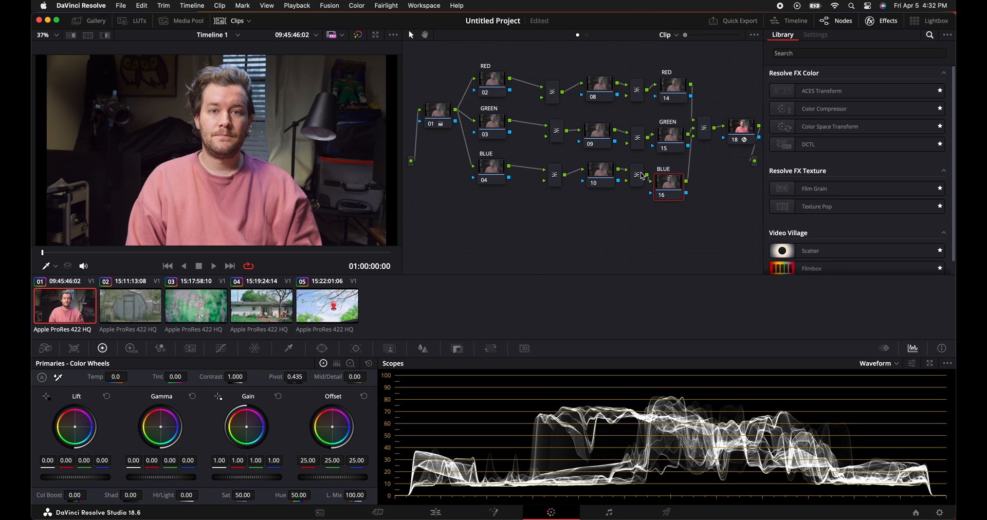
Check the RED, BLUE and GREEN branch mixers, leaving their blend modes unchanged.
click(551, 82)
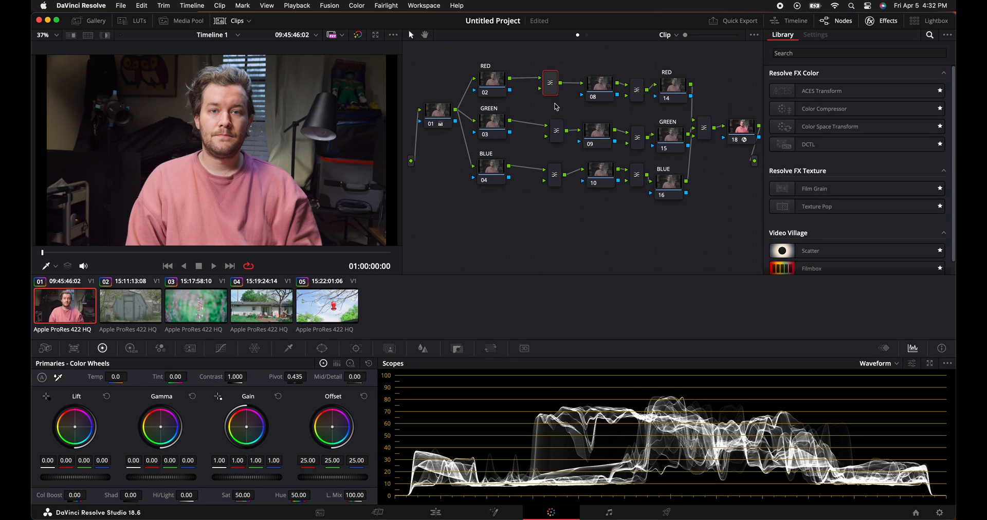
click(549, 173)
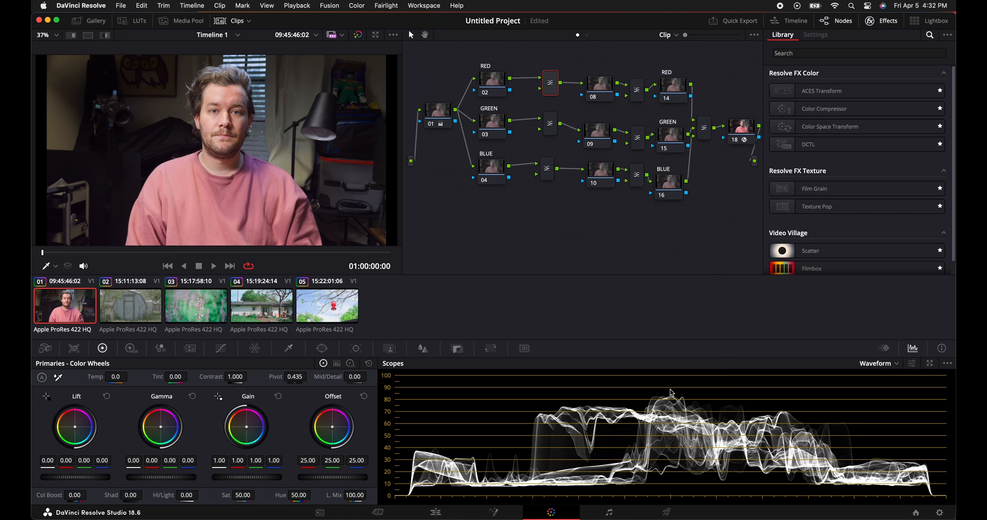
right_click(551, 122)
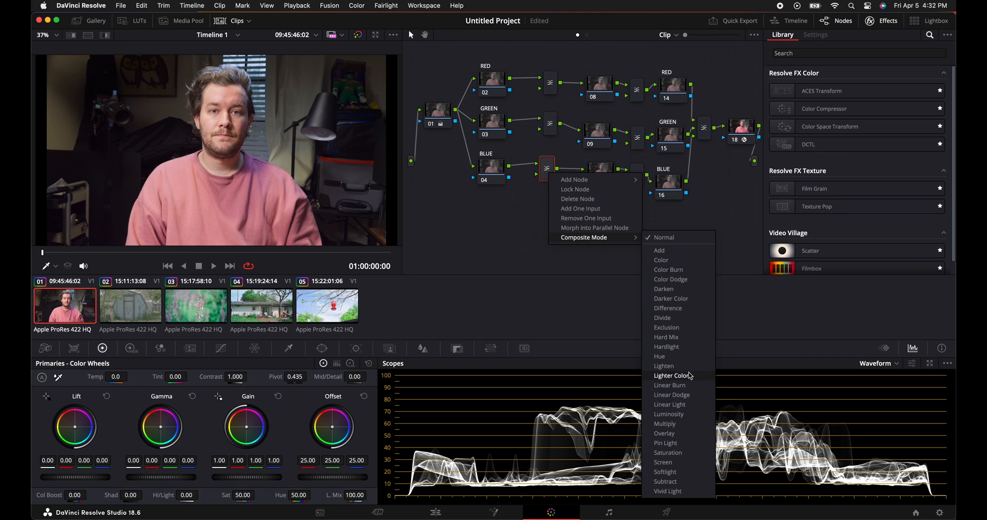
click(670, 376)
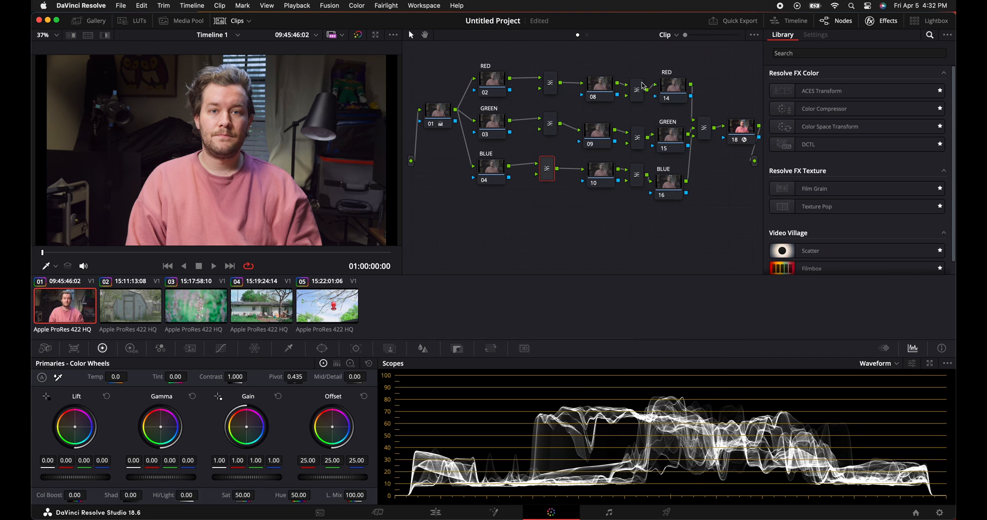
right_click(637, 89)
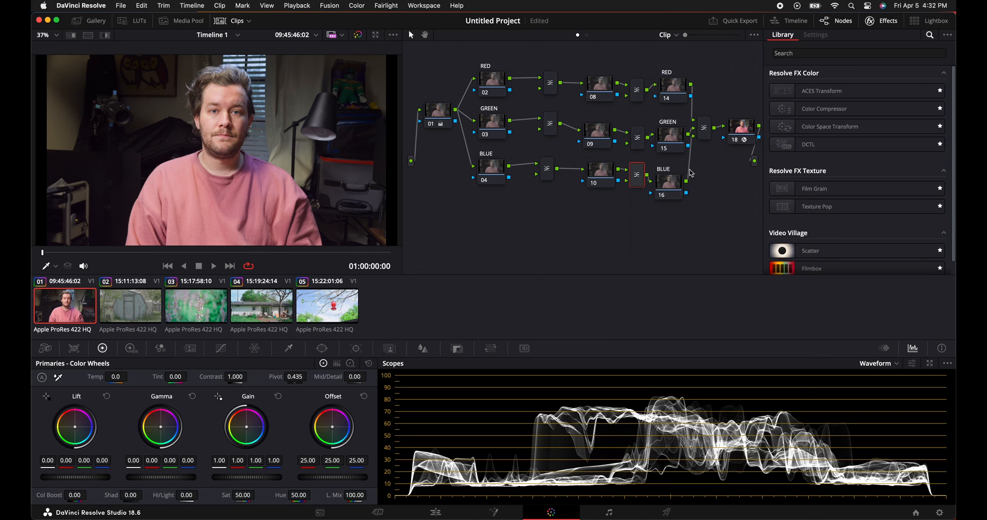
Set the final Layer Mixer's composite mode to Add, merging the three channels.
right_click(705, 130)
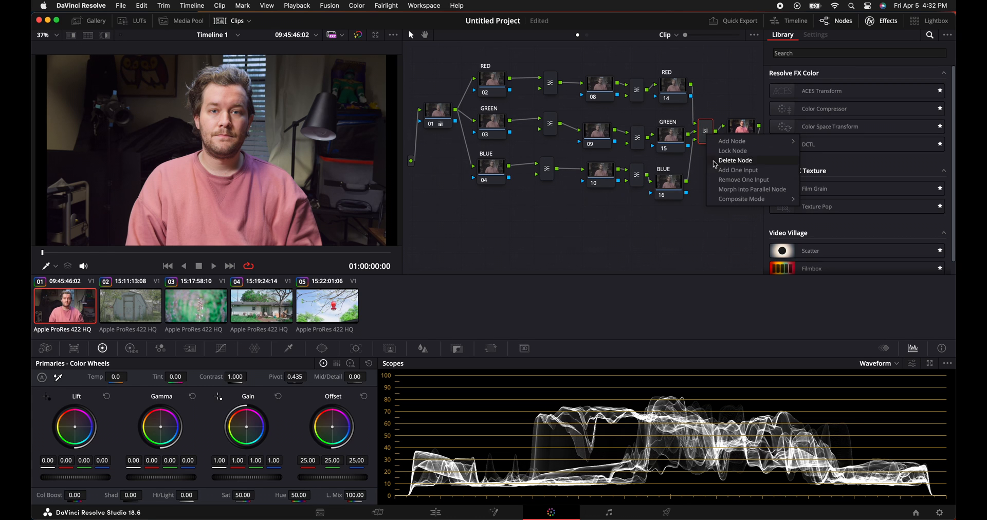
click(741, 199)
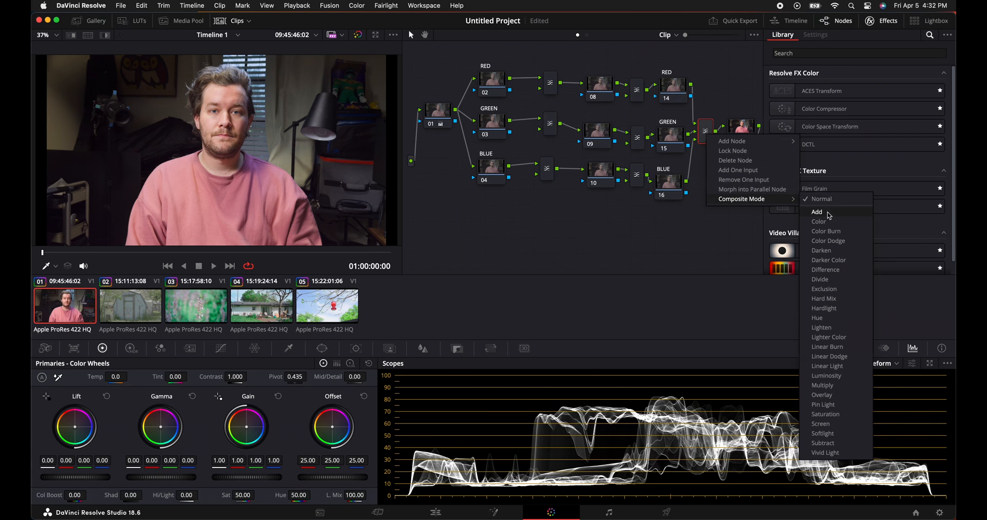
click(816, 212)
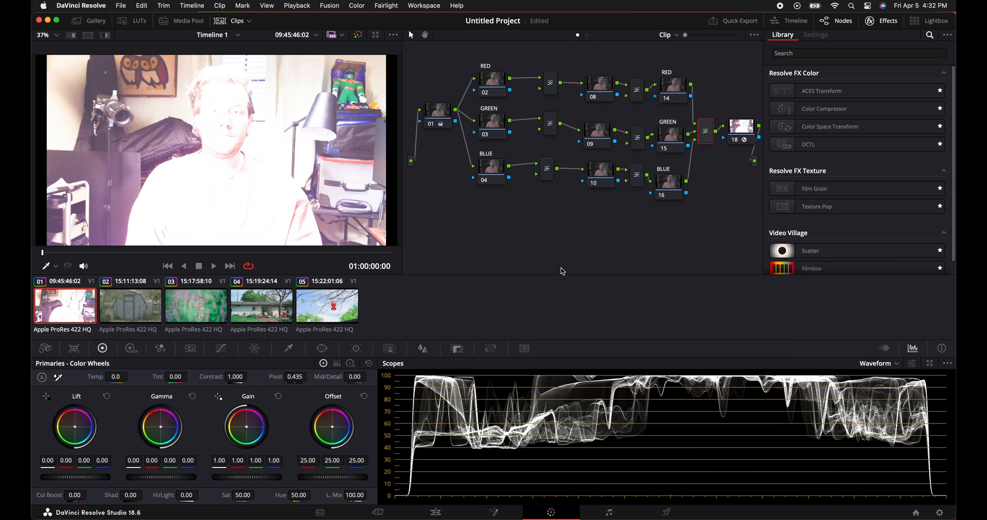
mouse_move(564, 271)
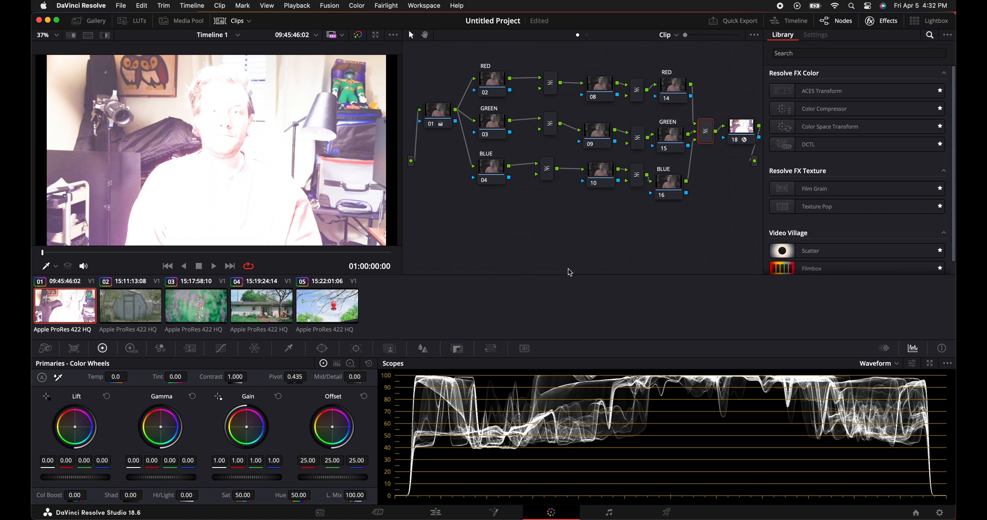
mouse_move(493, 86)
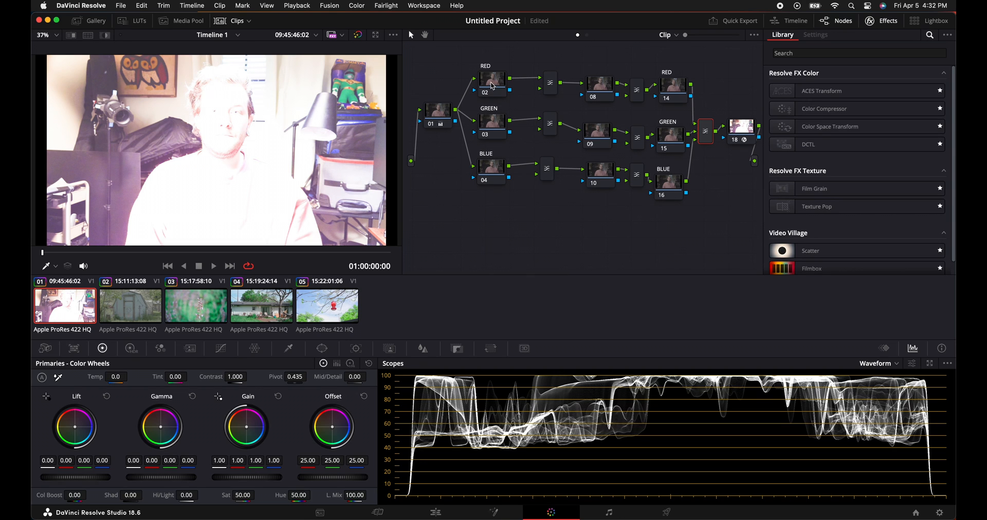
In the RED node's RGB Mixer, feed red only into the red, green and blue outputs.
click(491, 85)
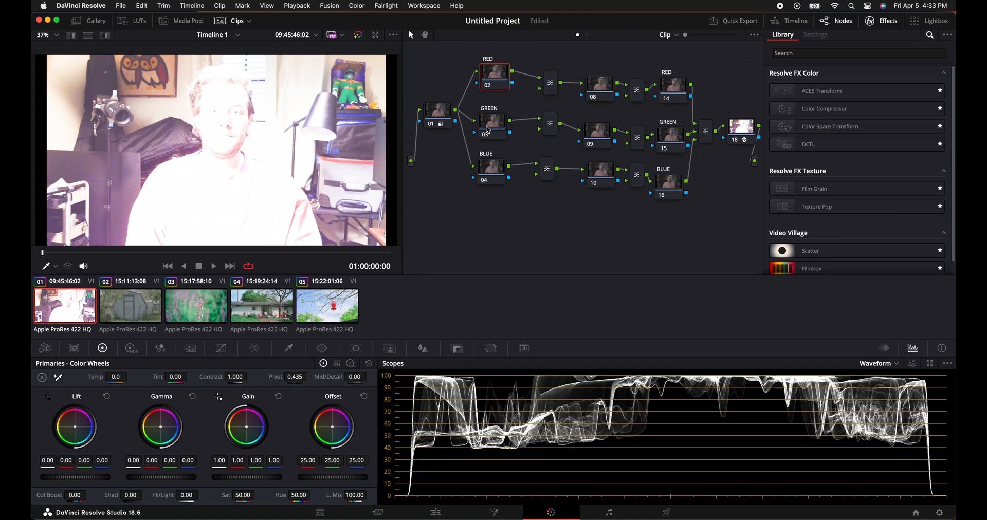
click(494, 72)
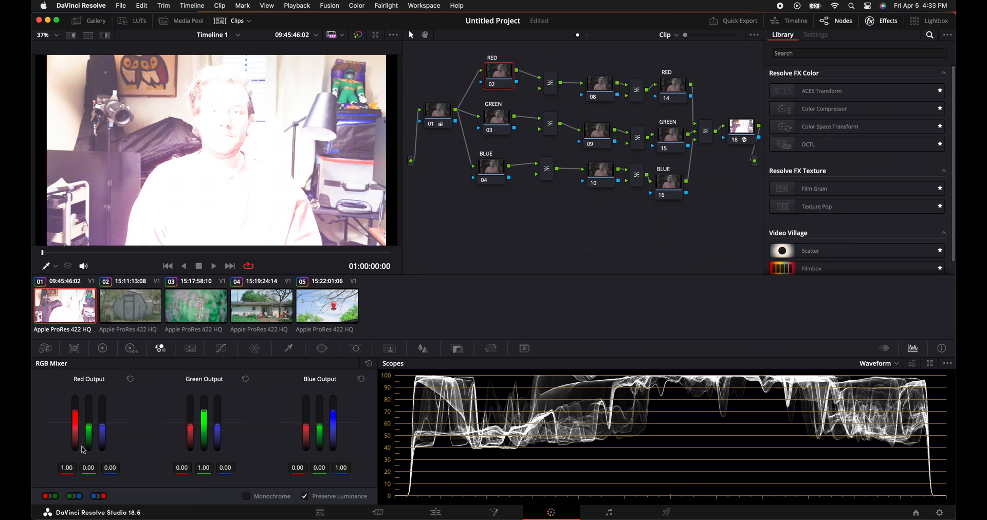
mouse_move(203, 469)
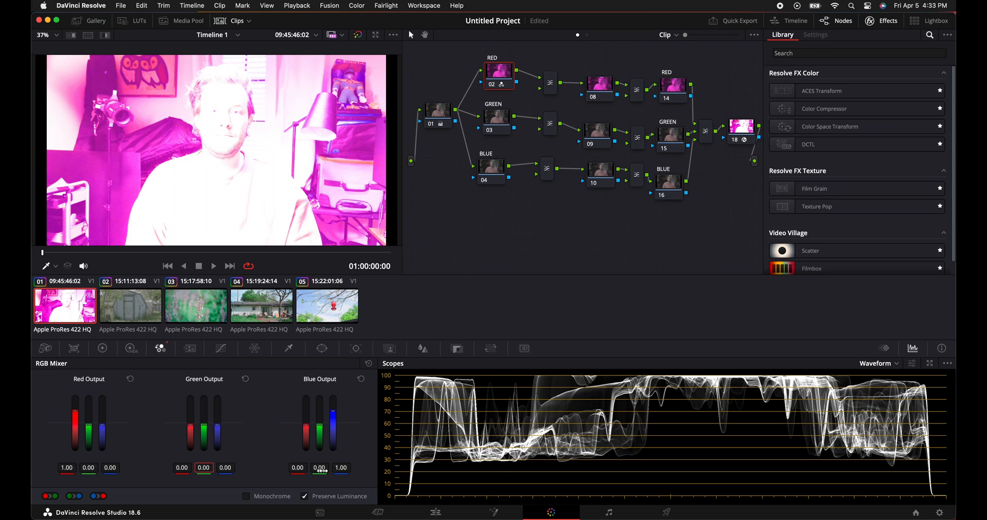
click(341, 468)
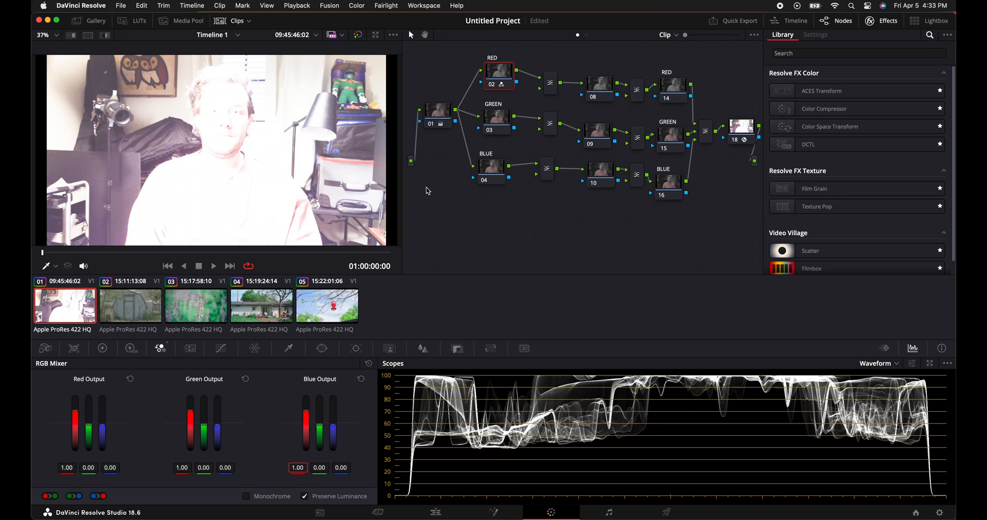
click(496, 117)
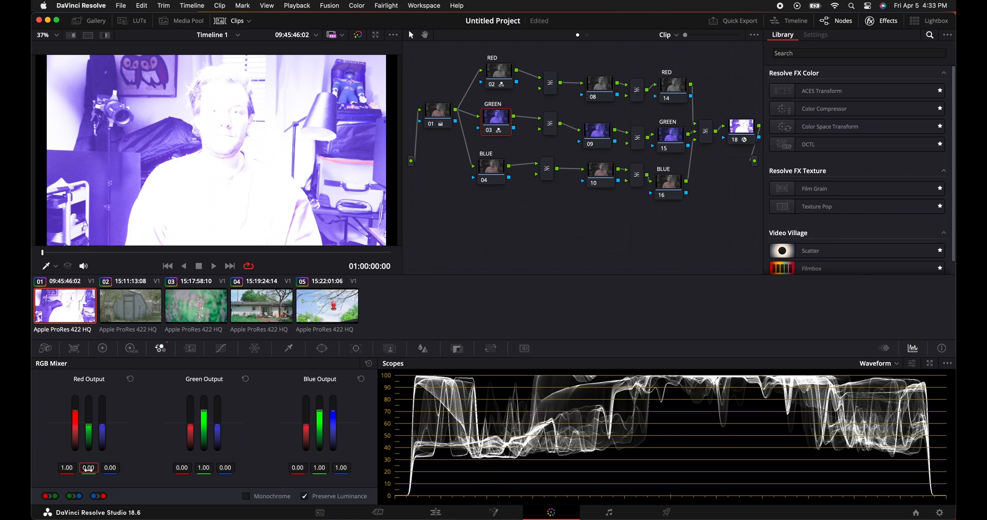
In the GREEN node's RGB Mixer, feed green only into all outputs, then move to the BLUE node.
click(88, 467)
text(1)
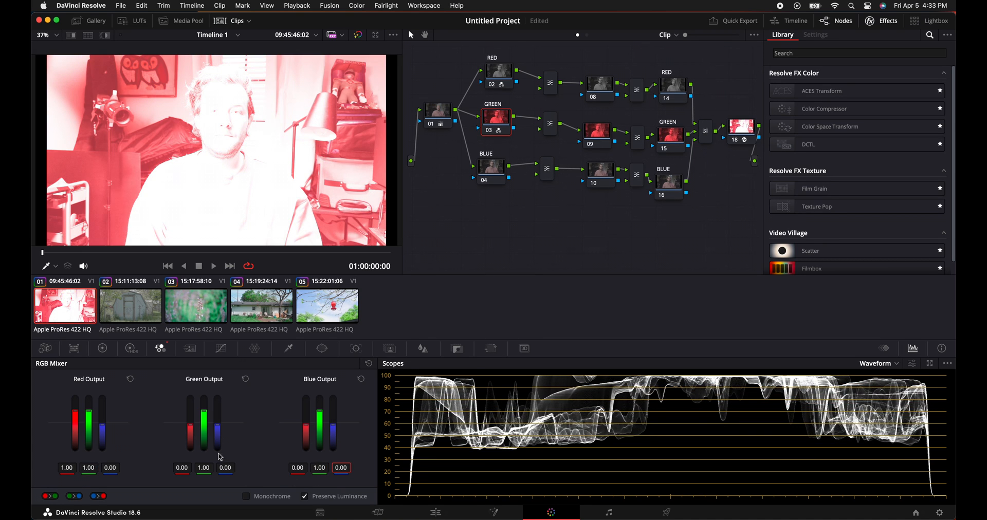
click(67, 468)
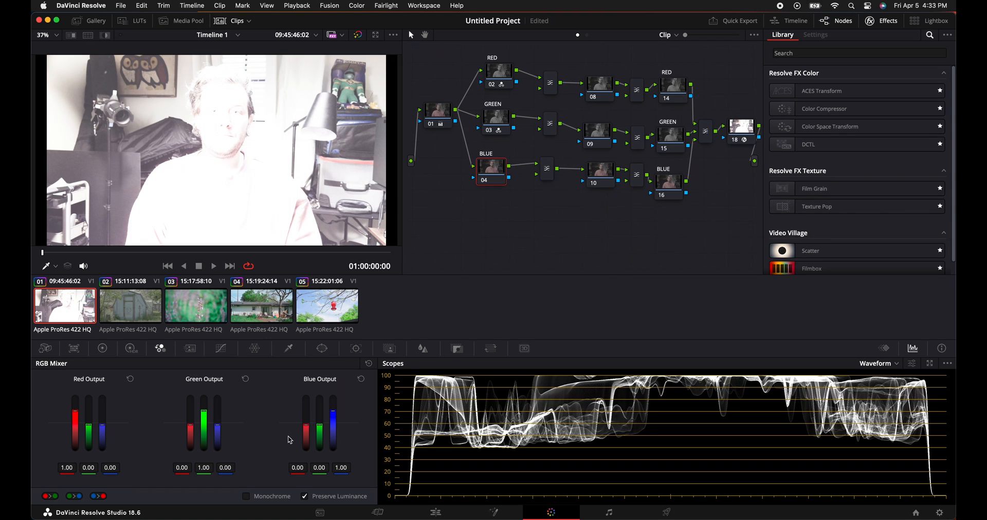
click(203, 468)
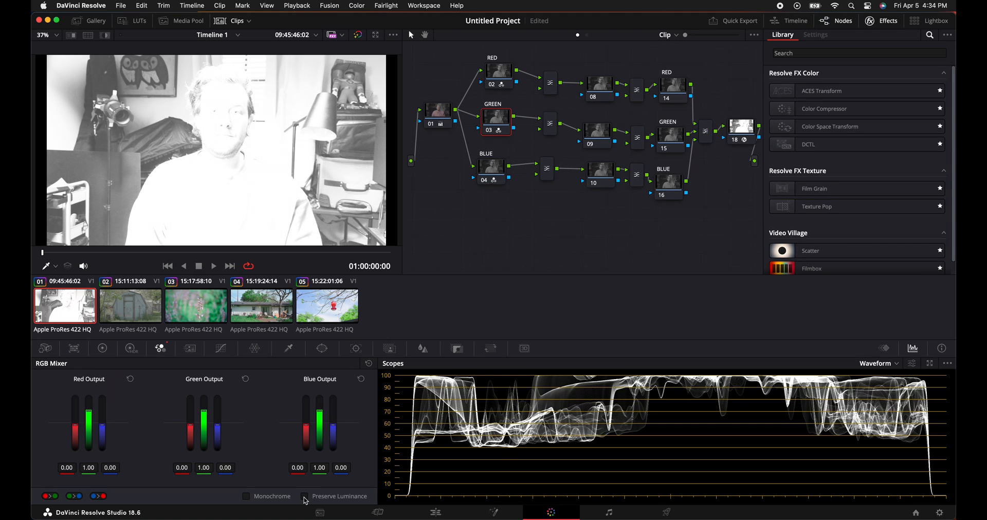
Review the RGB Mixer channel routing on the Red, Green and Blue branch nodes.
click(305, 496)
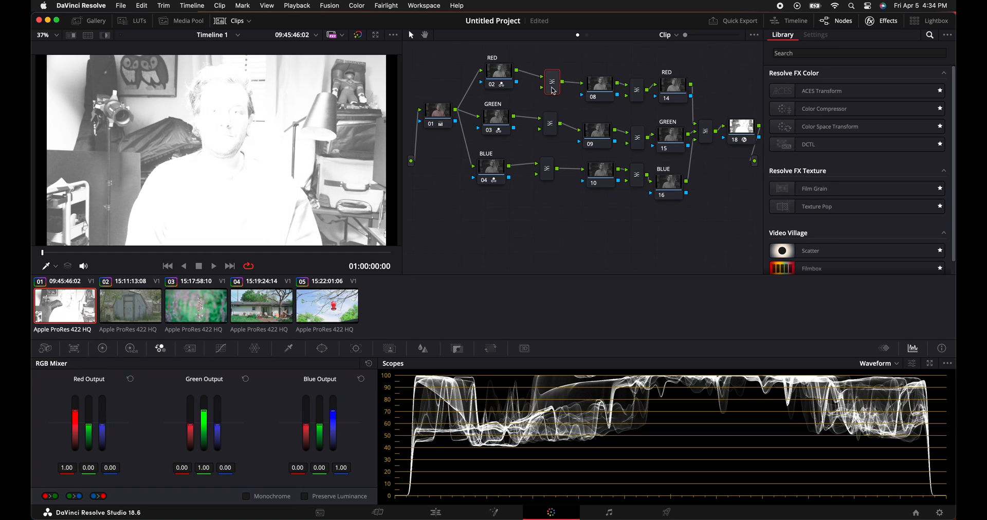
click(493, 70)
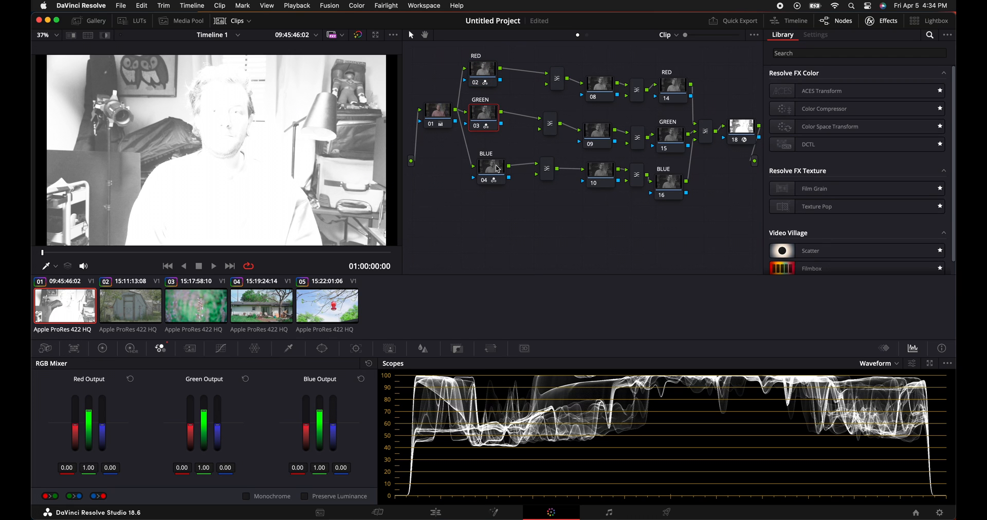
click(490, 165)
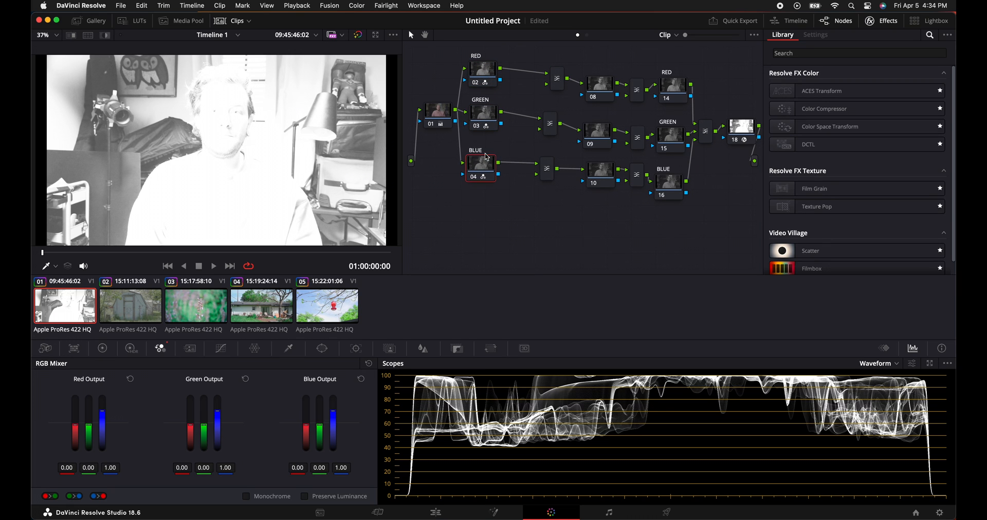
click(483, 68)
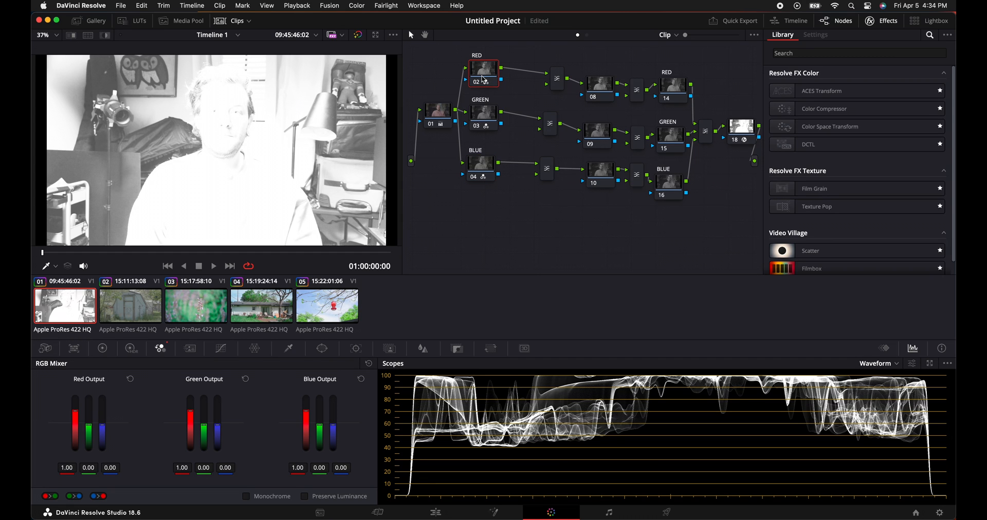
mouse_move(484, 77)
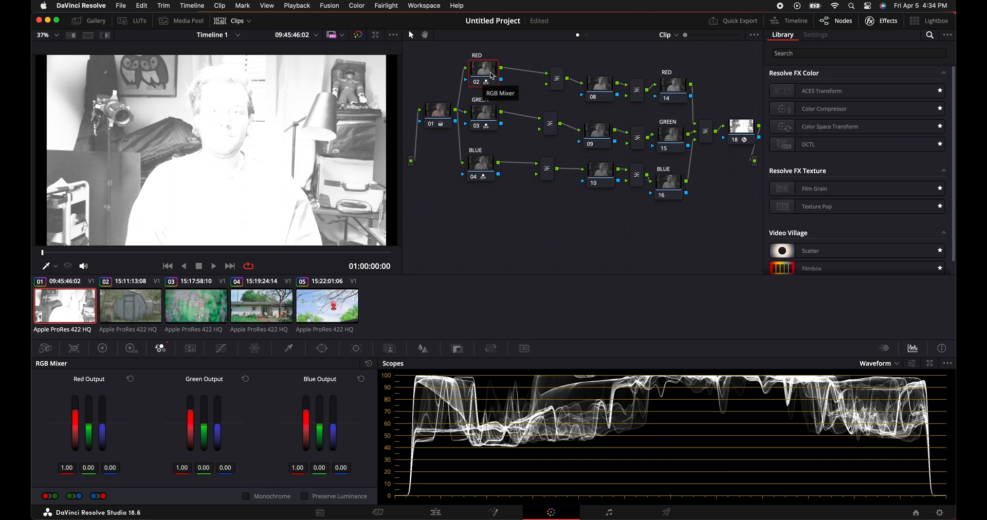
click(480, 112)
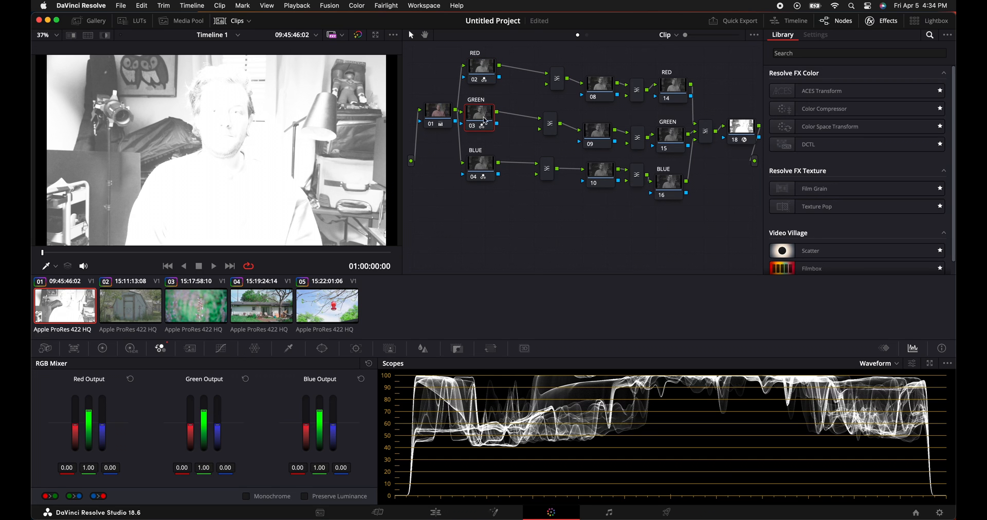
click(474, 165)
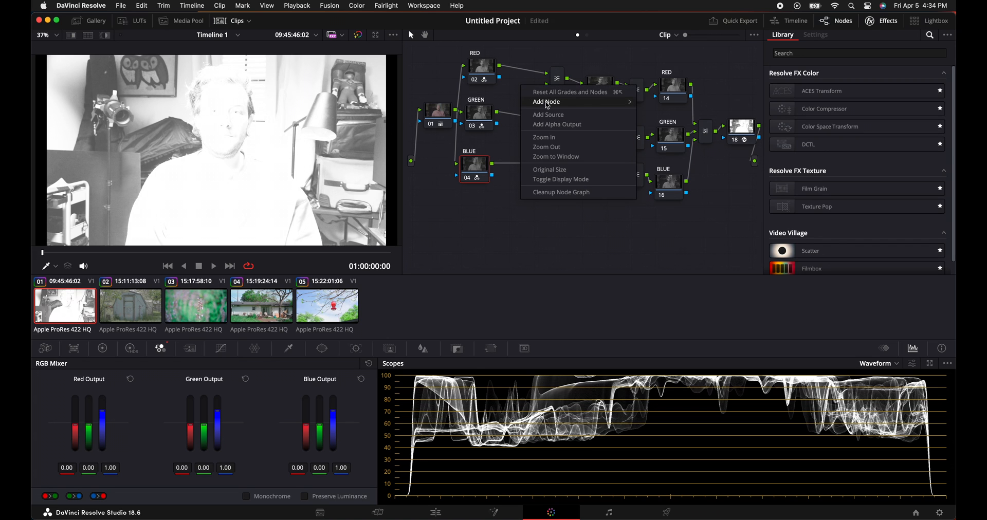
Add three new corrector nodes to the node graph.
click(545, 102)
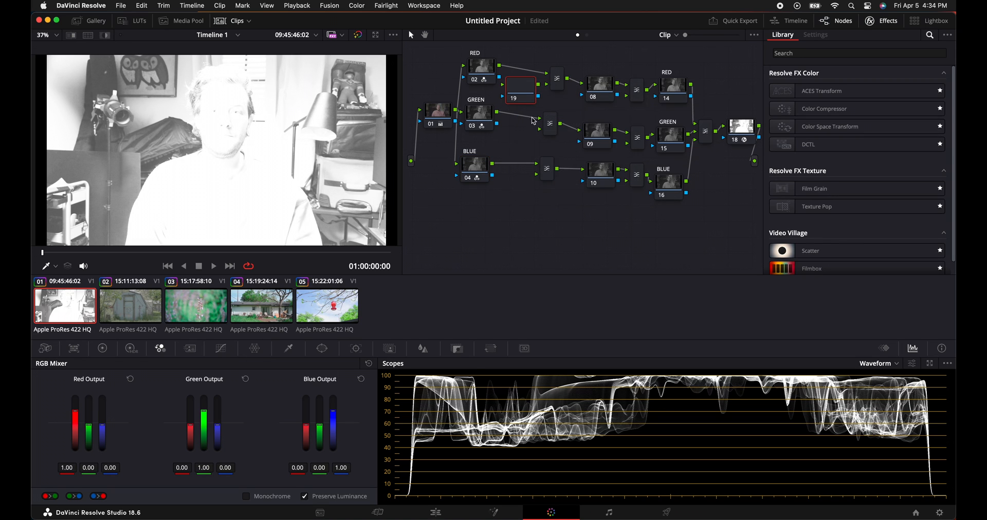
right_click(532, 120)
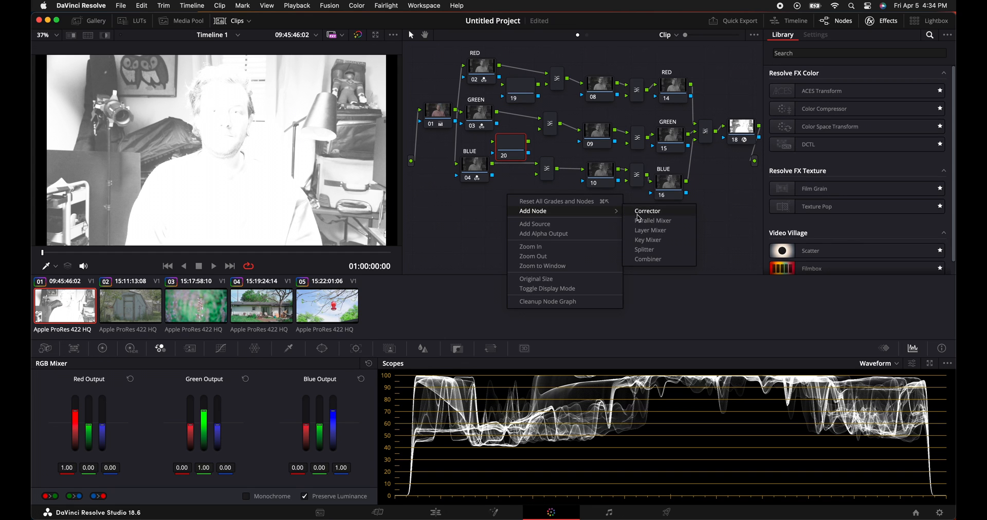
click(648, 211)
text(LEVEL)
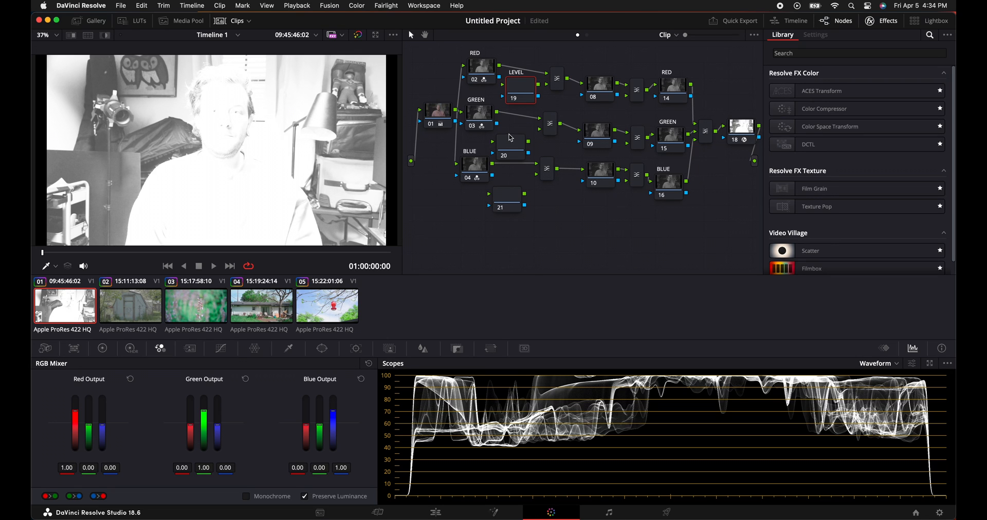
Label the new nodes LEVEL and position them in the Green and Blue branches.
click(511, 146)
text(LEVEL)
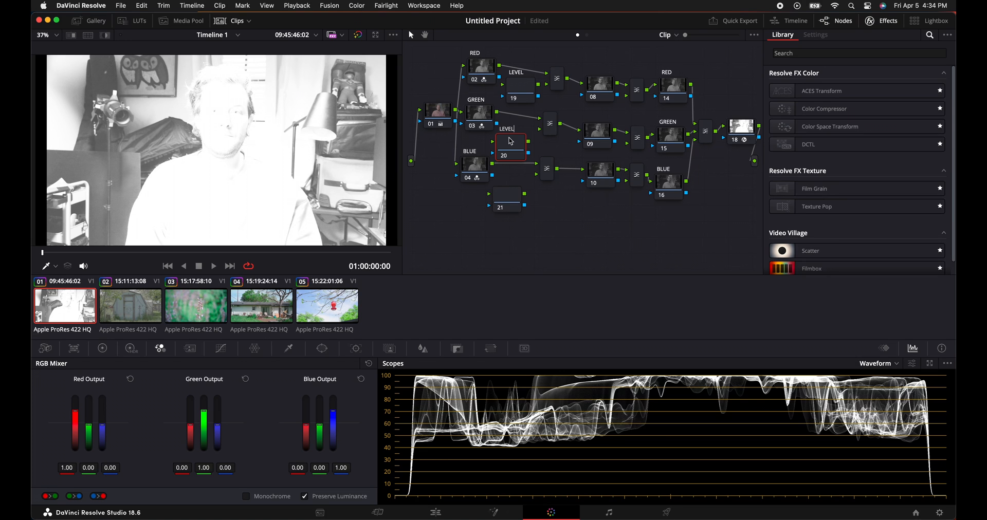
click(507, 201)
text(LEVEL)
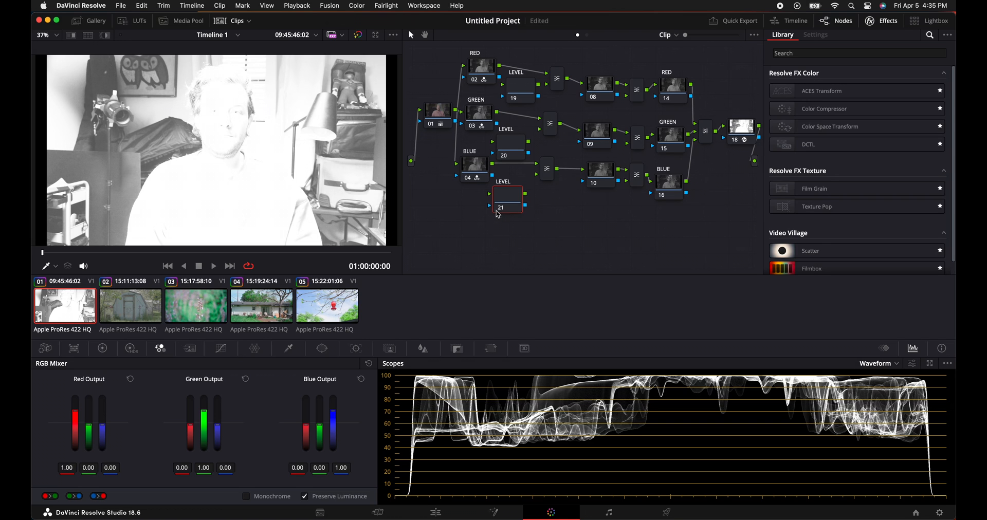
drag(507, 201, 513, 195)
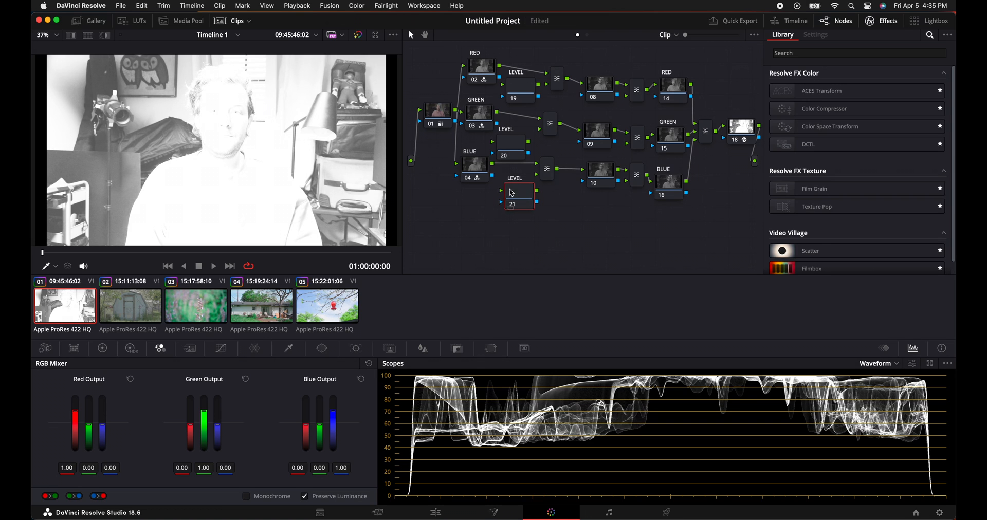
click(521, 144)
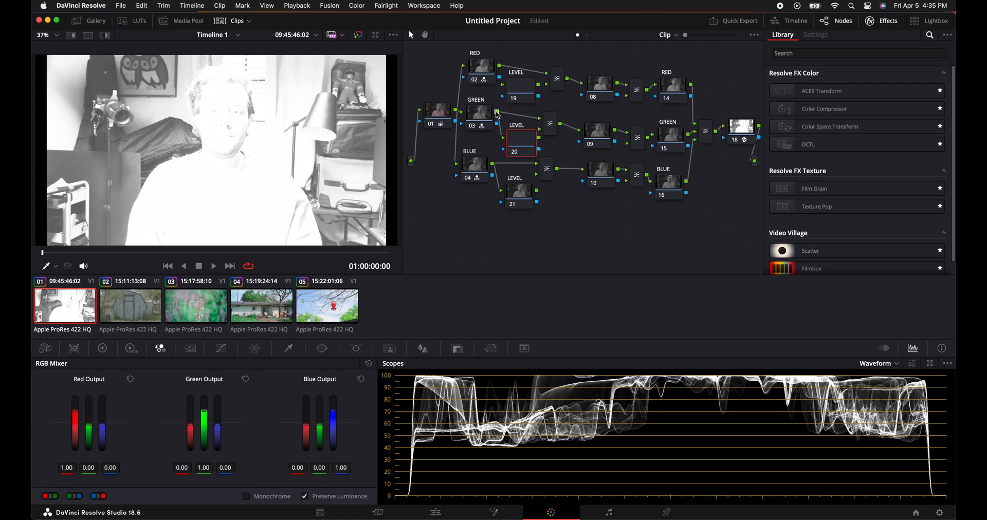
Wire LEVEL node 19 into the RED branch so all three LEVEL nodes are connected.
click(520, 86)
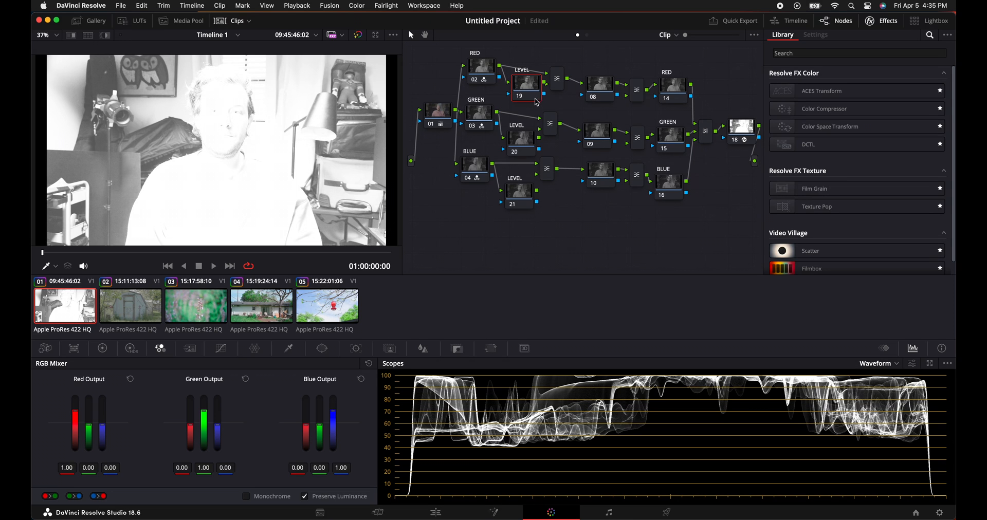
mouse_move(526, 92)
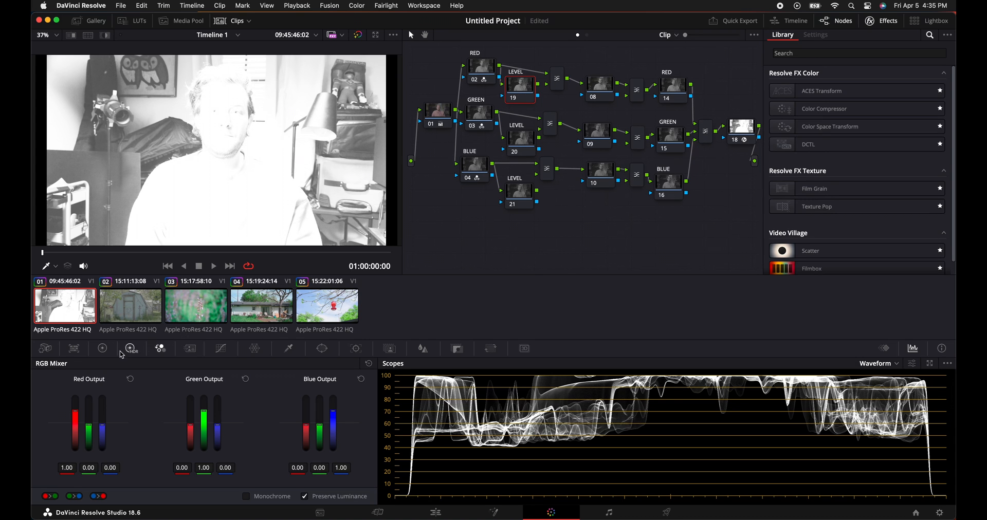
Lower the Gain on the Red, Green and Blue LEVEL nodes, bringing Blue's to 0.33.
click(101, 349)
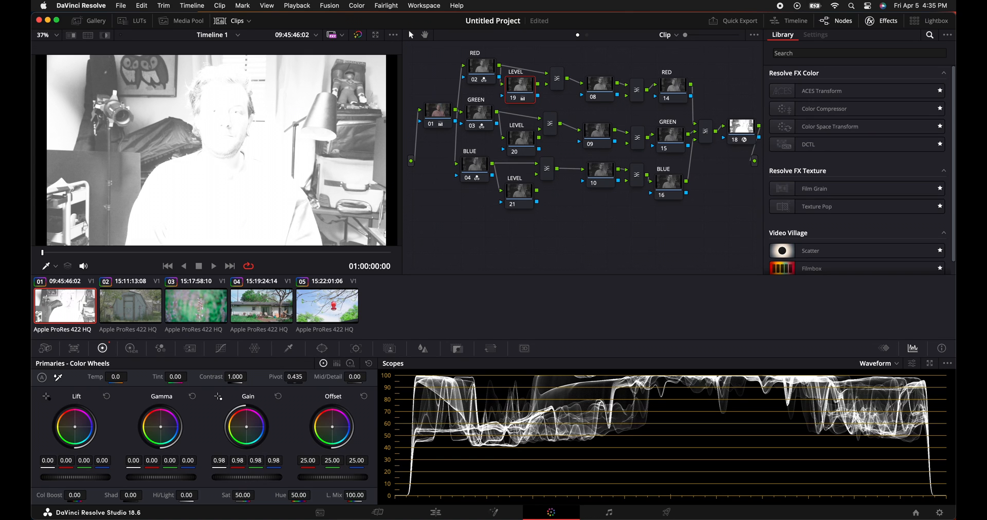
drag(258, 423, 237, 403)
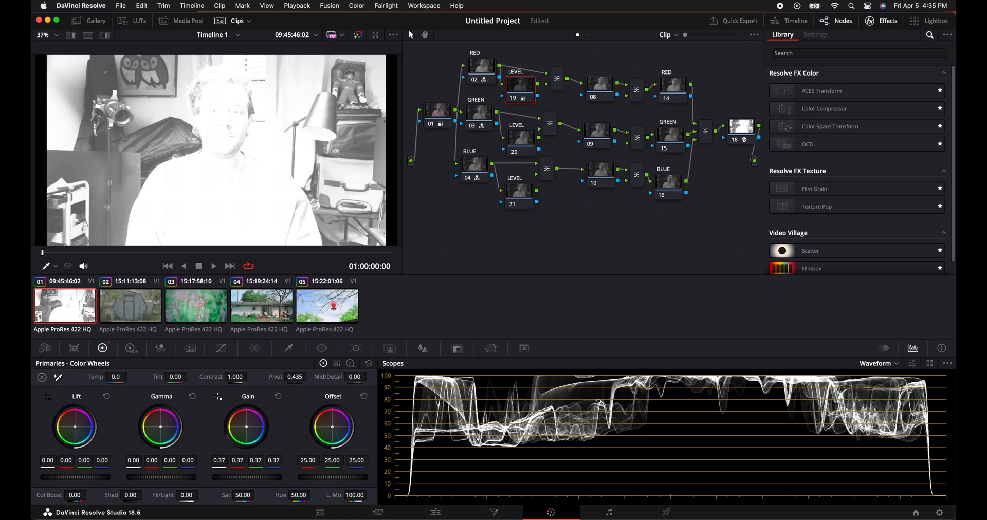
drag(265, 477, 249, 477)
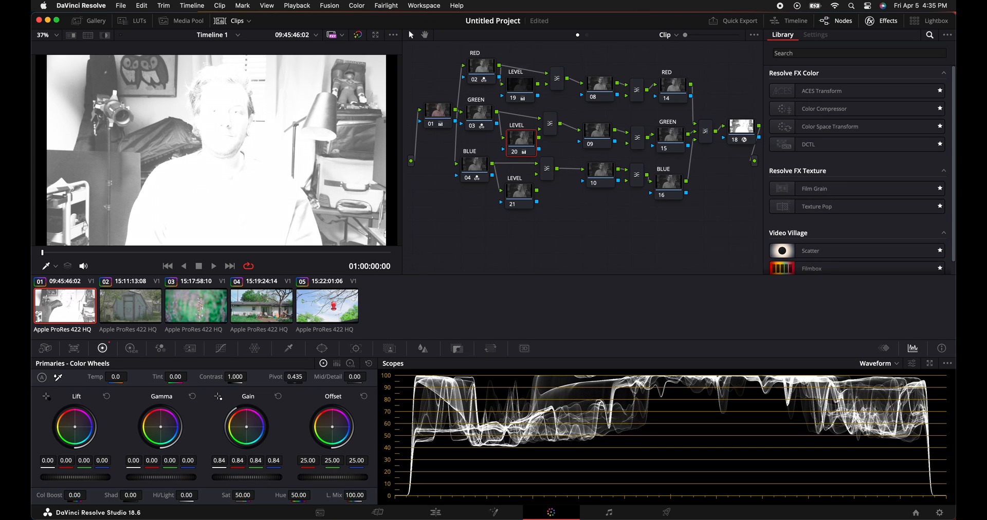
drag(247, 428, 248, 441)
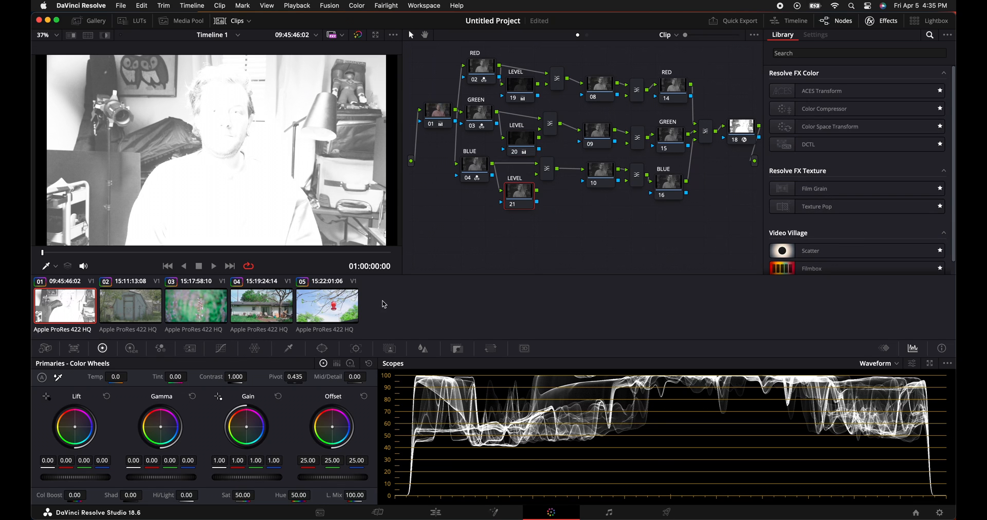
drag(248, 418, 248, 435)
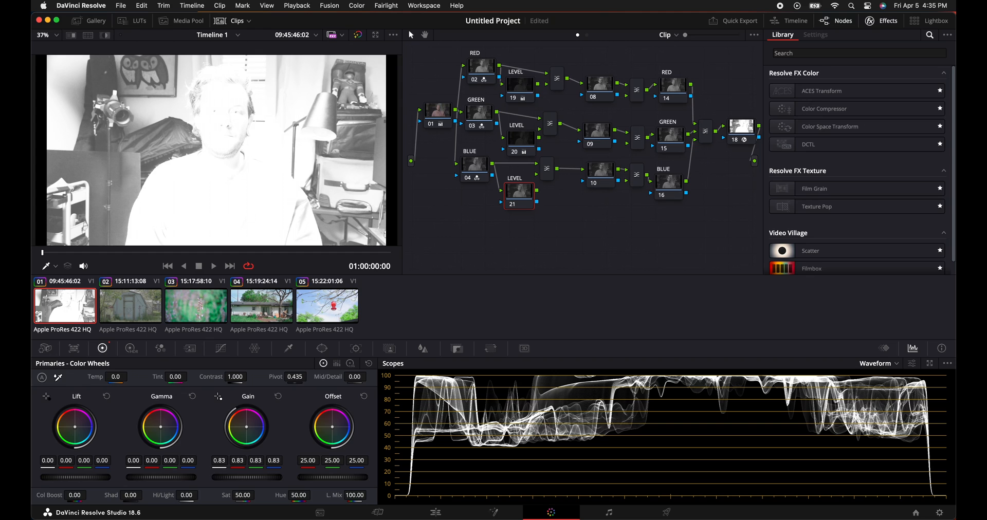
drag(248, 427, 226, 410)
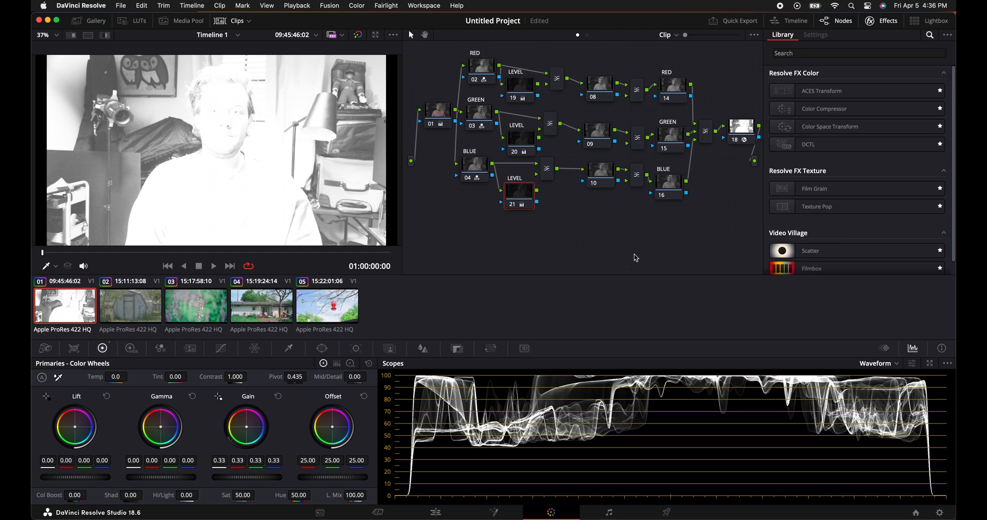
mouse_move(573, 205)
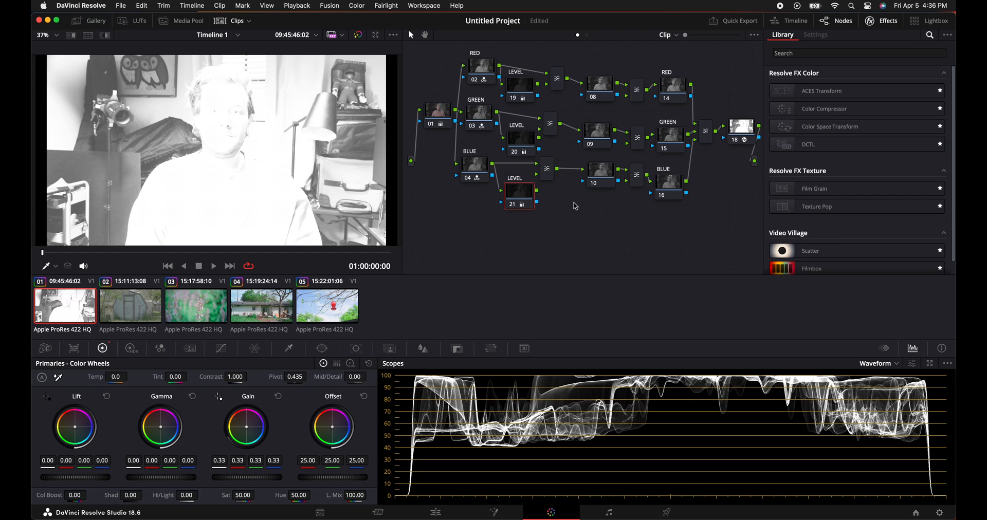
mouse_move(526, 92)
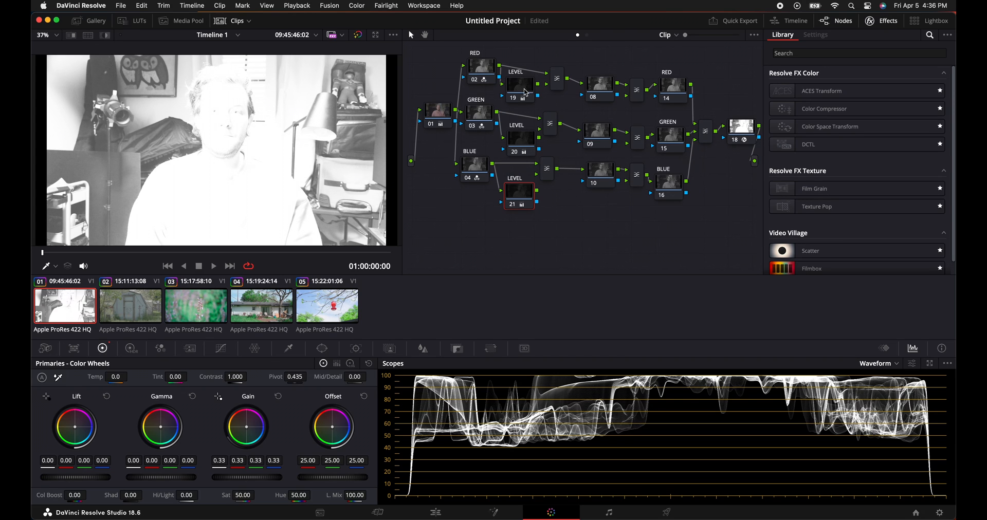
Rewire the RED and GREEN LEVEL nodes into their mixers, restoring normal preview contrast.
click(517, 85)
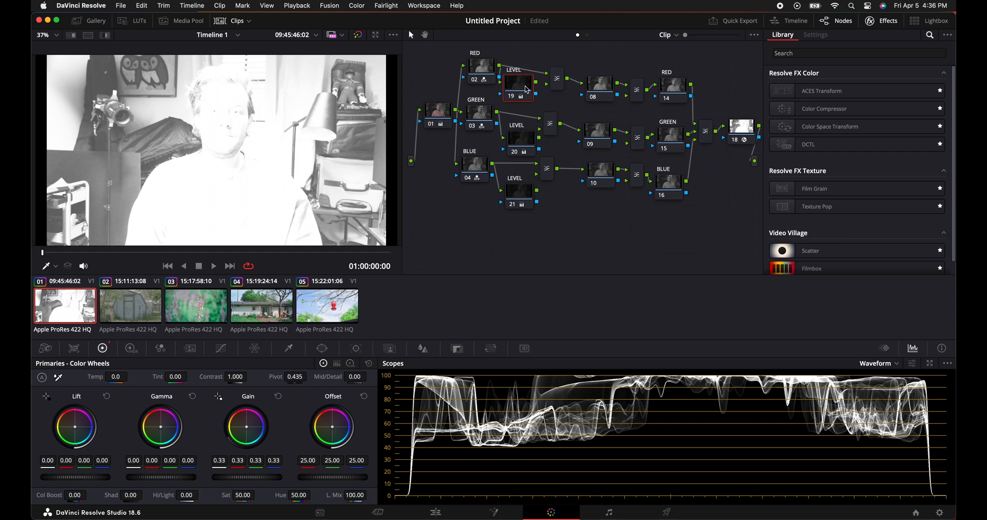
click(558, 79)
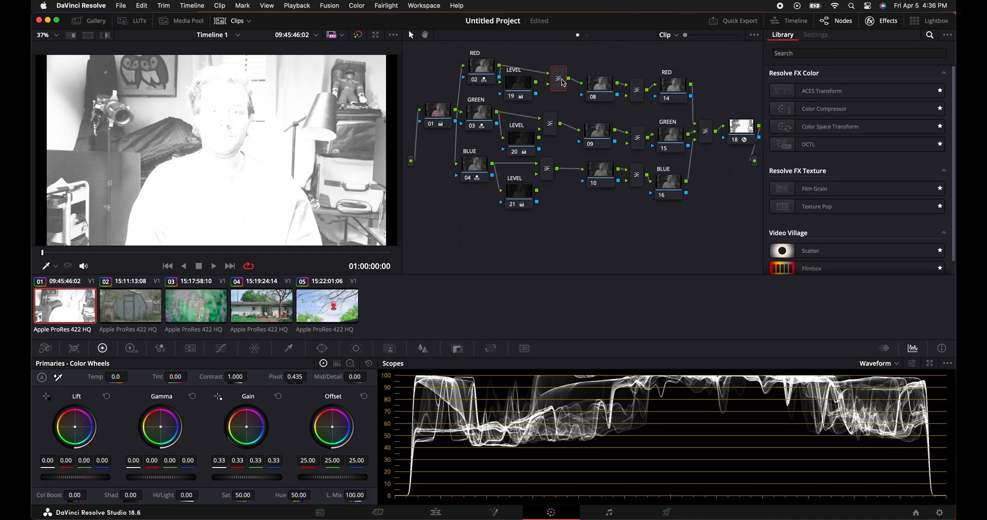
click(559, 124)
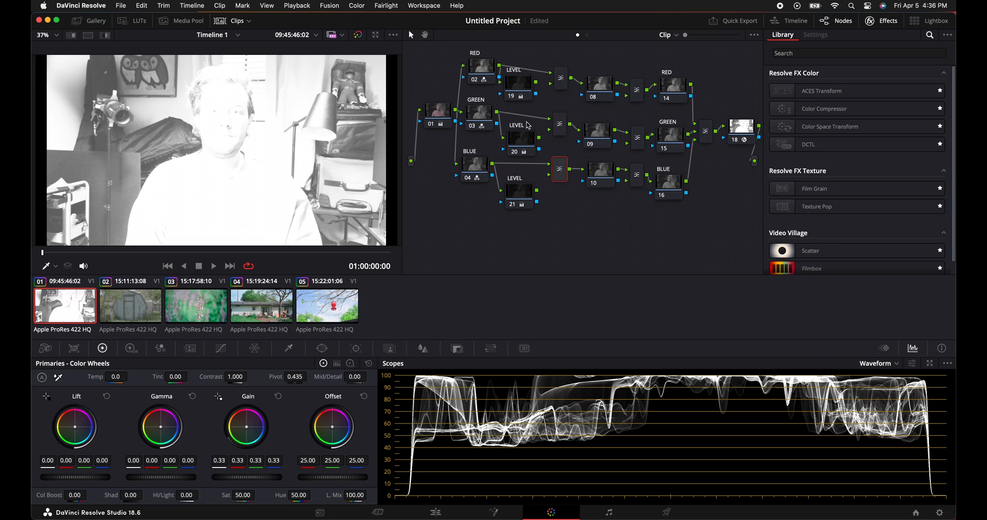
click(518, 83)
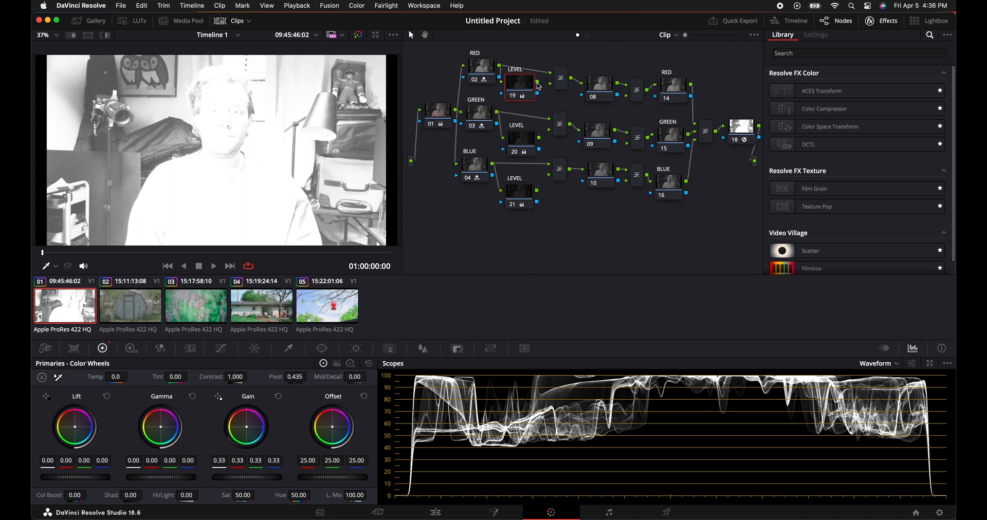
mouse_move(554, 133)
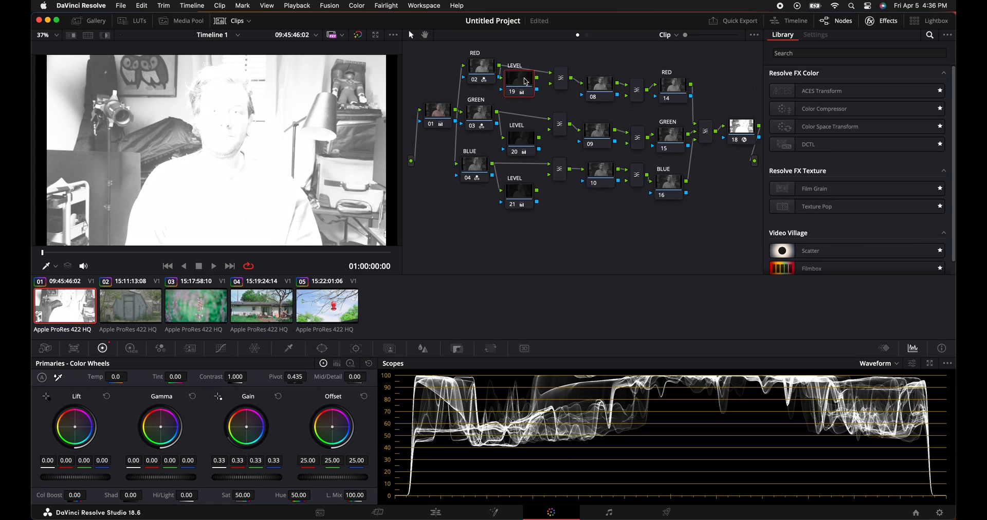
mouse_move(551, 219)
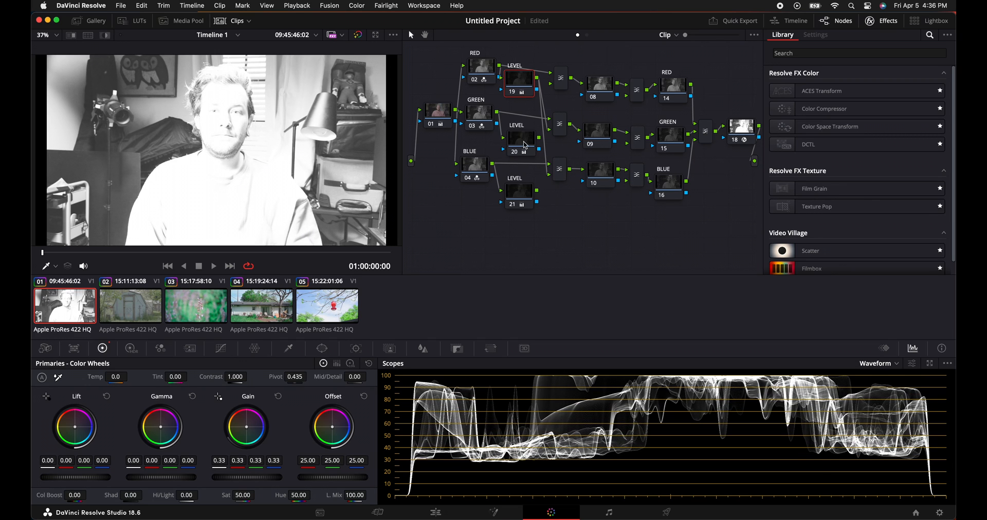
click(518, 129)
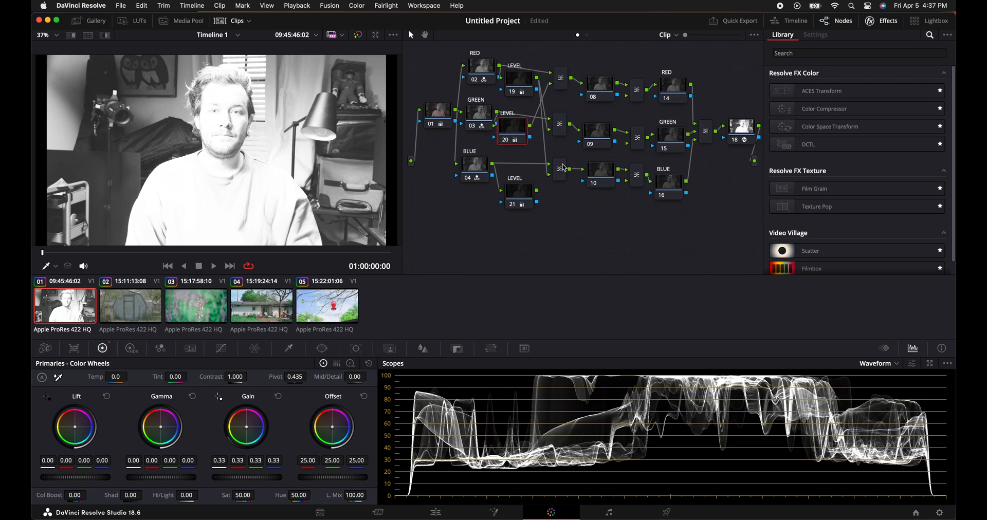
mouse_move(559, 169)
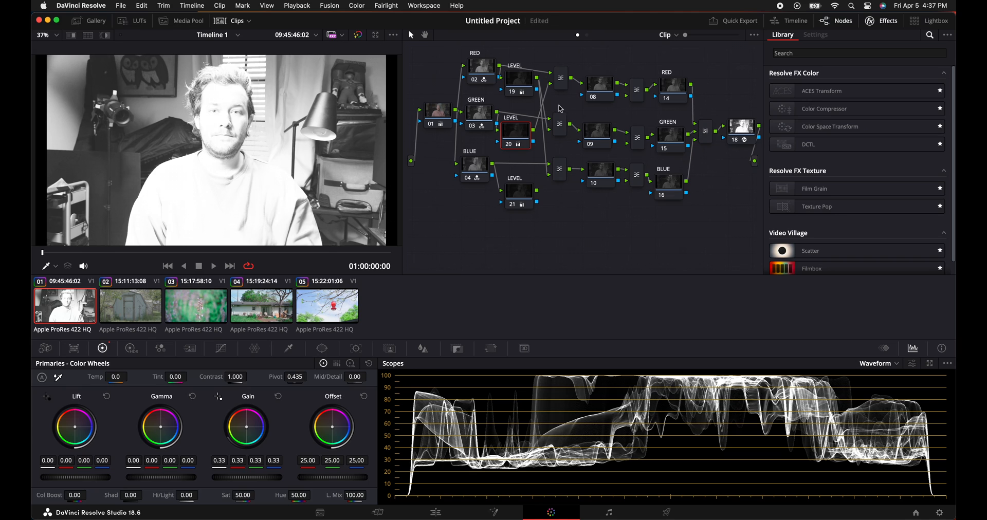
mouse_move(534, 135)
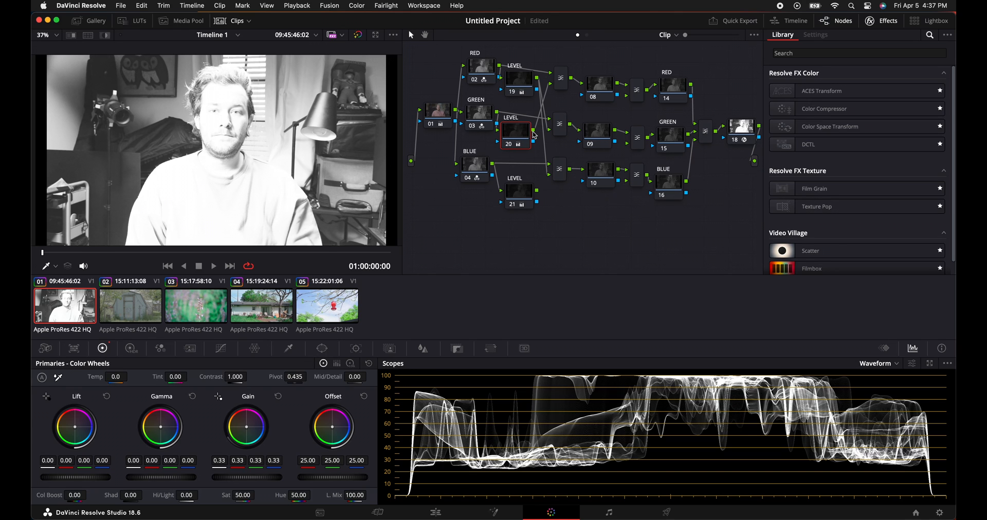
mouse_move(556, 151)
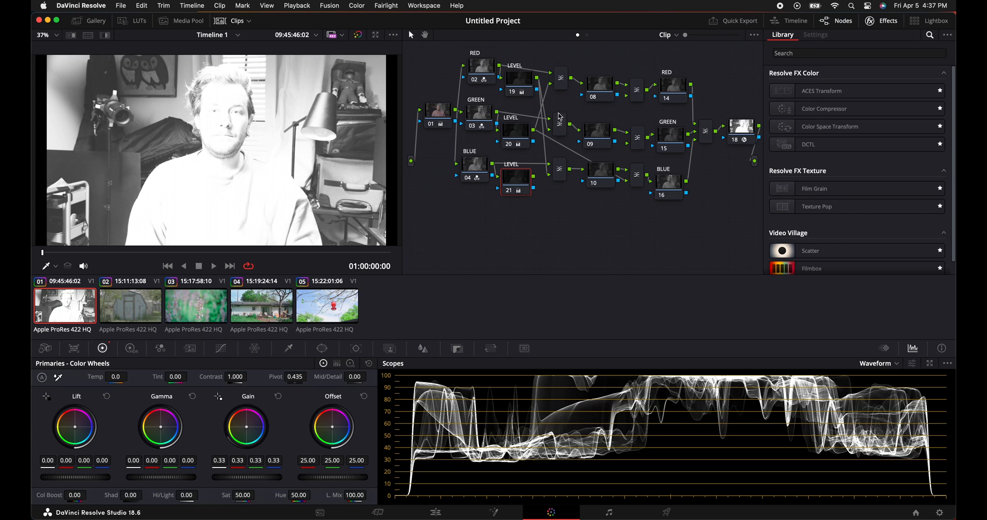
mouse_move(534, 181)
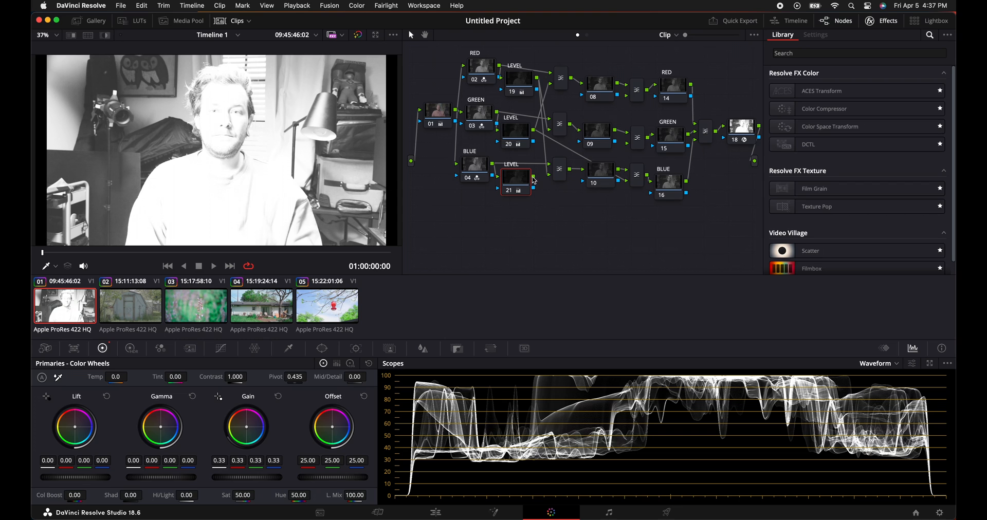
mouse_move(568, 142)
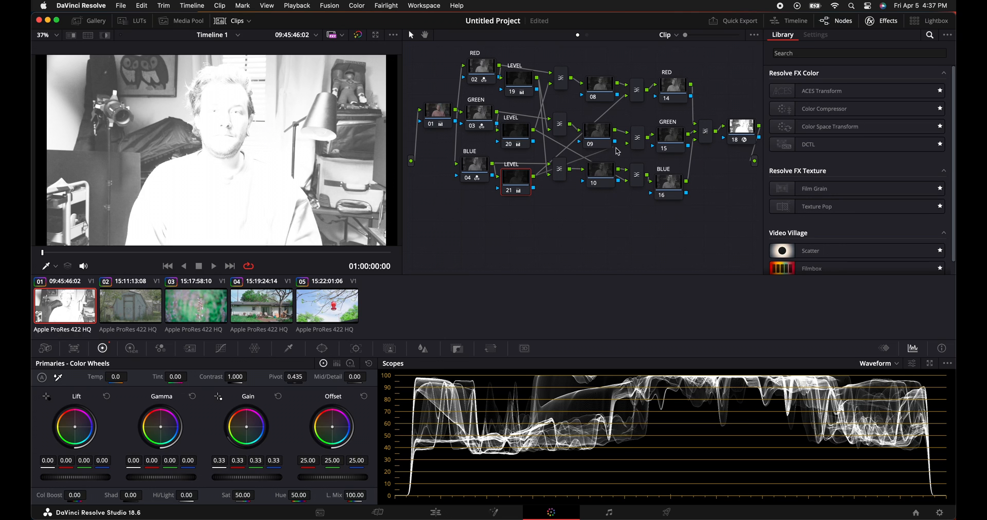
mouse_move(627, 148)
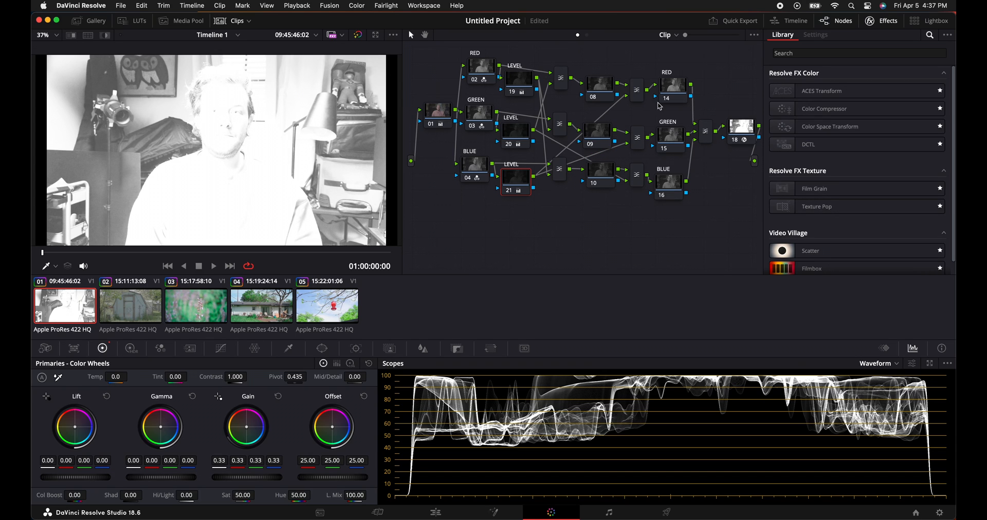
Zero the other channels in the RED node's RGB Mixer so it keeps only red.
click(672, 86)
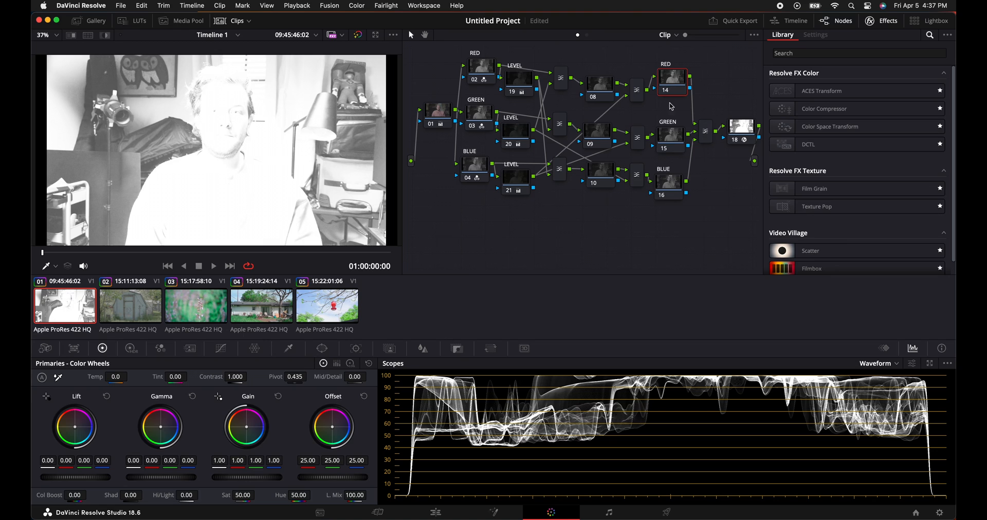
click(667, 183)
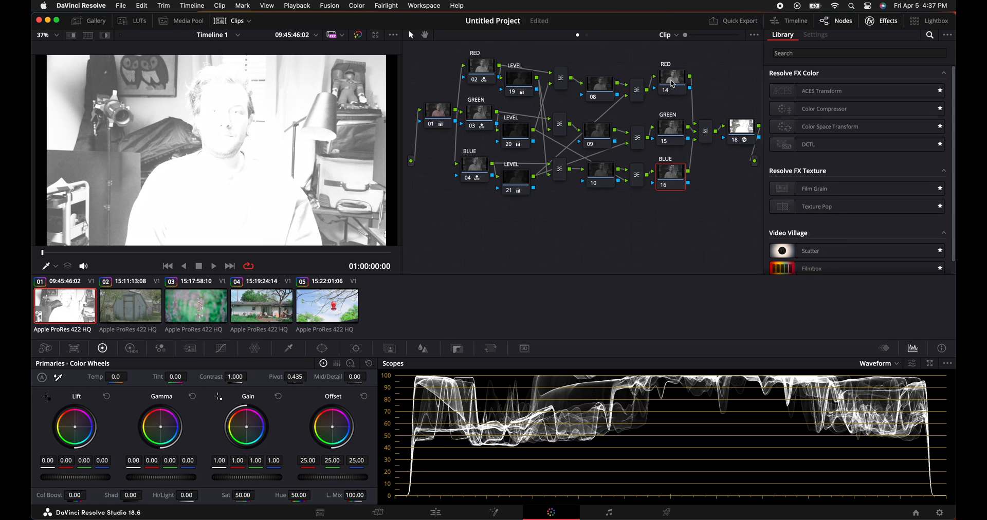
click(672, 77)
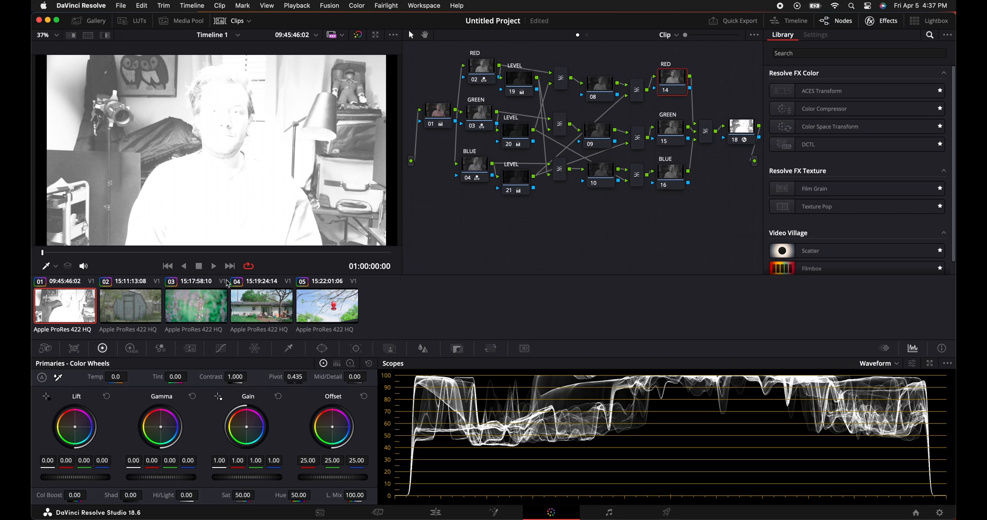
click(161, 349)
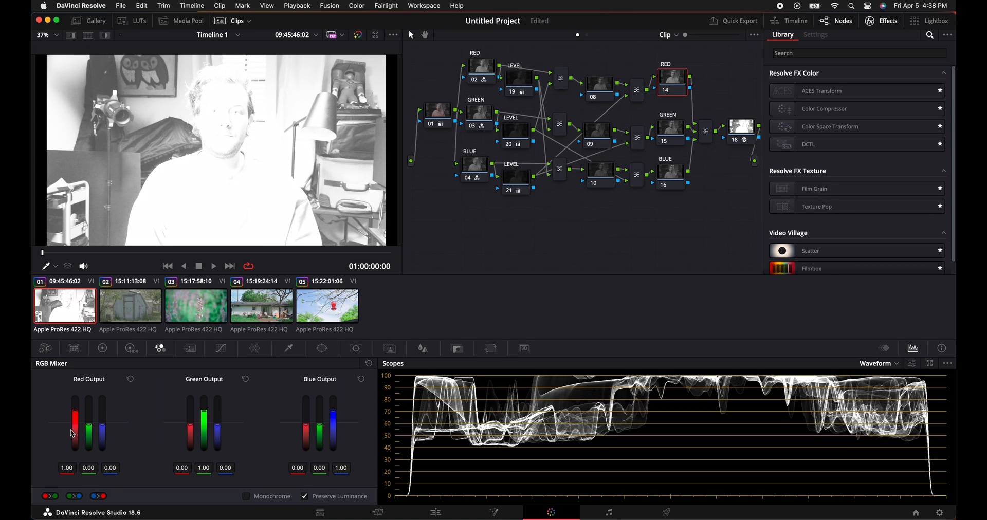
mouse_move(74, 432)
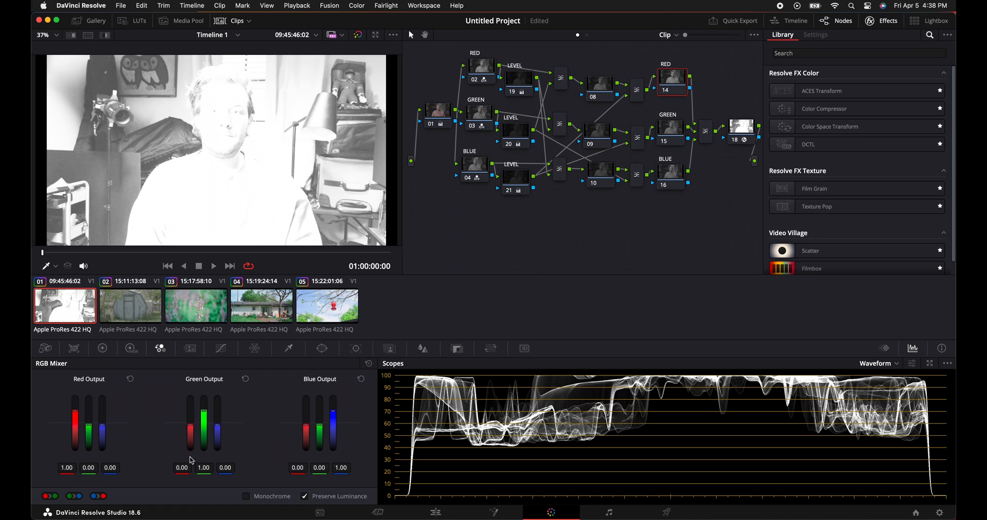
click(203, 468)
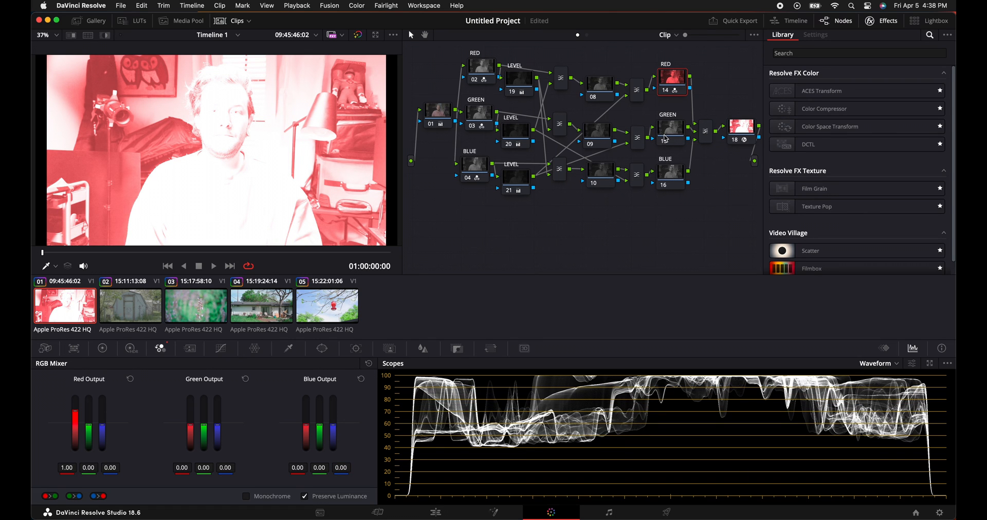
mouse_move(665, 135)
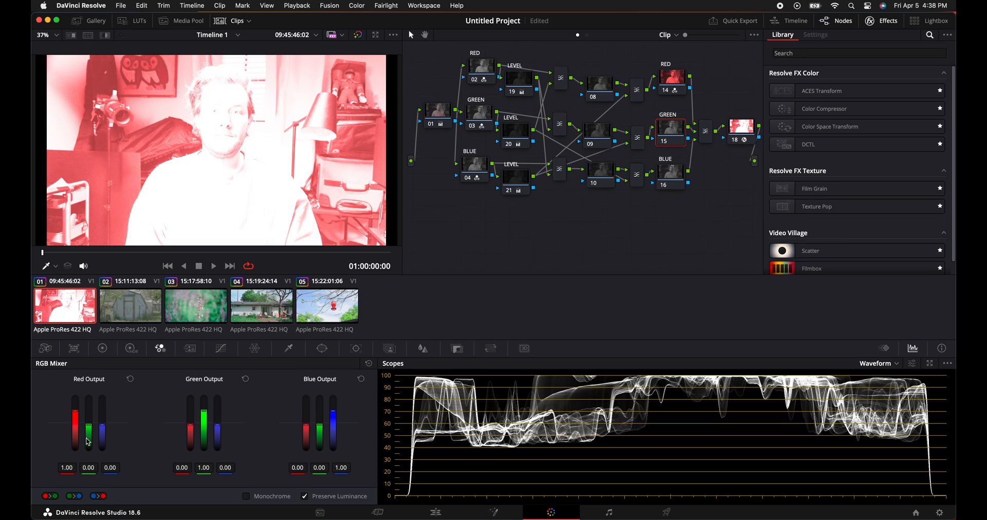
Zero the foreign channels on the GREEN and BLUE nodes so each keeps its own colour.
triple_click(66, 467)
text(0)
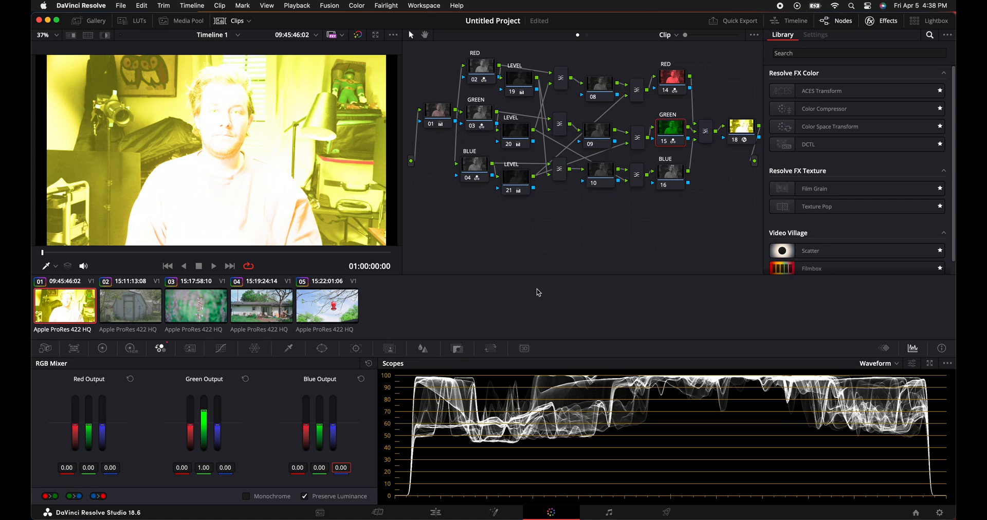
click(669, 169)
text(0)
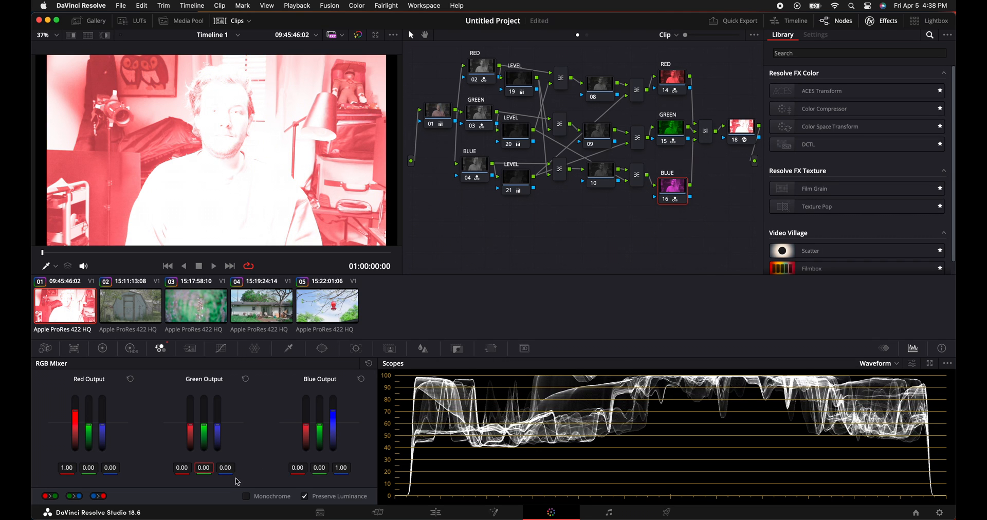
click(67, 468)
text(0)
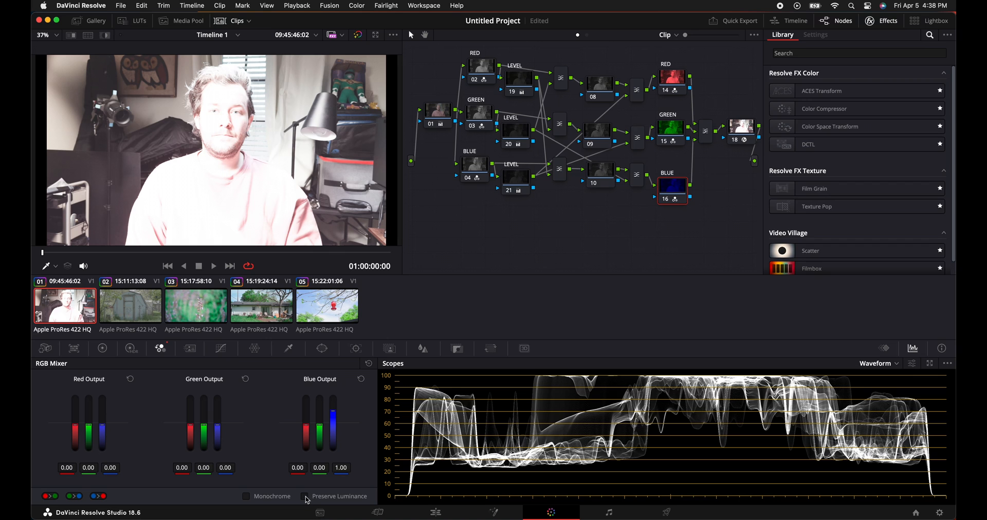
Uncheck Preserve Luminance on the BLUE node for a correctly exposed full-colour picture.
click(671, 131)
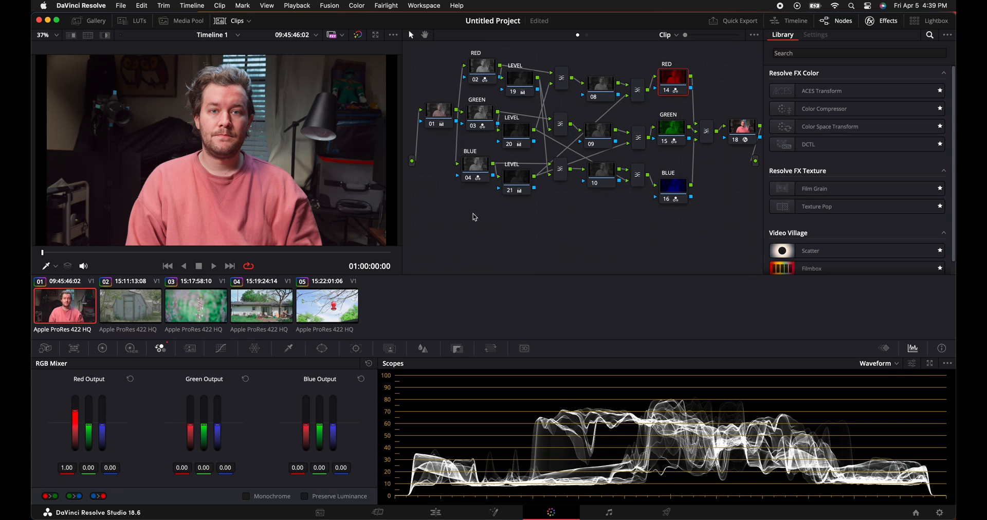
mouse_move(511, 236)
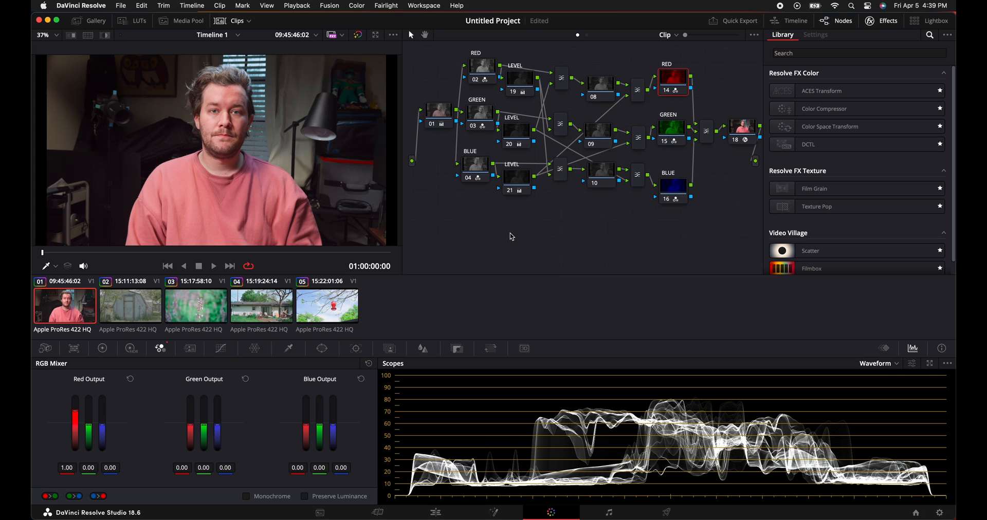
mouse_move(451, 136)
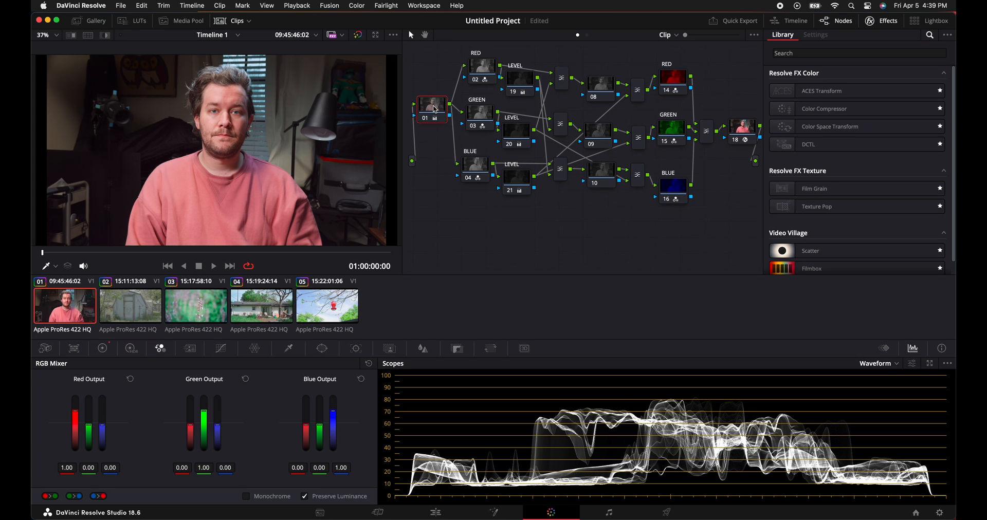
mouse_move(433, 107)
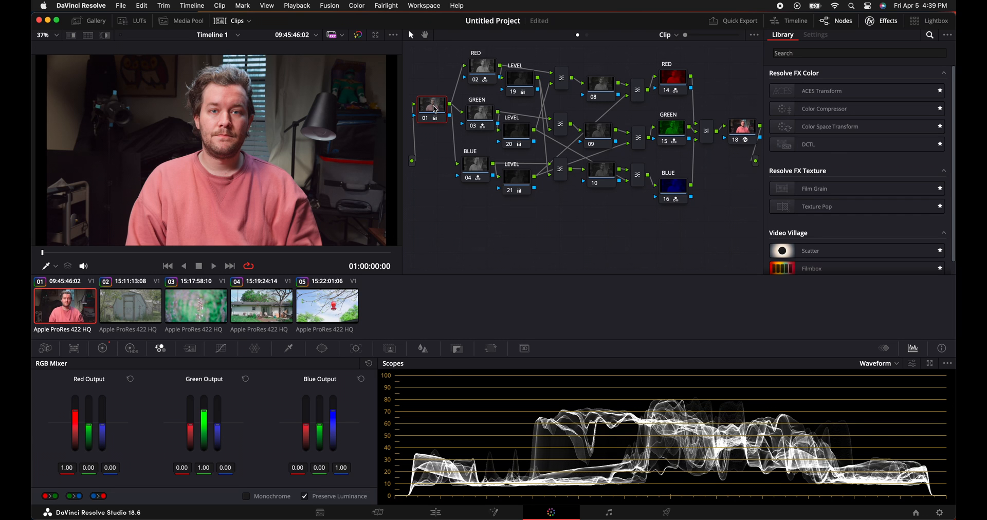
mouse_move(427, 120)
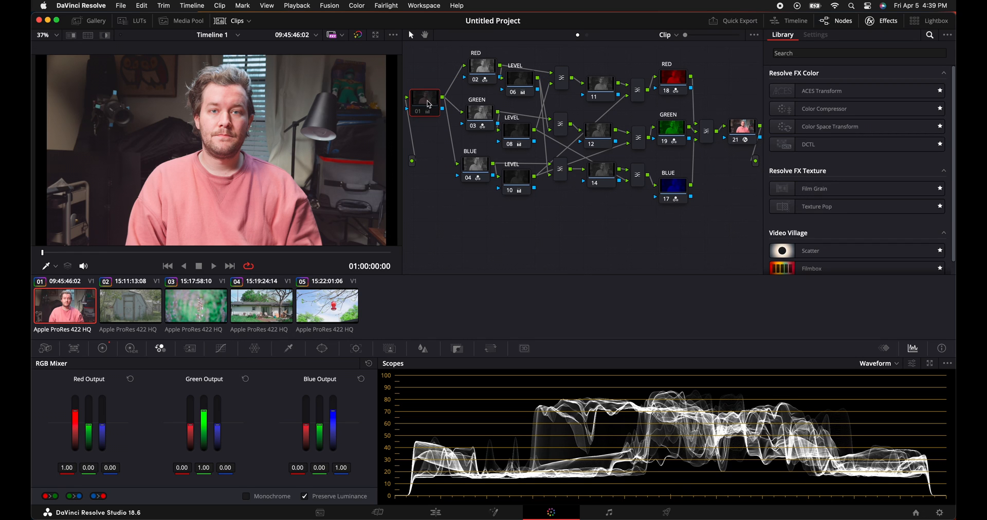
Create a compound node from all selected nodes and move it ahead of the Color Space Transform.
click(424, 102)
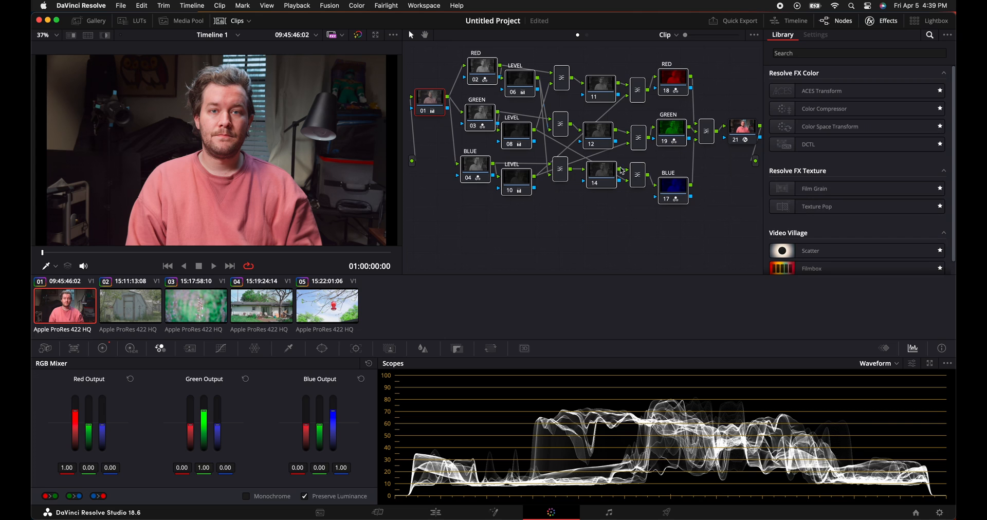
right_click(430, 99)
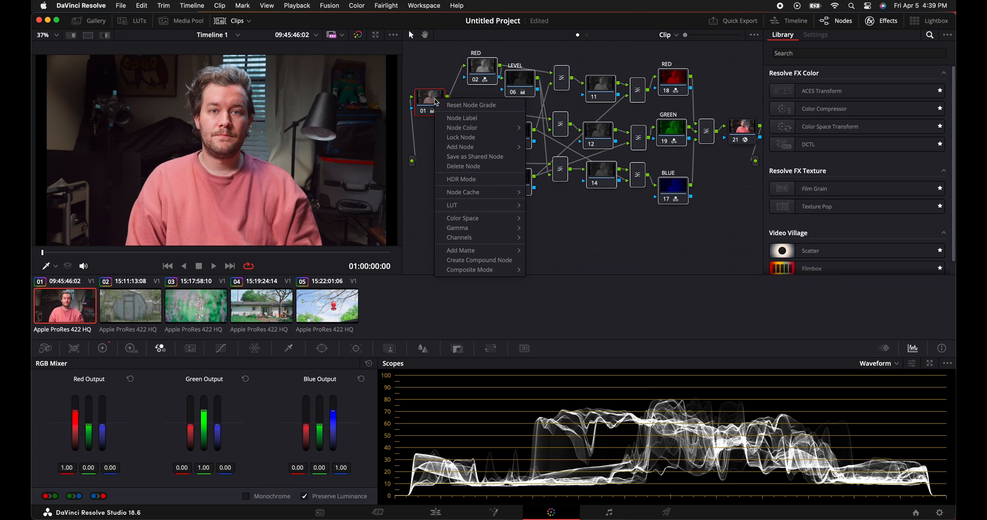
mouse_move(479, 260)
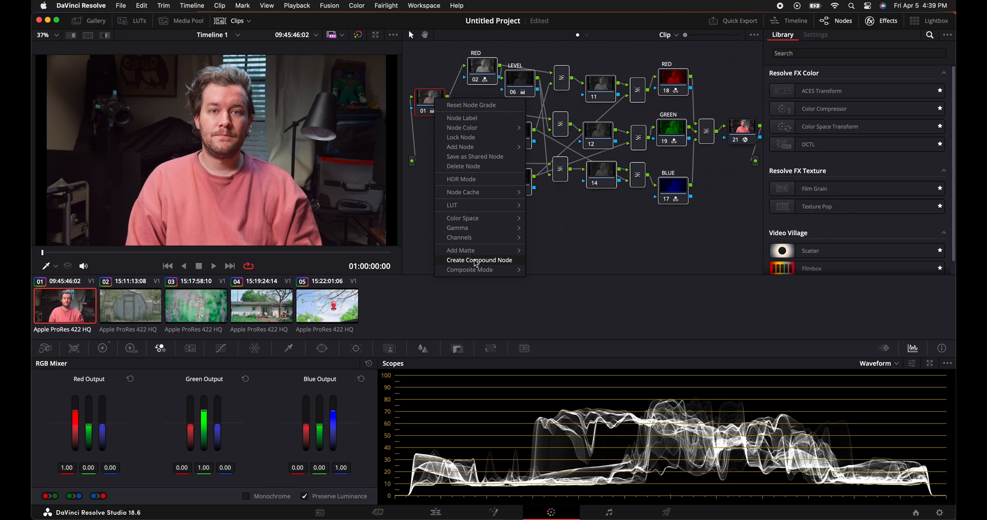
click(479, 261)
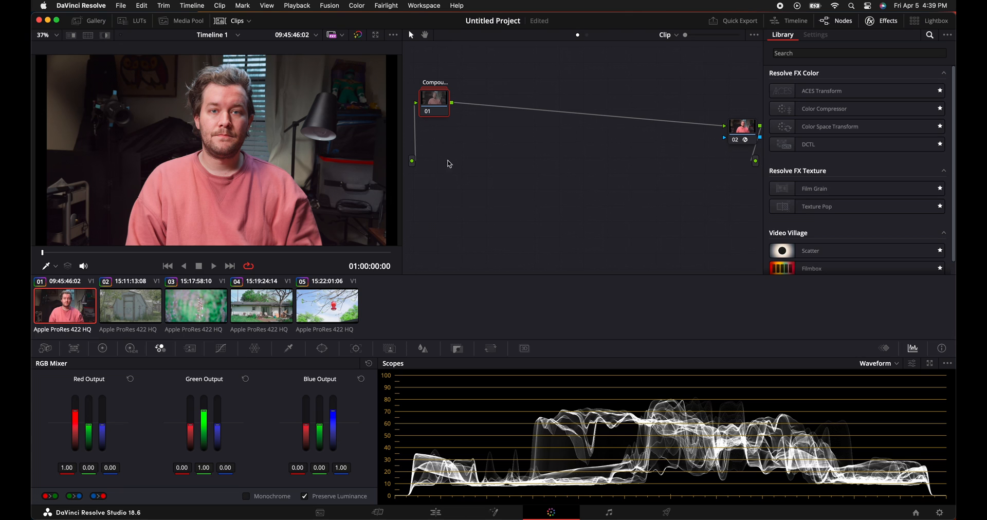
drag(432, 101, 592, 113)
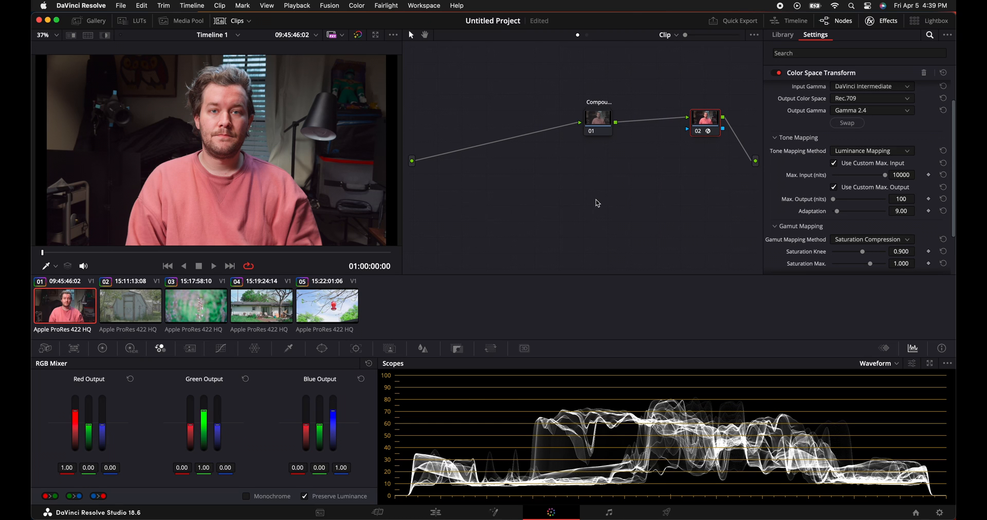
mouse_move(95, 22)
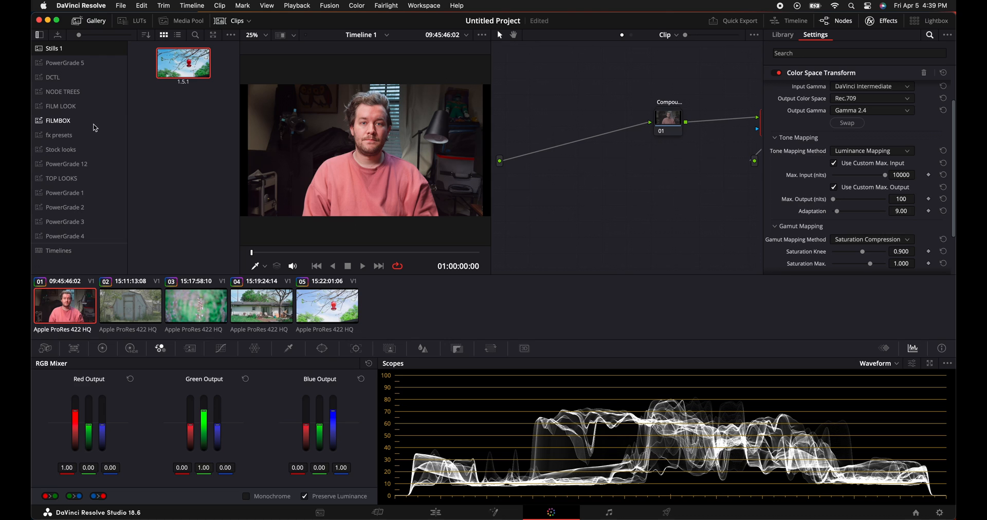
Create PowerGrade 14 album in the Gallery and grab a still of the grade into it.
right_click(58, 120)
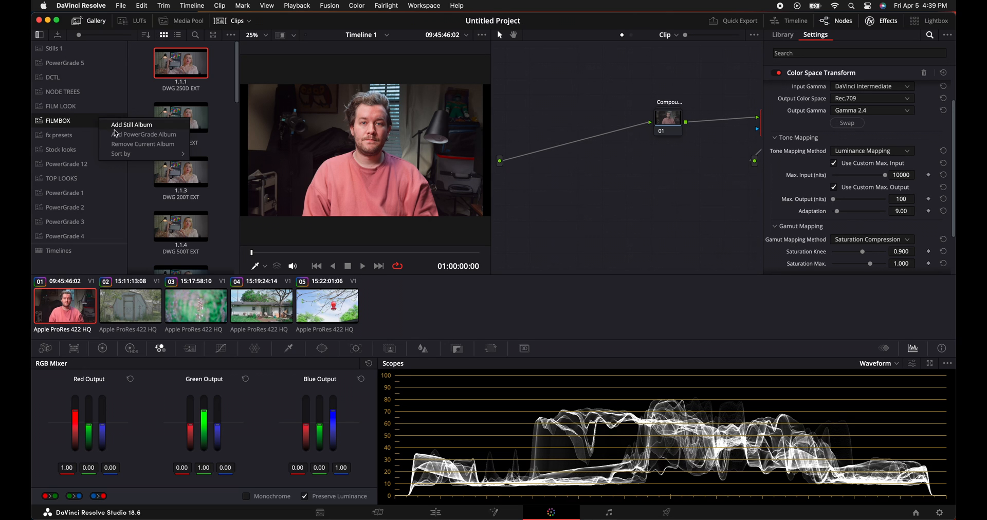
mouse_move(143, 134)
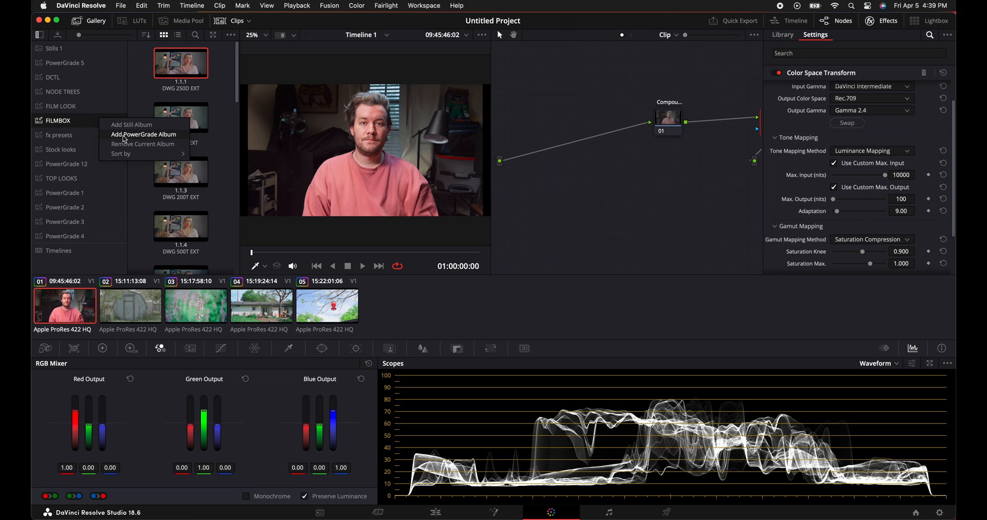
click(144, 134)
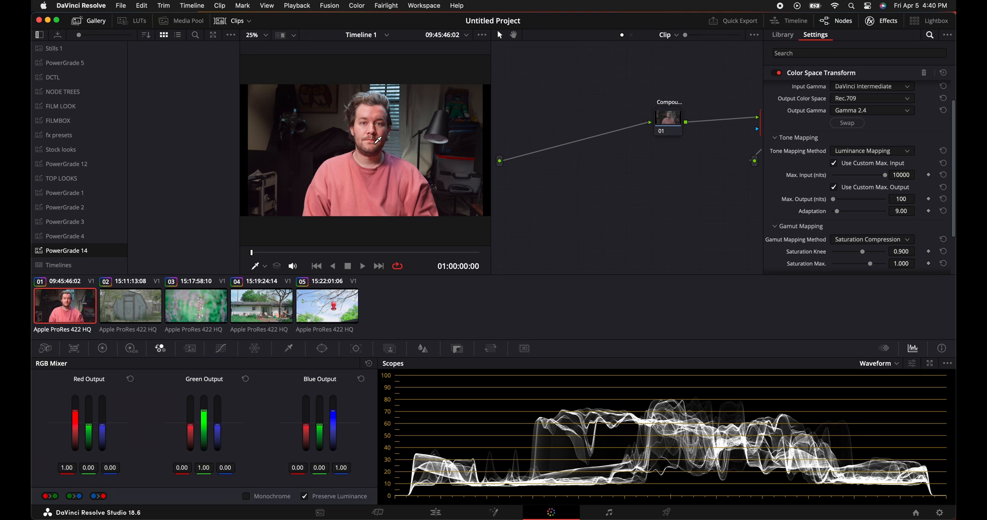
right_click(377, 138)
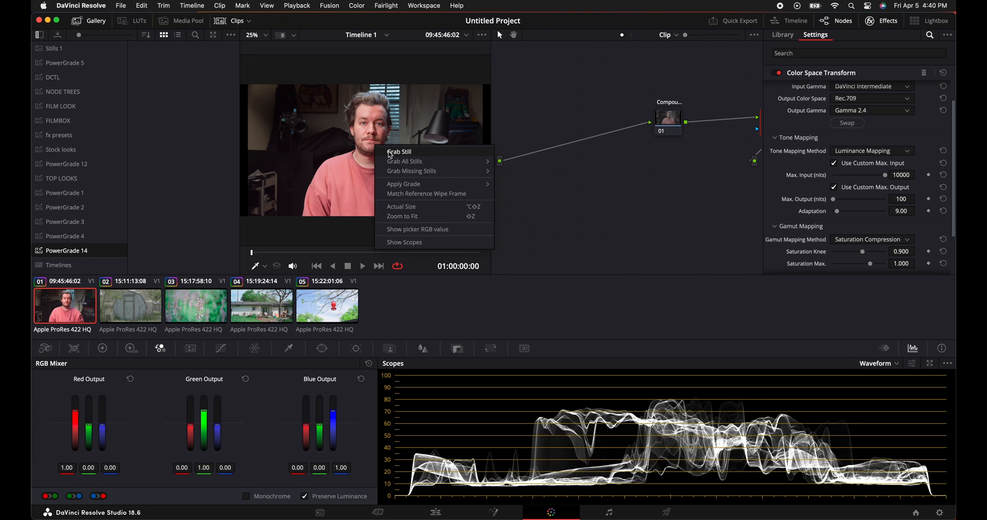
click(398, 152)
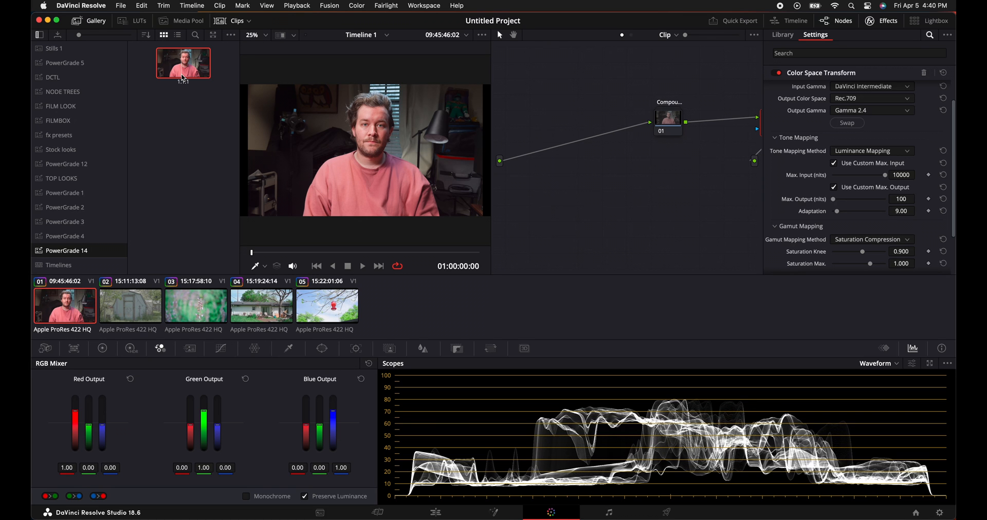
Relabel the grabbed still technicolor111.
right_click(183, 62)
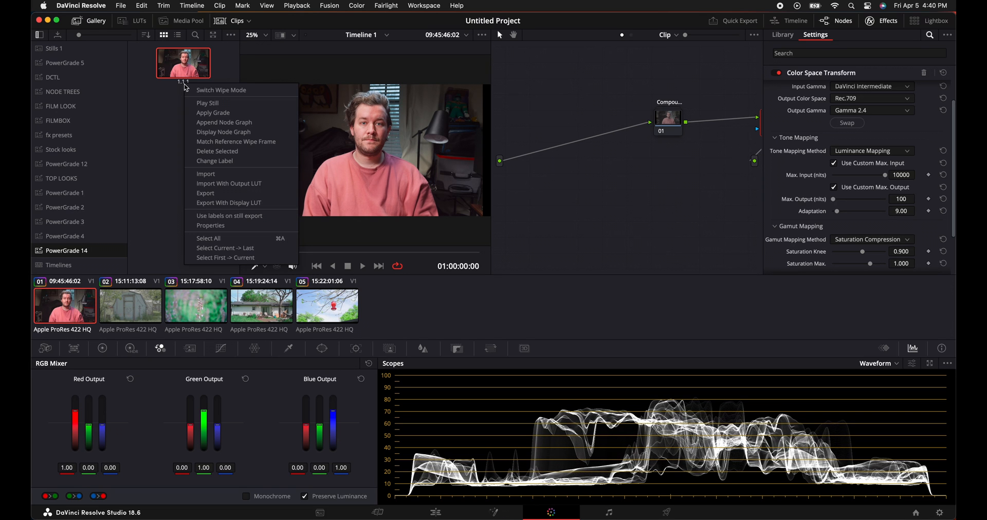
mouse_move(214, 161)
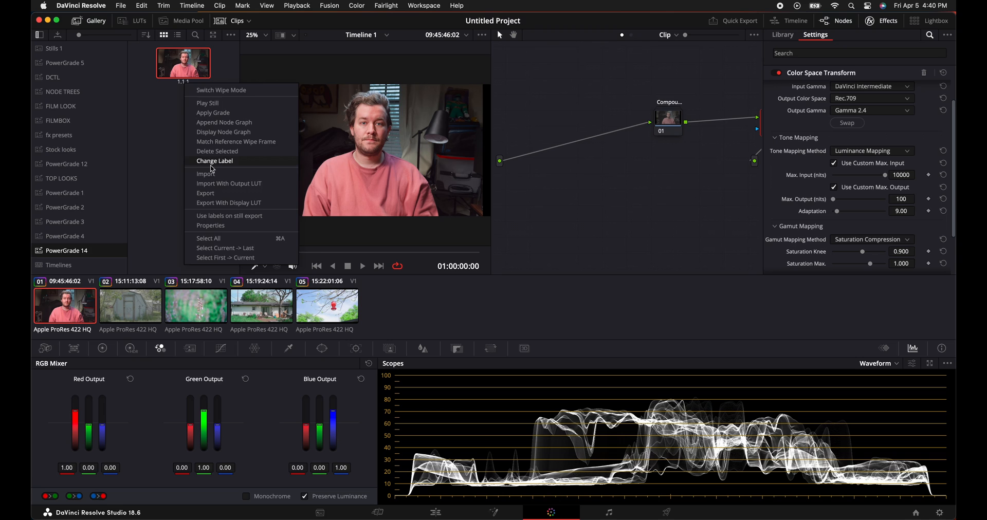
click(215, 161)
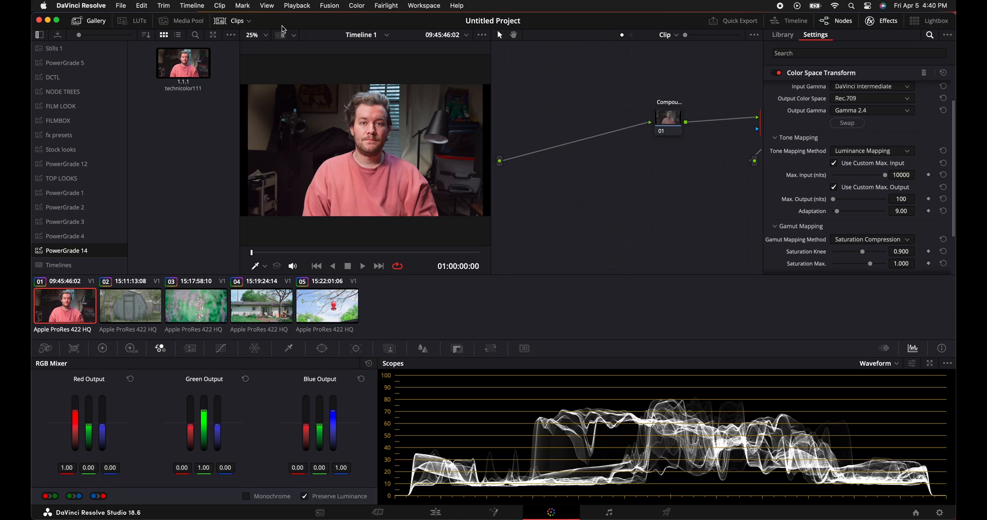
click(121, 5)
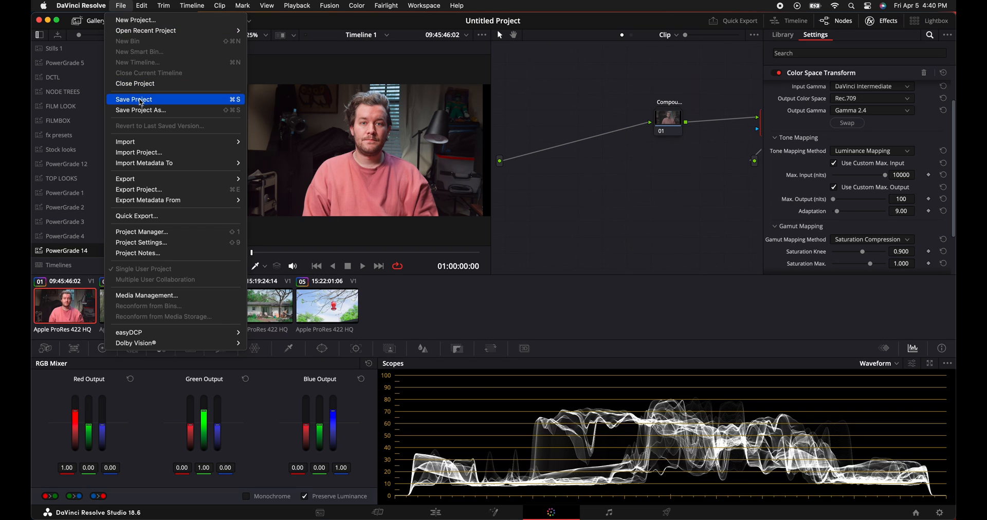
Save the untitled project under the name techno!!
click(134, 100)
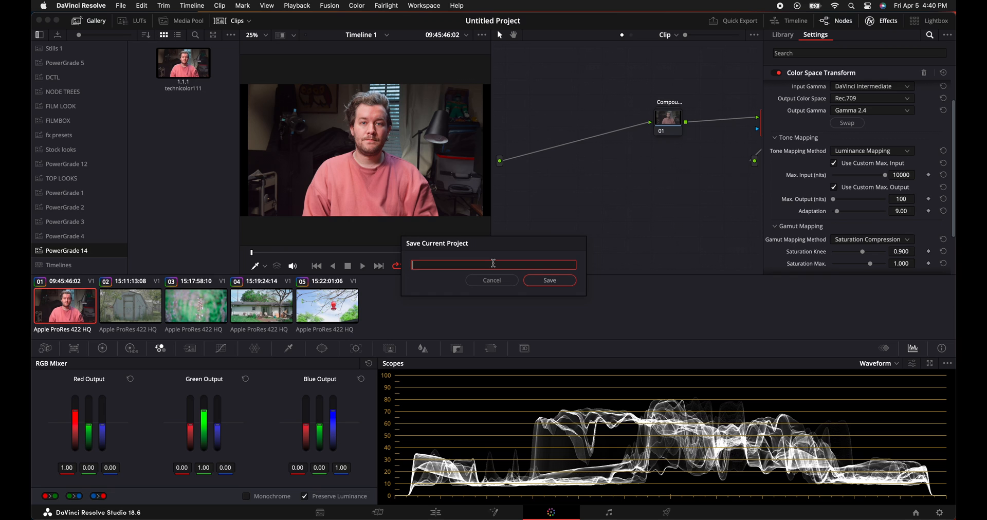
text(technol)
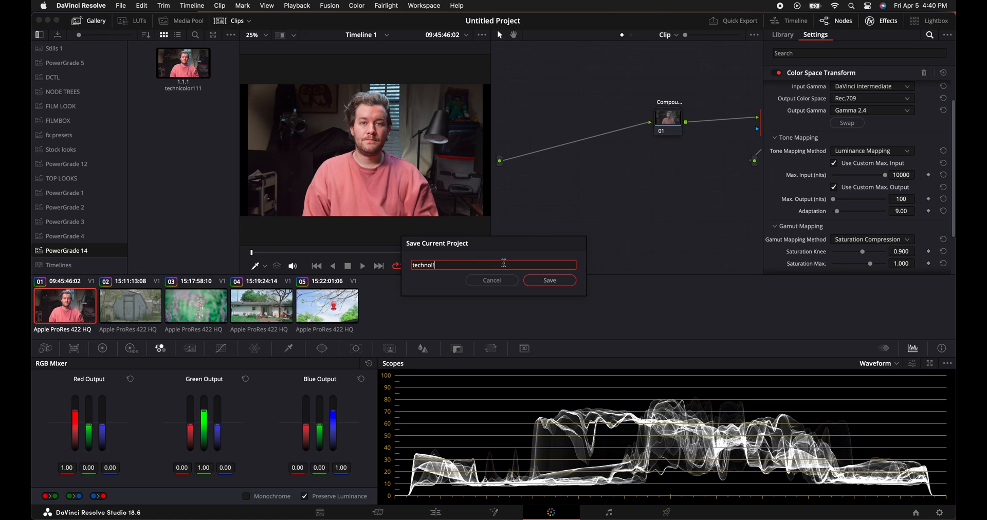
click(548, 280)
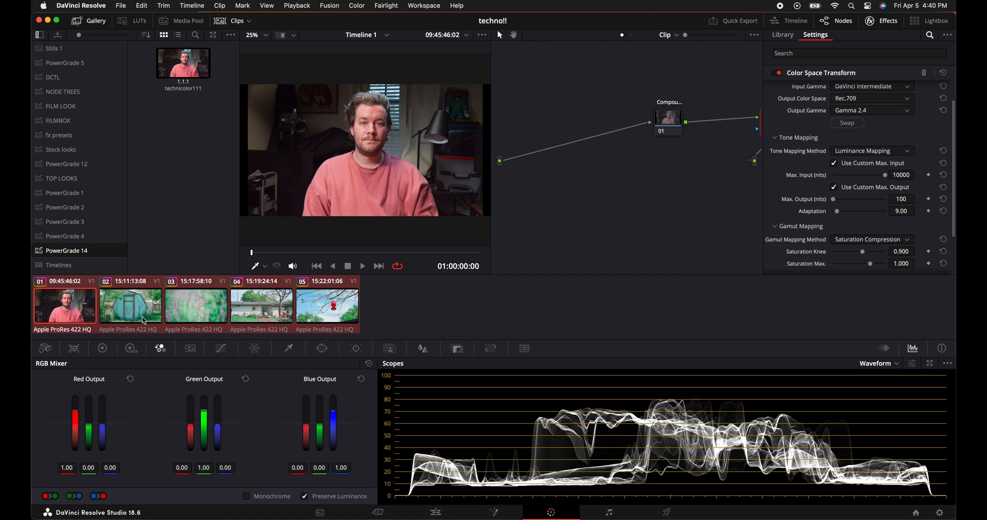
Preview the grade on clips 02–05, return to the portrait clip and add node 02.
click(130, 306)
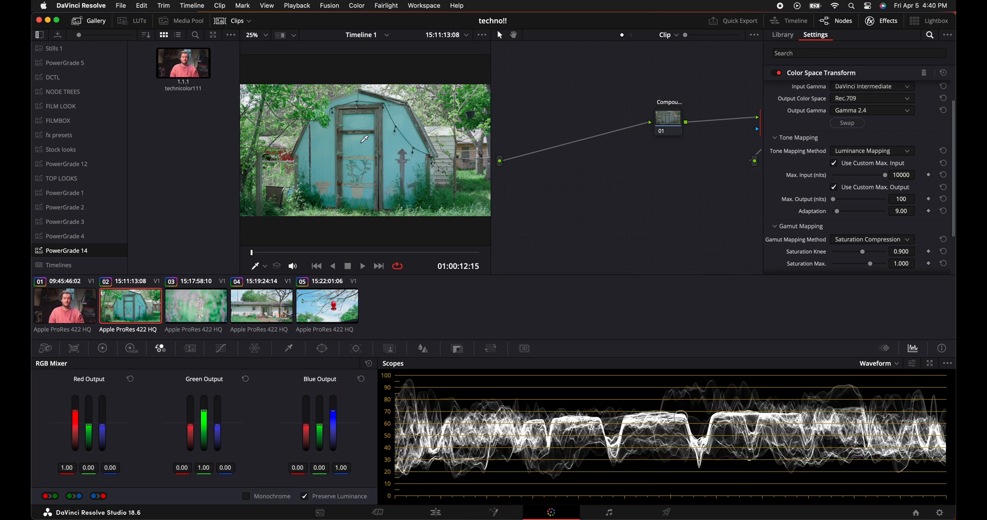
click(195, 307)
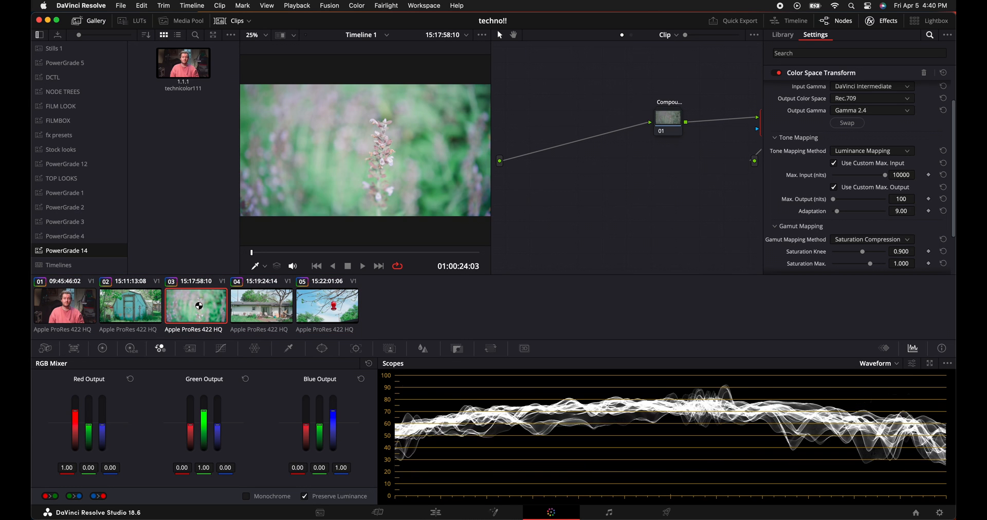
click(260, 306)
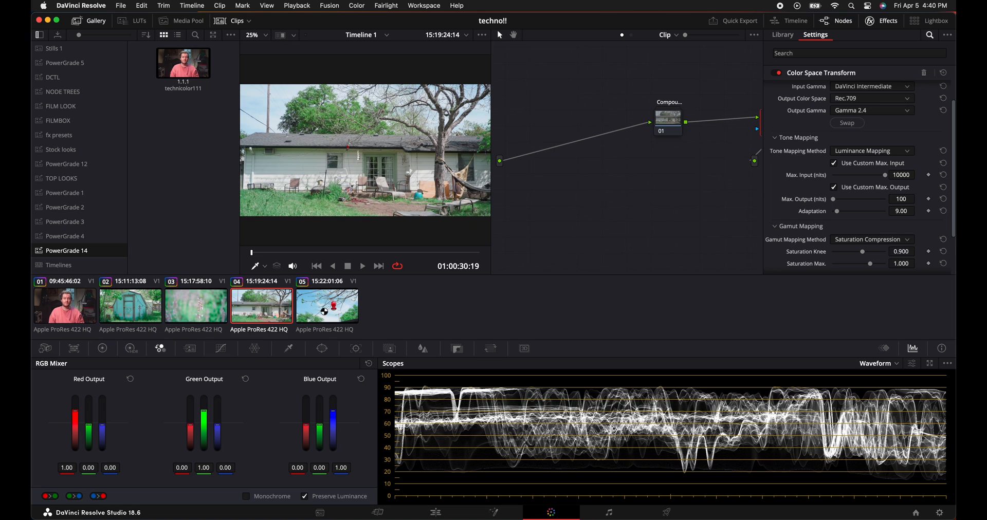
click(327, 305)
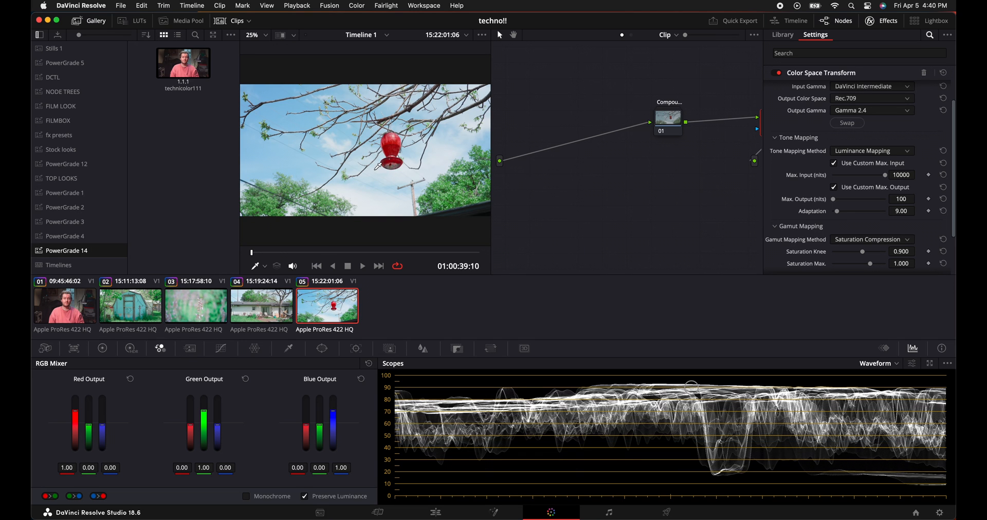
click(64, 305)
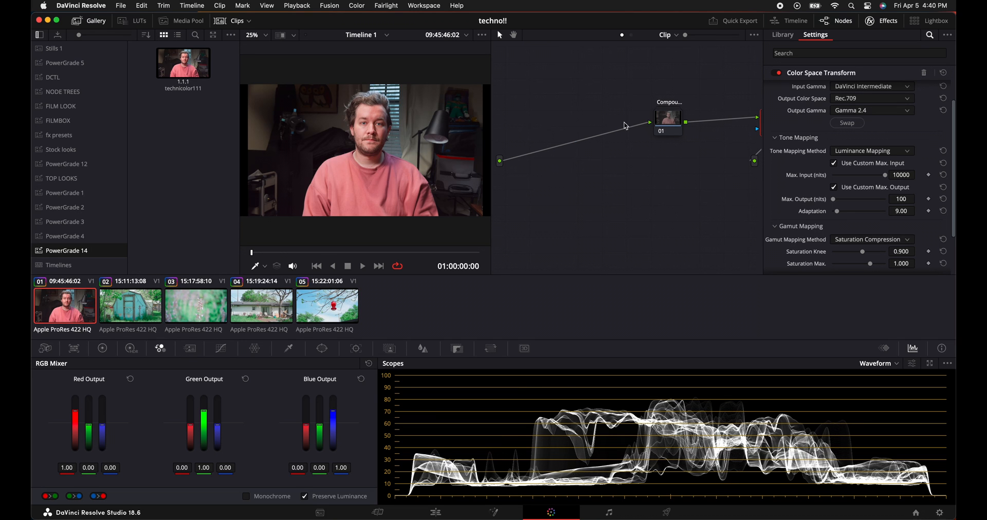
click(782, 35)
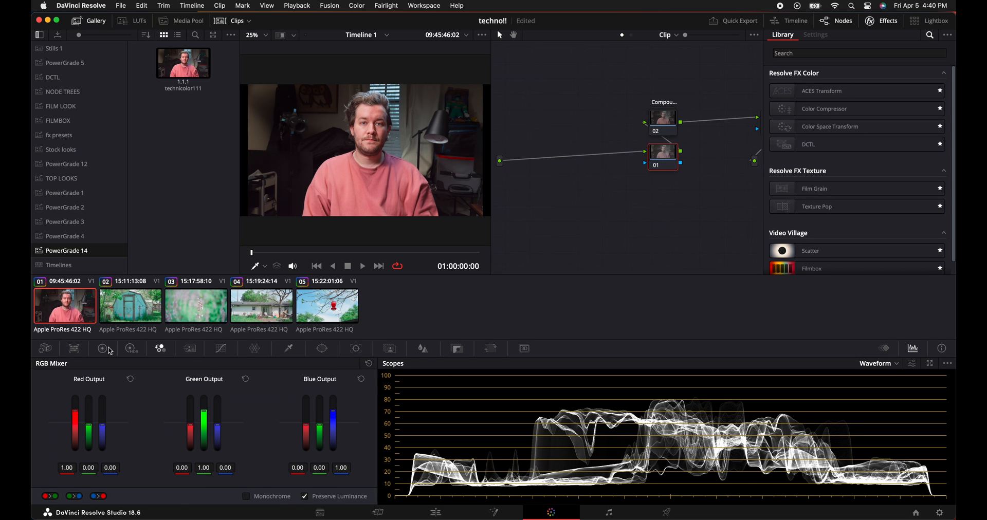
Lower the Offset wheel to about 23.30 and move node 01 ahead of the compound node.
click(103, 349)
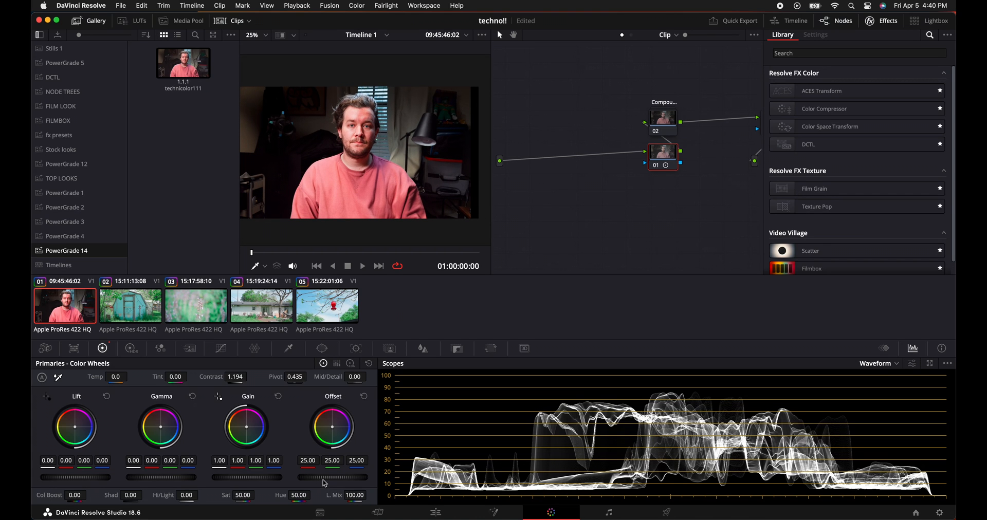
drag(333, 477, 321, 477)
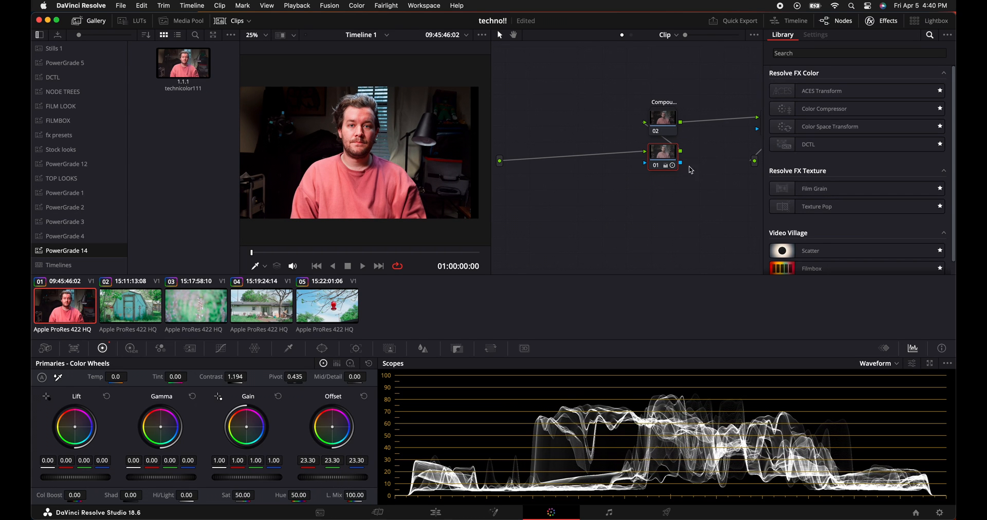
drag(662, 151, 594, 114)
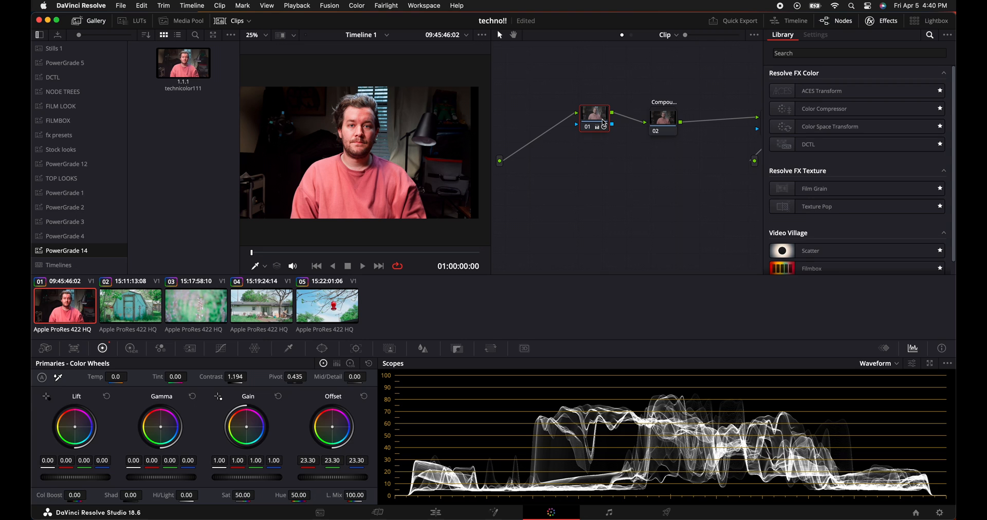
right_click(661, 127)
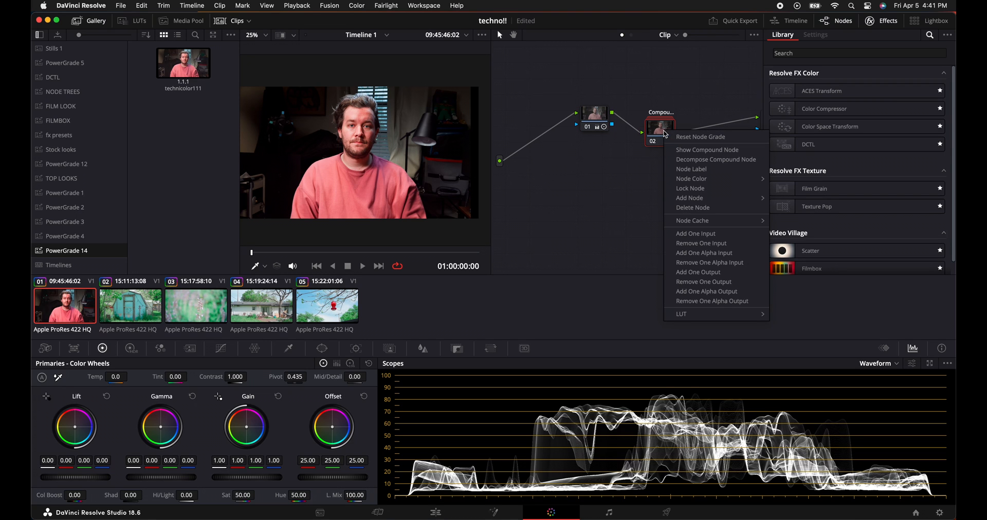
mouse_move(707, 150)
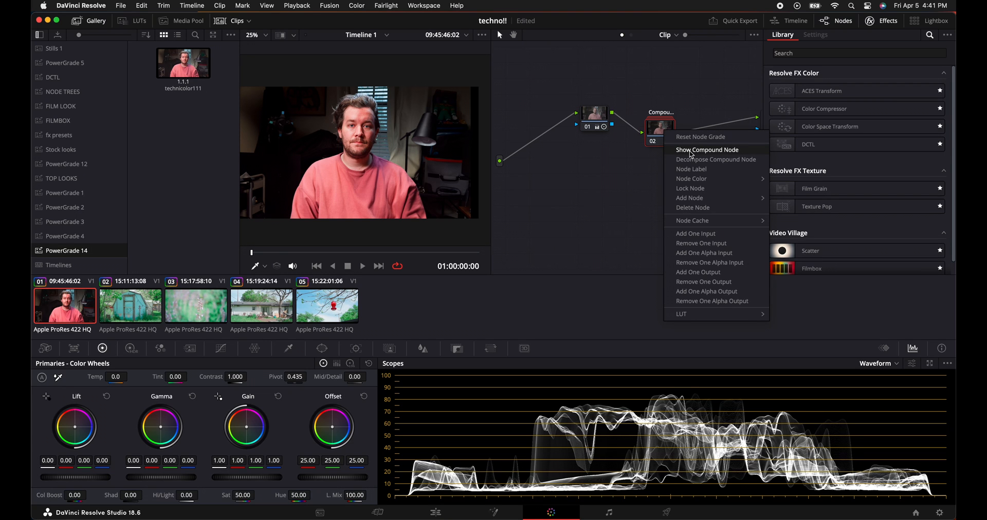
Show the compound node's inner tree and retune the LEVEL nodes' gains to about 0.33–0.40.
click(707, 149)
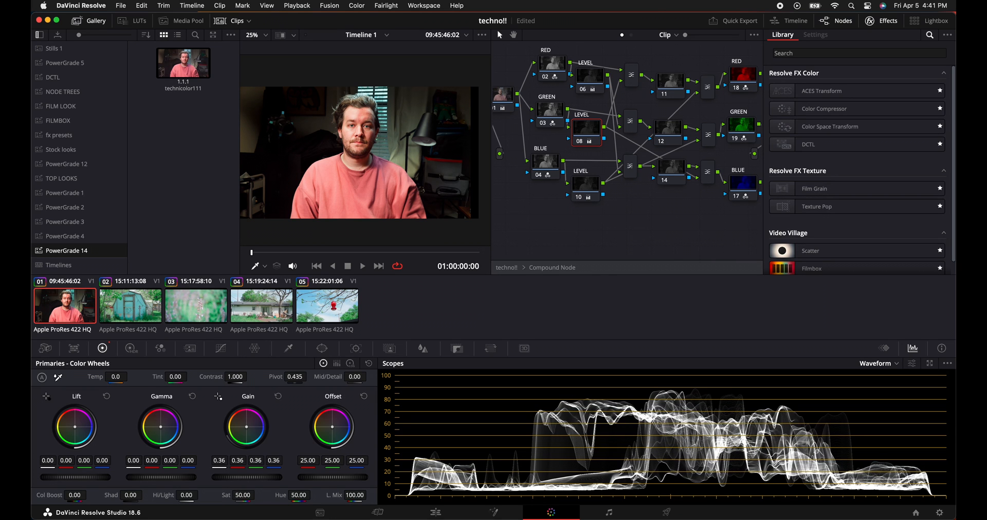
drag(248, 429, 249, 425)
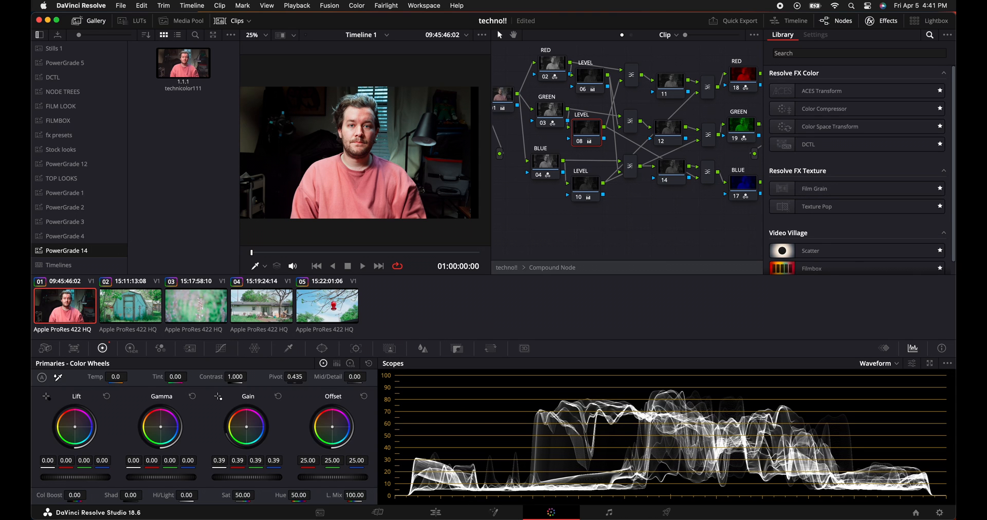
drag(247, 427, 247, 431)
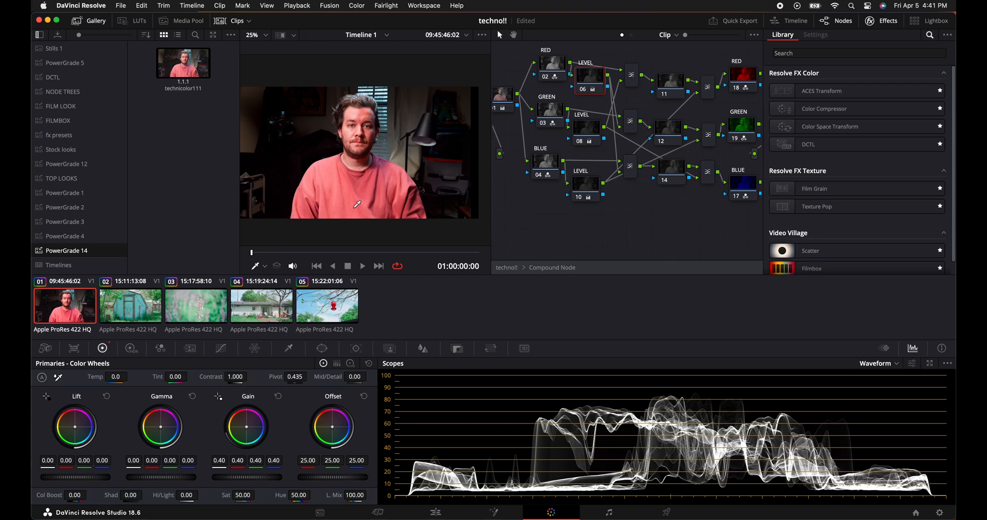
drag(245, 428, 246, 438)
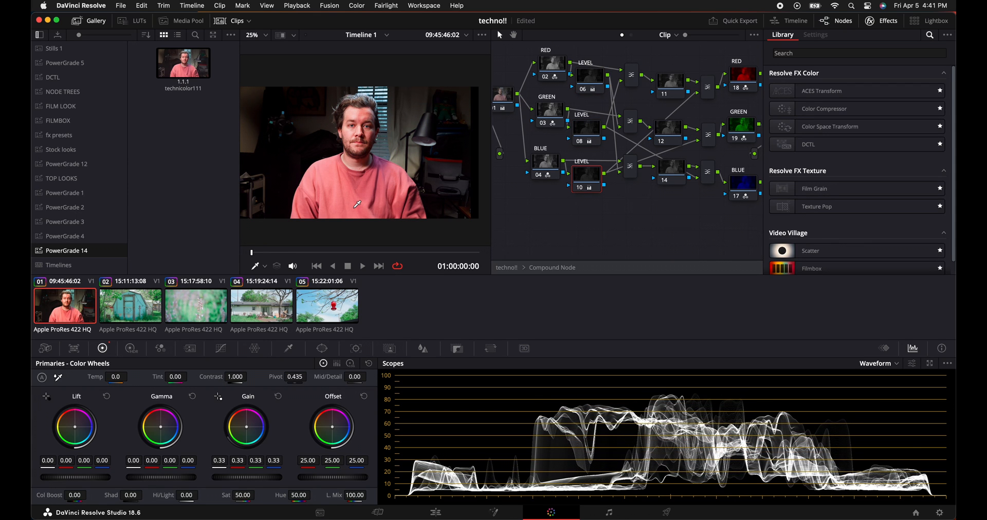
mouse_move(388, 146)
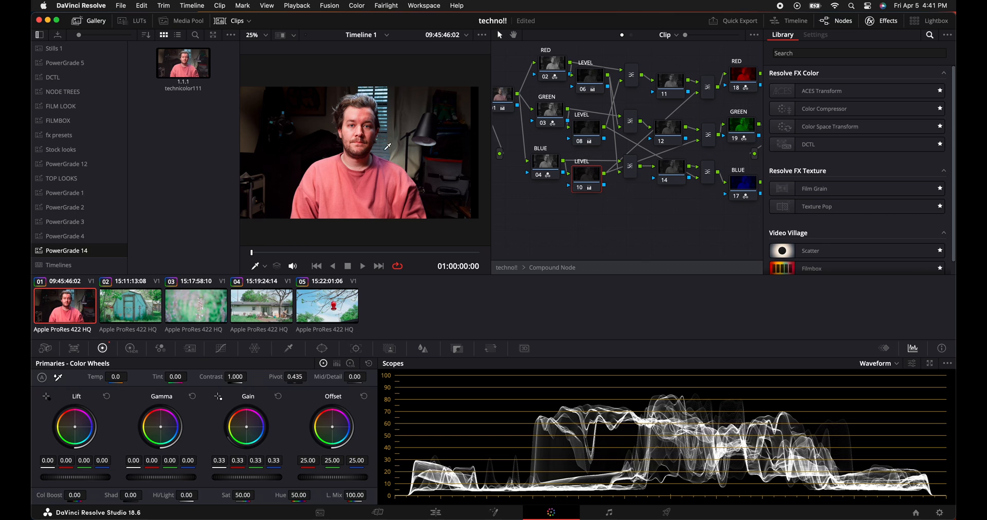
mouse_move(573, 256)
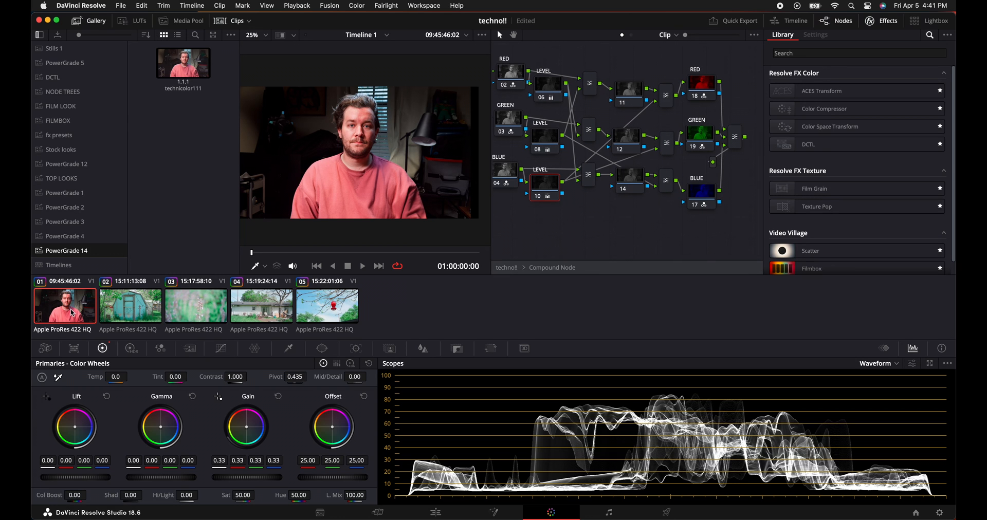
click(131, 305)
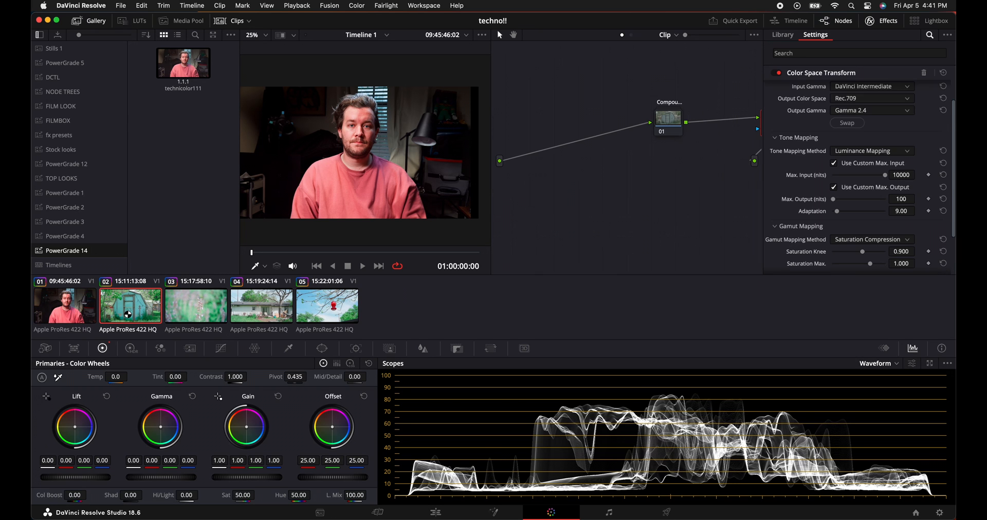
Select clip 02 (shed) and show its compound node's inner RGB-split tree.
click(130, 306)
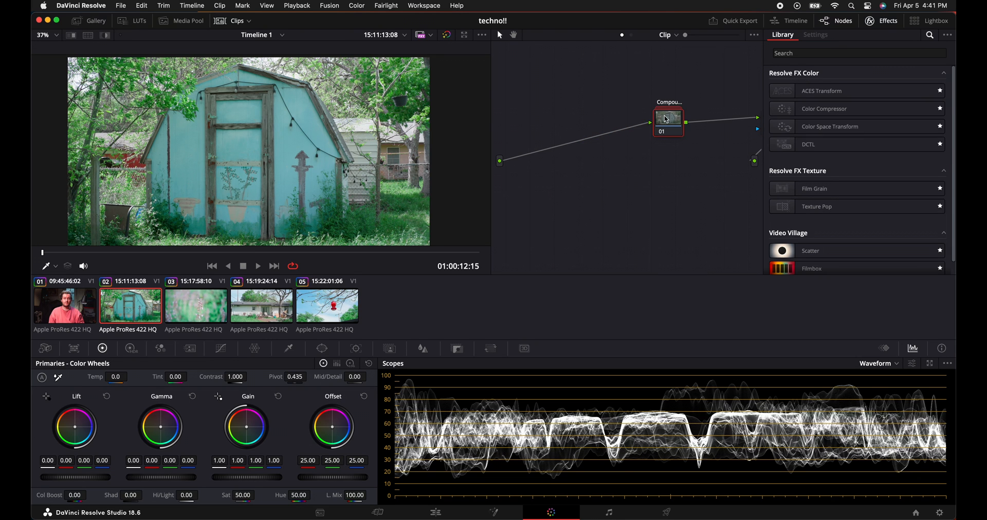
right_click(668, 119)
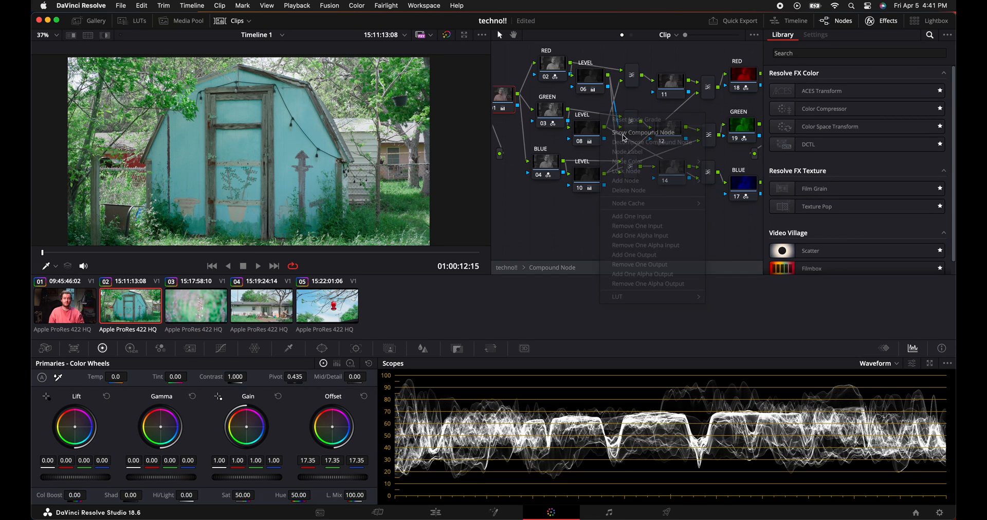
click(722, 129)
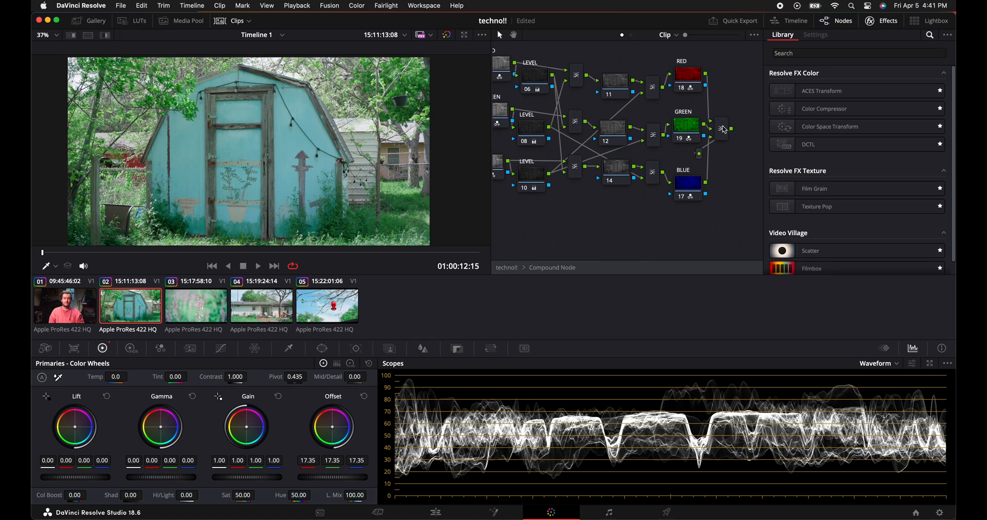
click(650, 129)
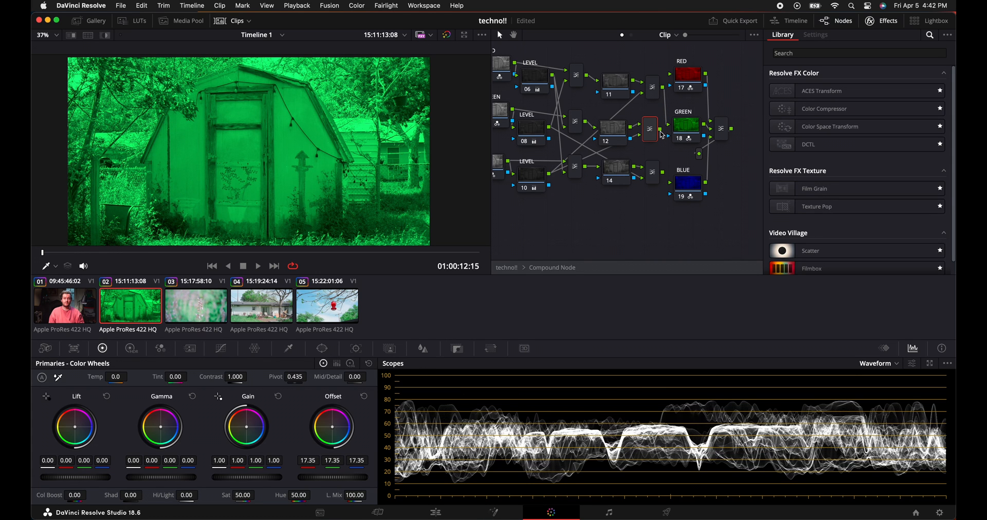
mouse_move(661, 105)
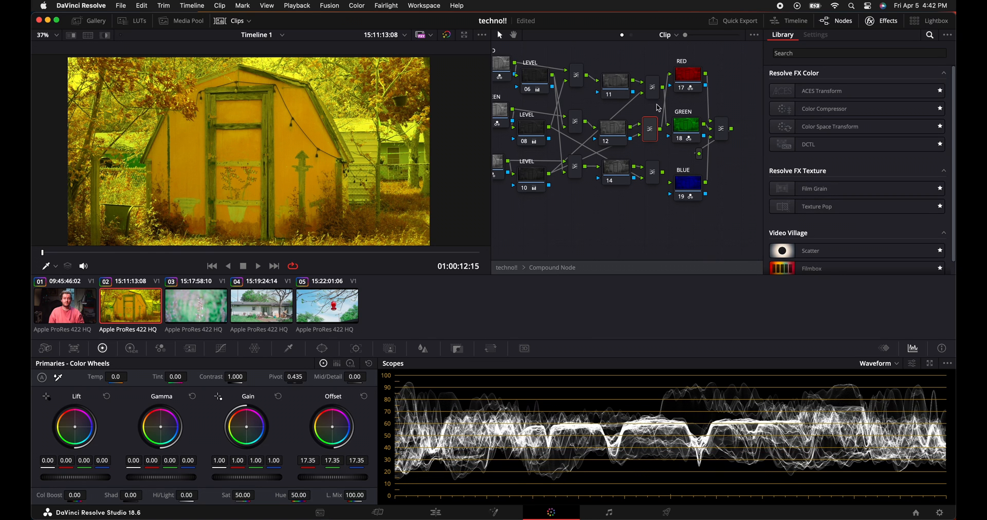
mouse_move(662, 175)
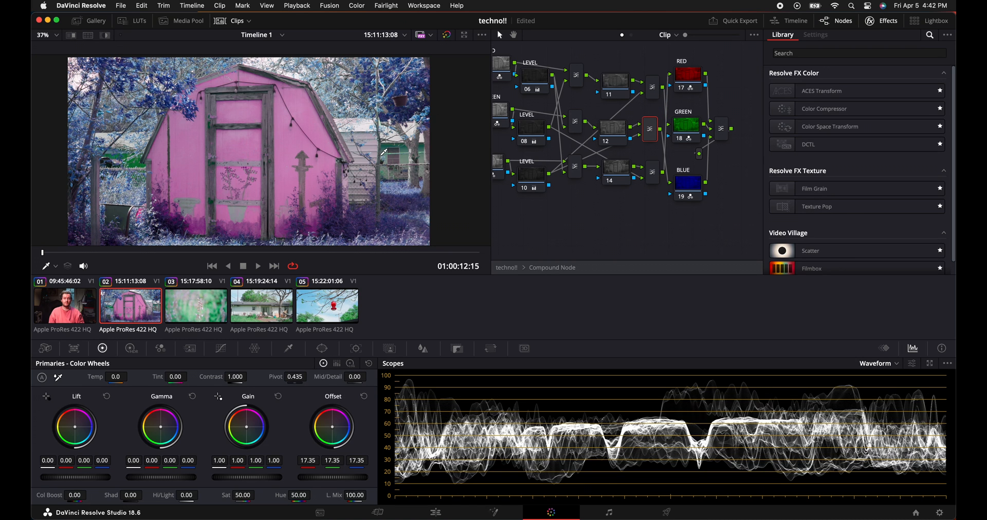
mouse_move(666, 169)
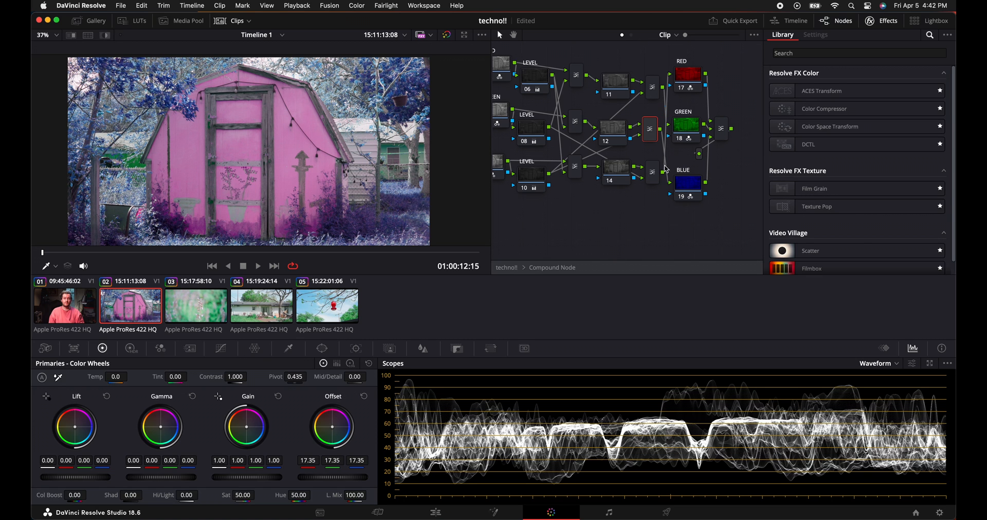